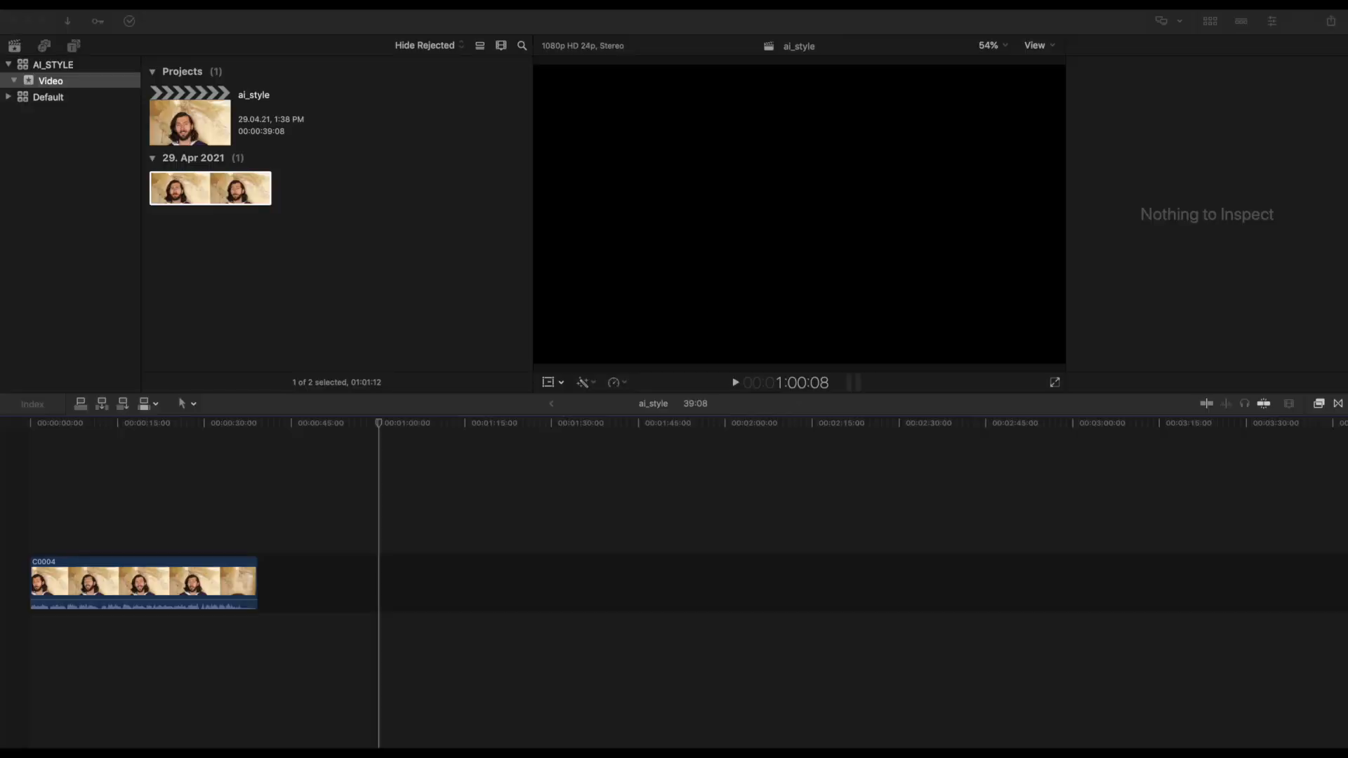
Select the C0004 clip and check the Share destinations for Export Image Sequence.
{"action": "left_click", "coordinate": [141, 585]}
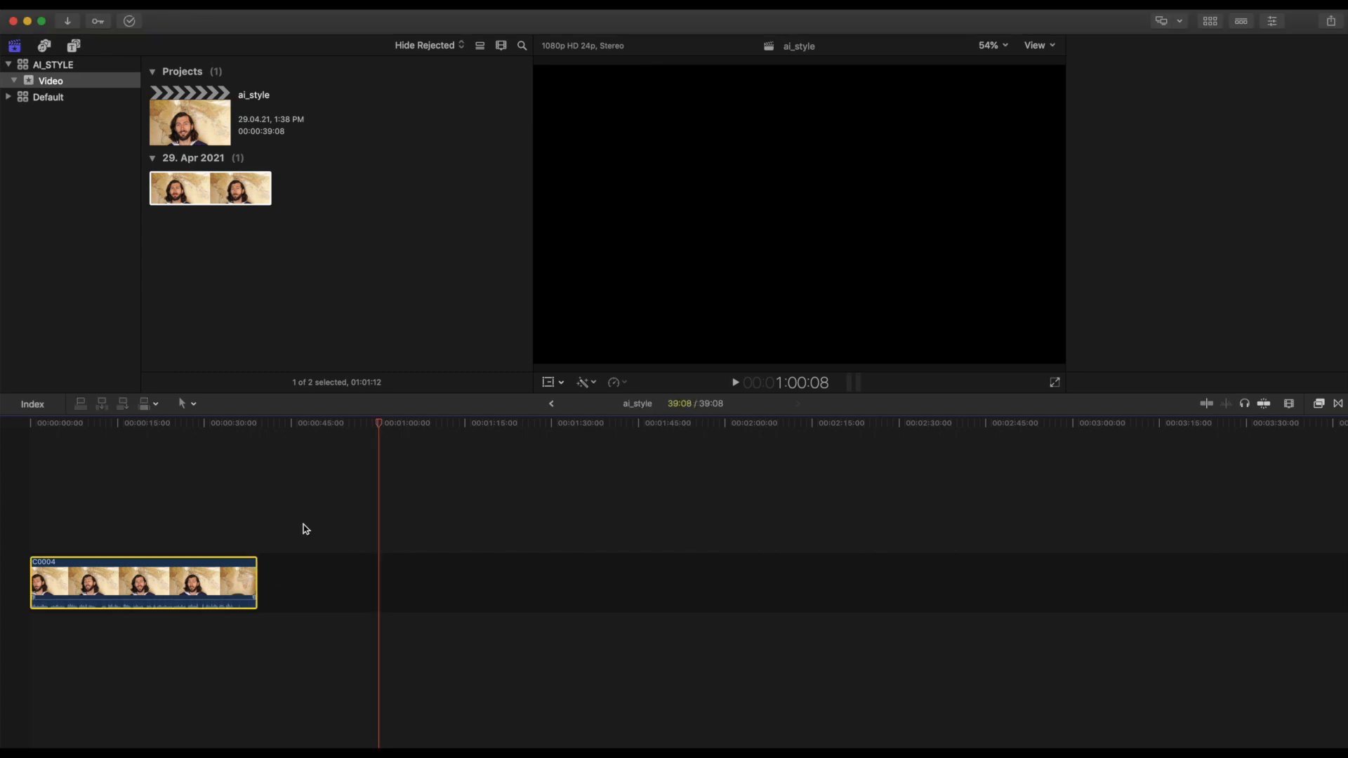
{"action": "left_click", "coordinate": [1329, 19]}
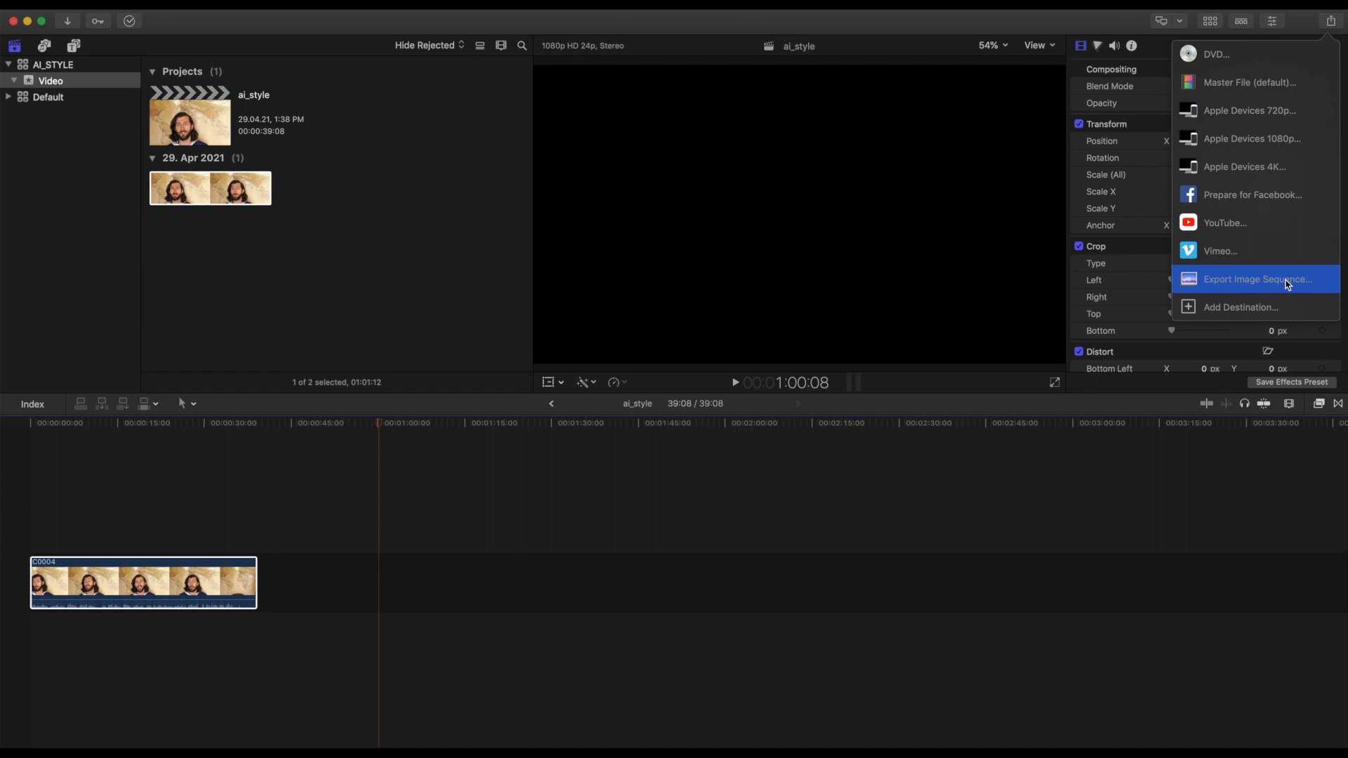
{"action": "left_click", "coordinate": [1240, 308]}
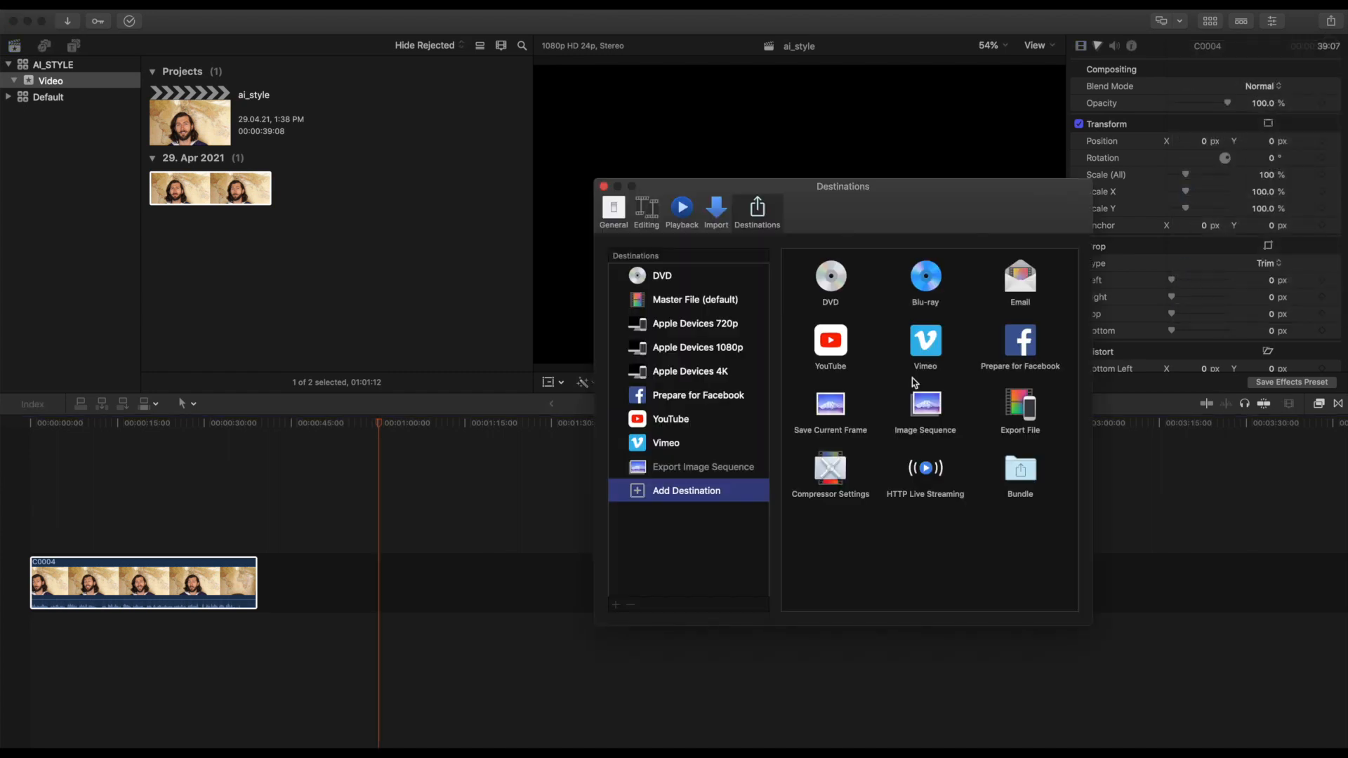
{"action": "mouse_move", "coordinate": [914, 414]}
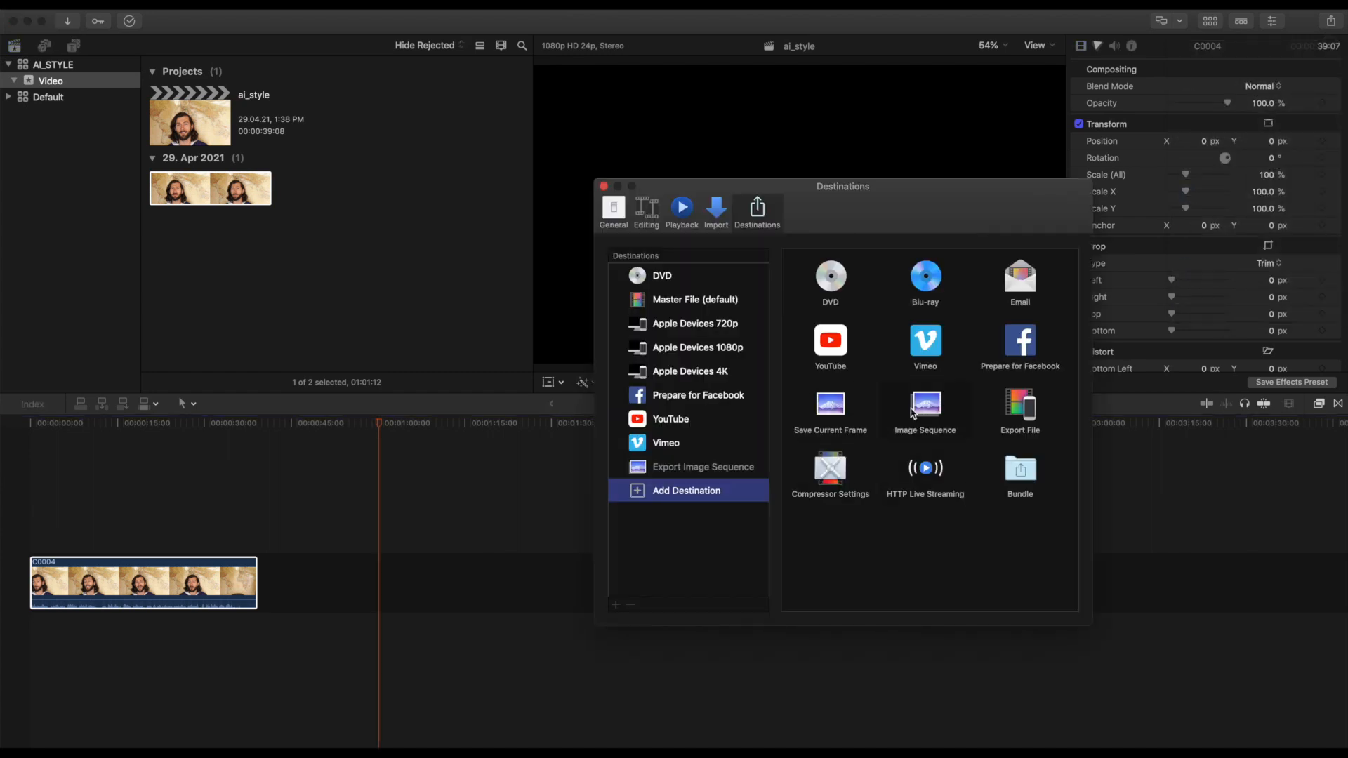
{"action": "left_click", "coordinate": [603, 186]}
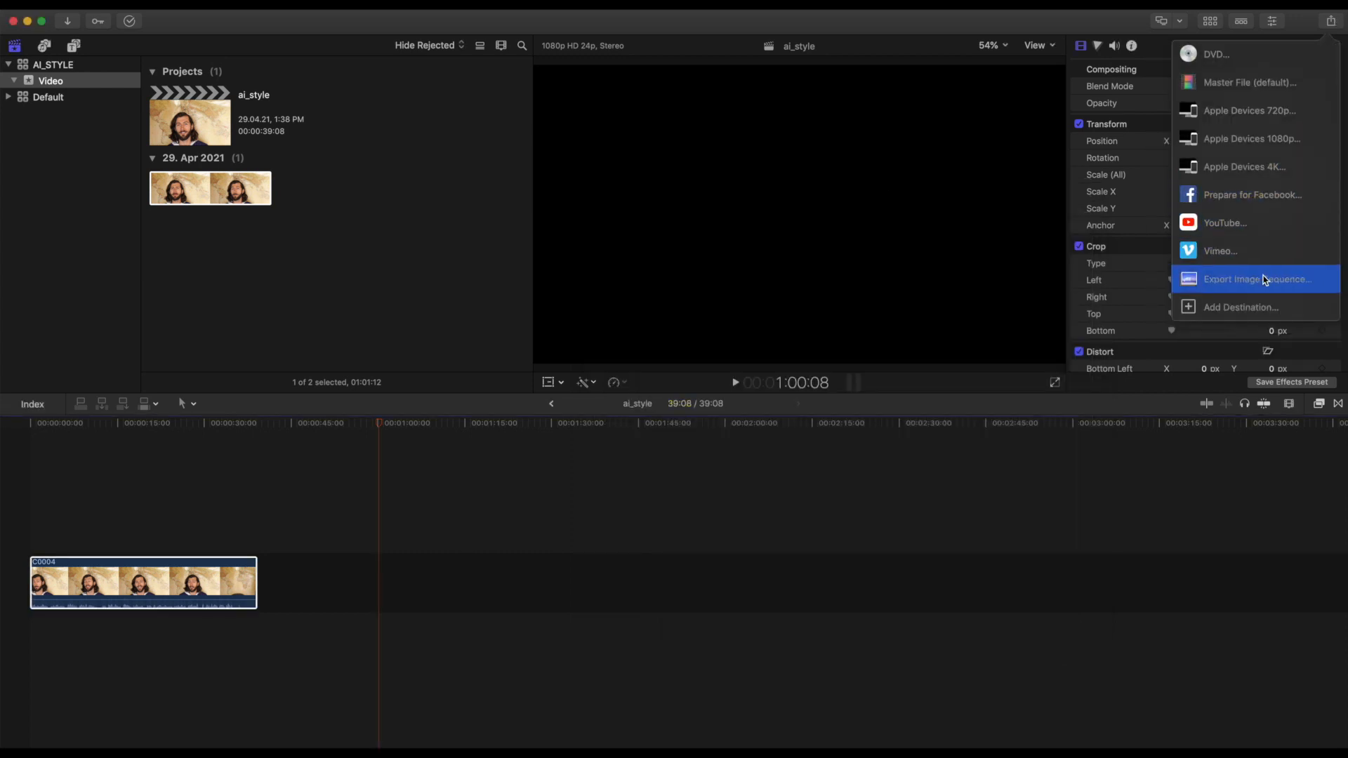
Choose Export Image Sequence, confirm PNG Image format, and continue to the save dialog.
{"action": "left_click", "coordinate": [1255, 279]}
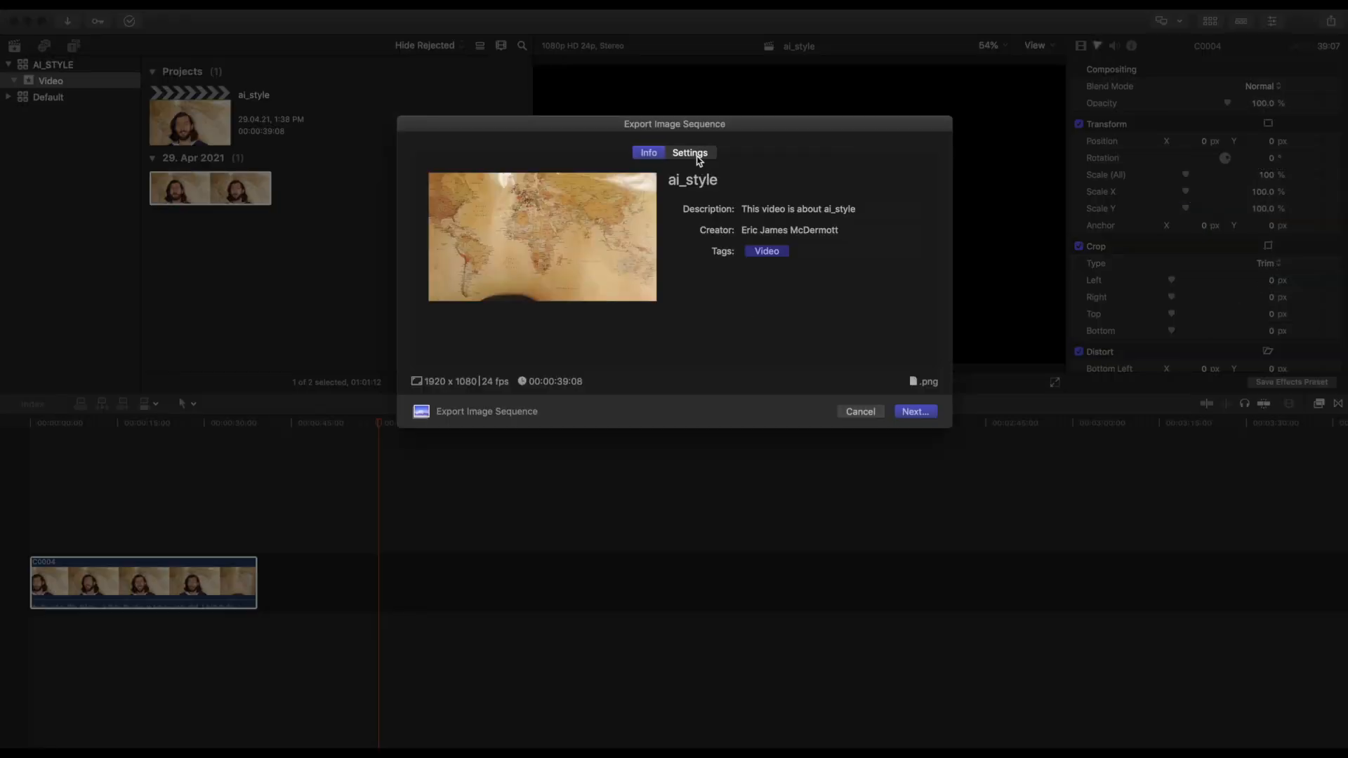
{"action": "left_click", "coordinate": [690, 152]}
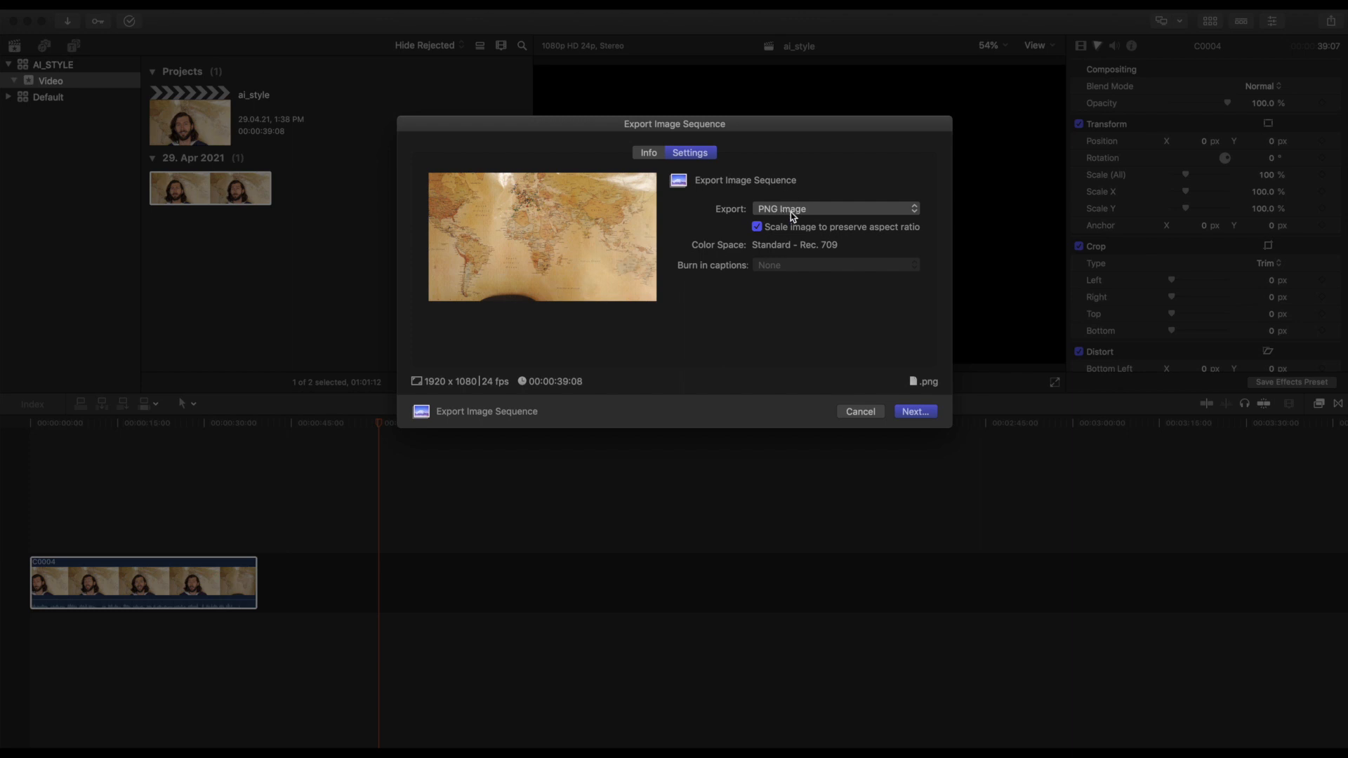
{"action": "mouse_move", "coordinate": [872, 238]}
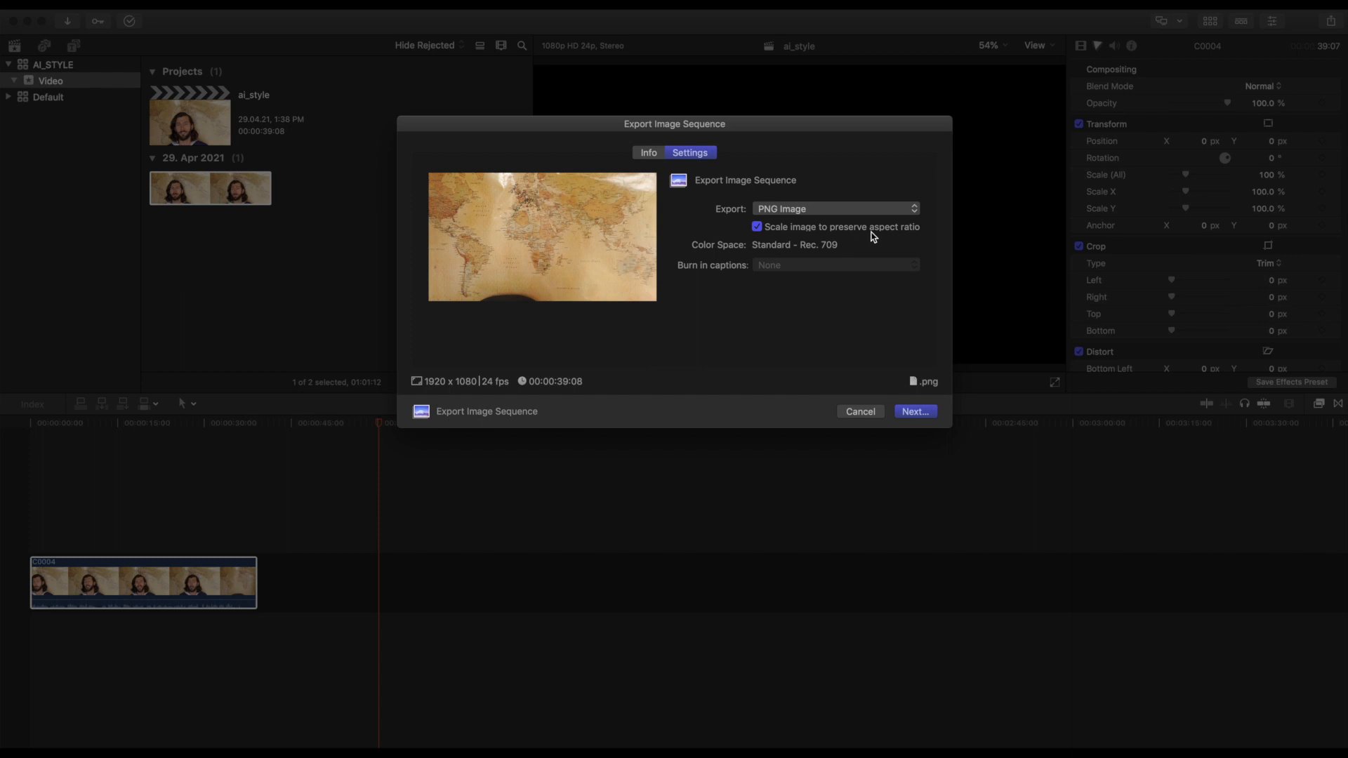
{"action": "mouse_move", "coordinate": [873, 248]}
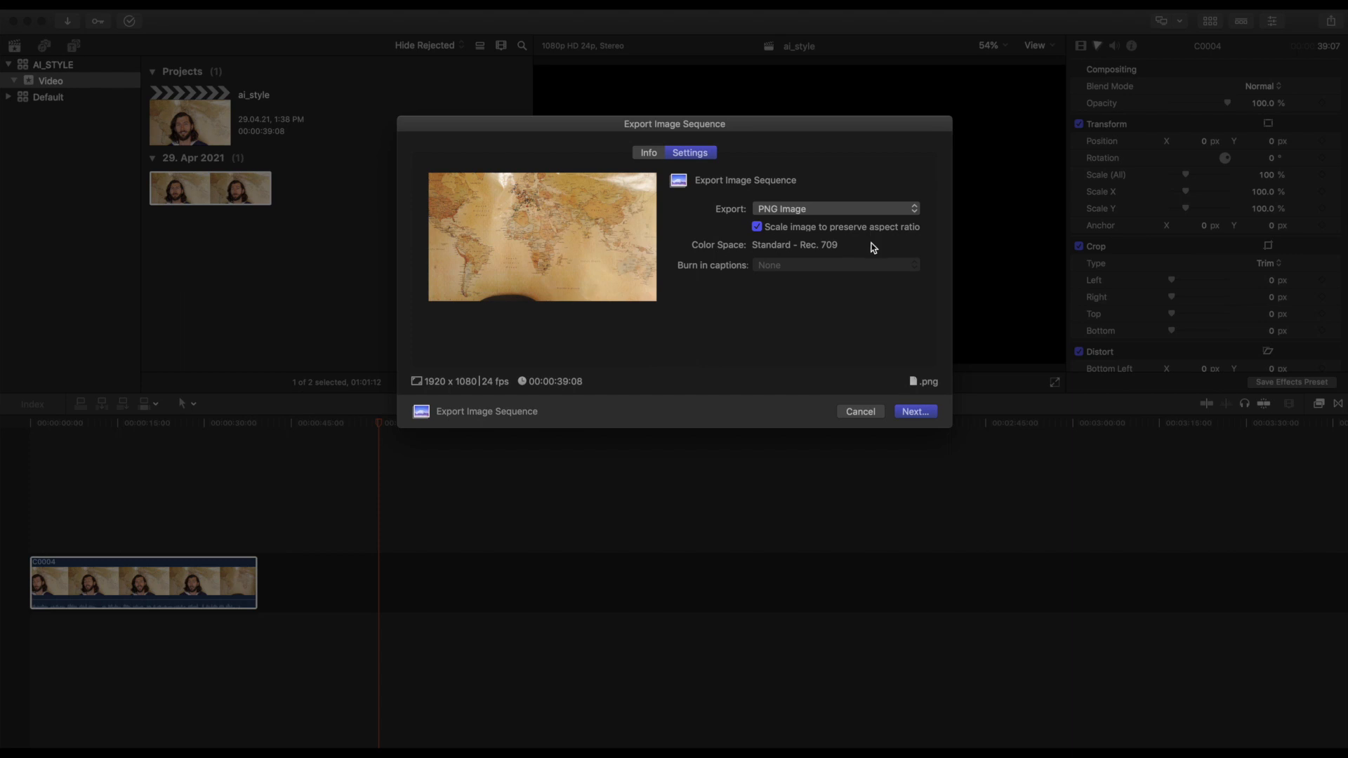
{"action": "left_click", "coordinate": [915, 411]}
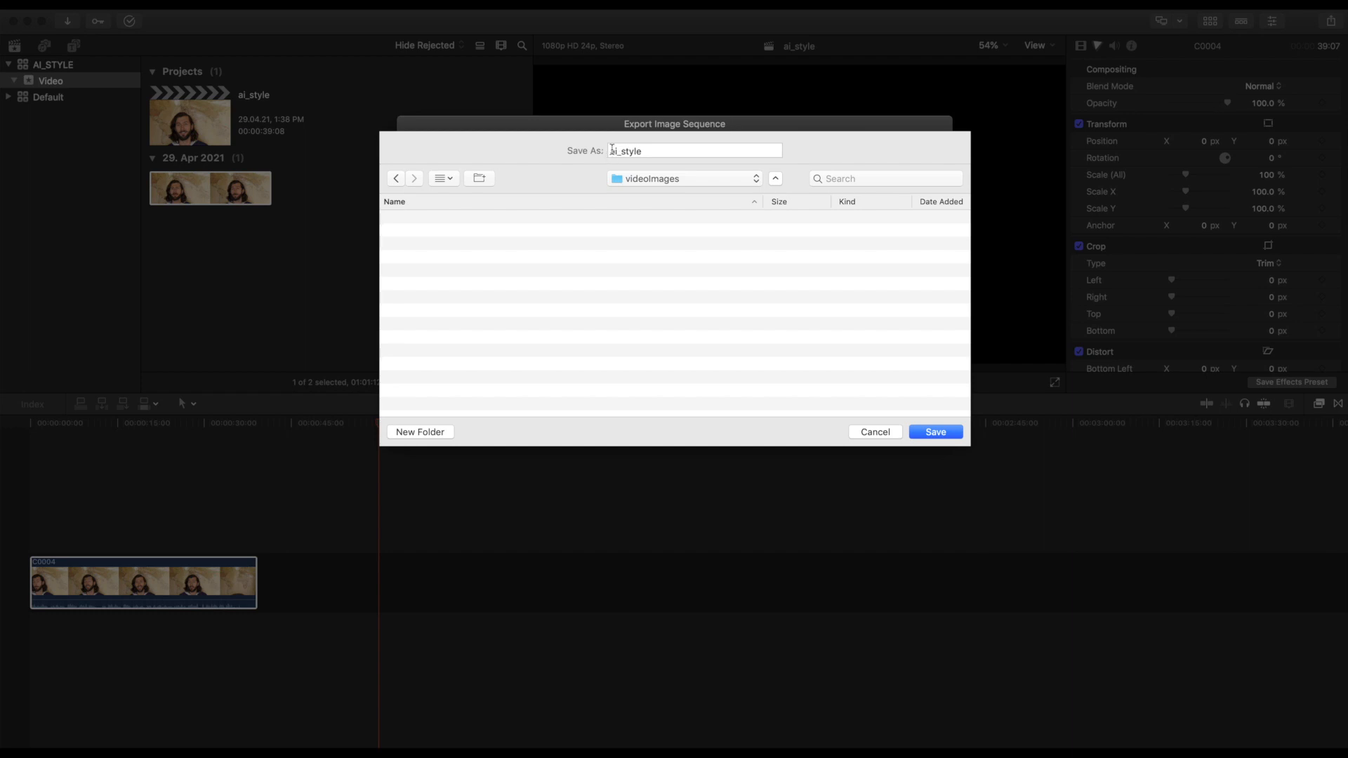
Save the PNG frames as ai_style in the videoImages folder.
{"action": "left_click", "coordinate": [694, 151]}
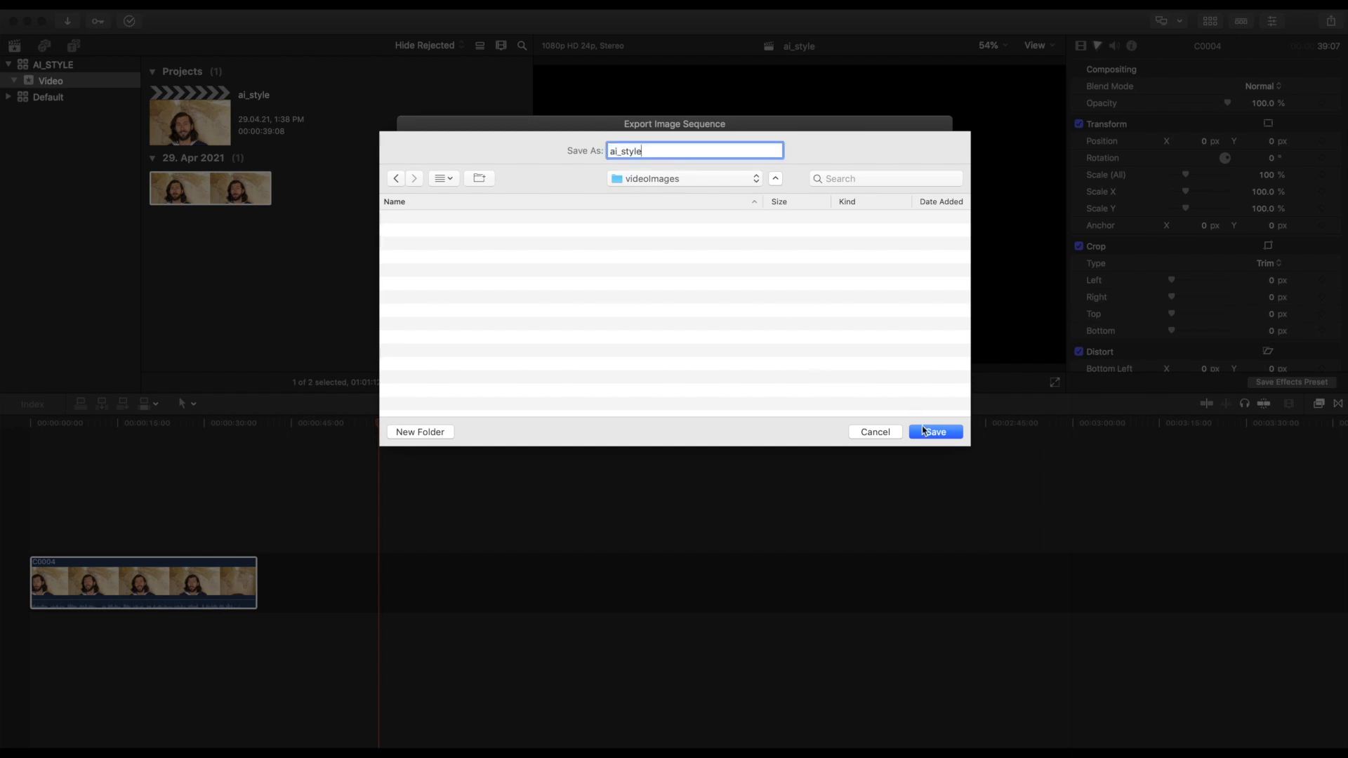
{"action": "left_click", "coordinate": [935, 432]}
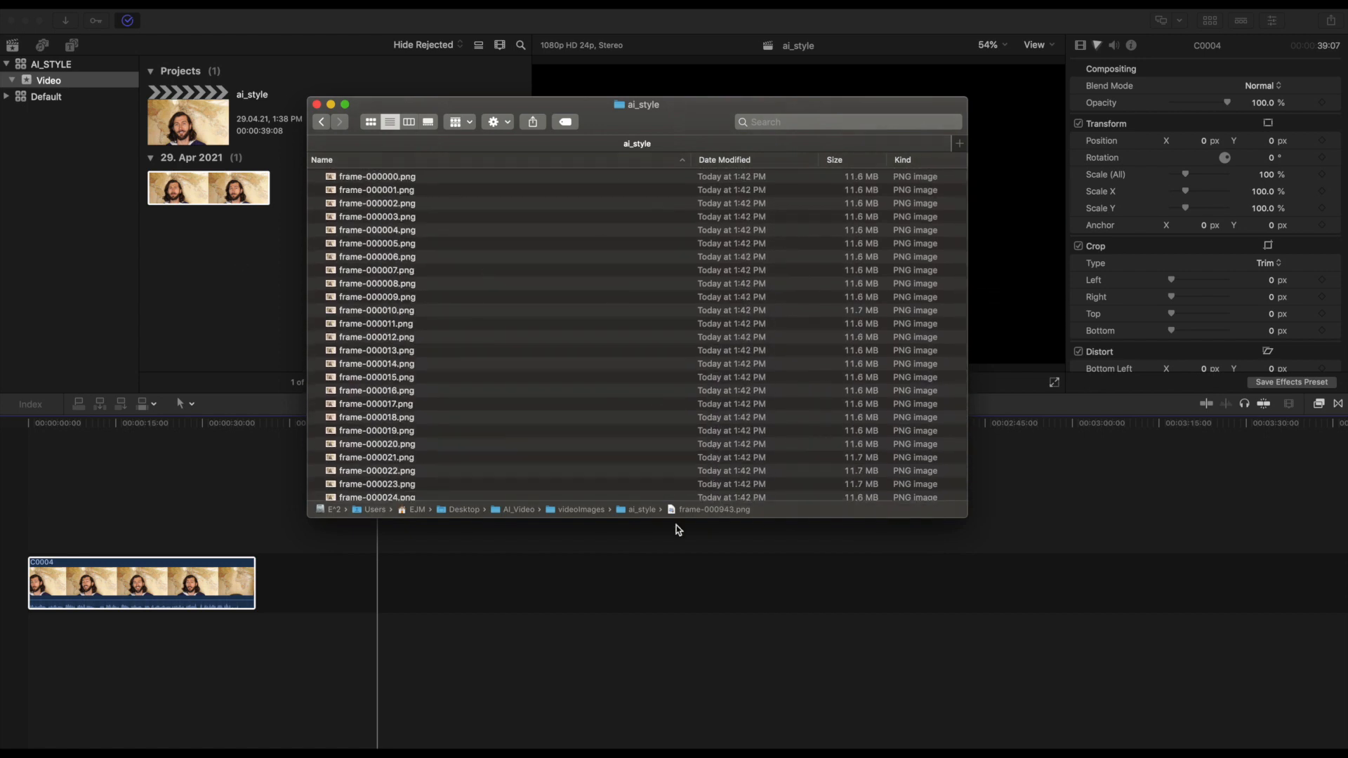
{"action": "mouse_move", "coordinate": [671, 516]}
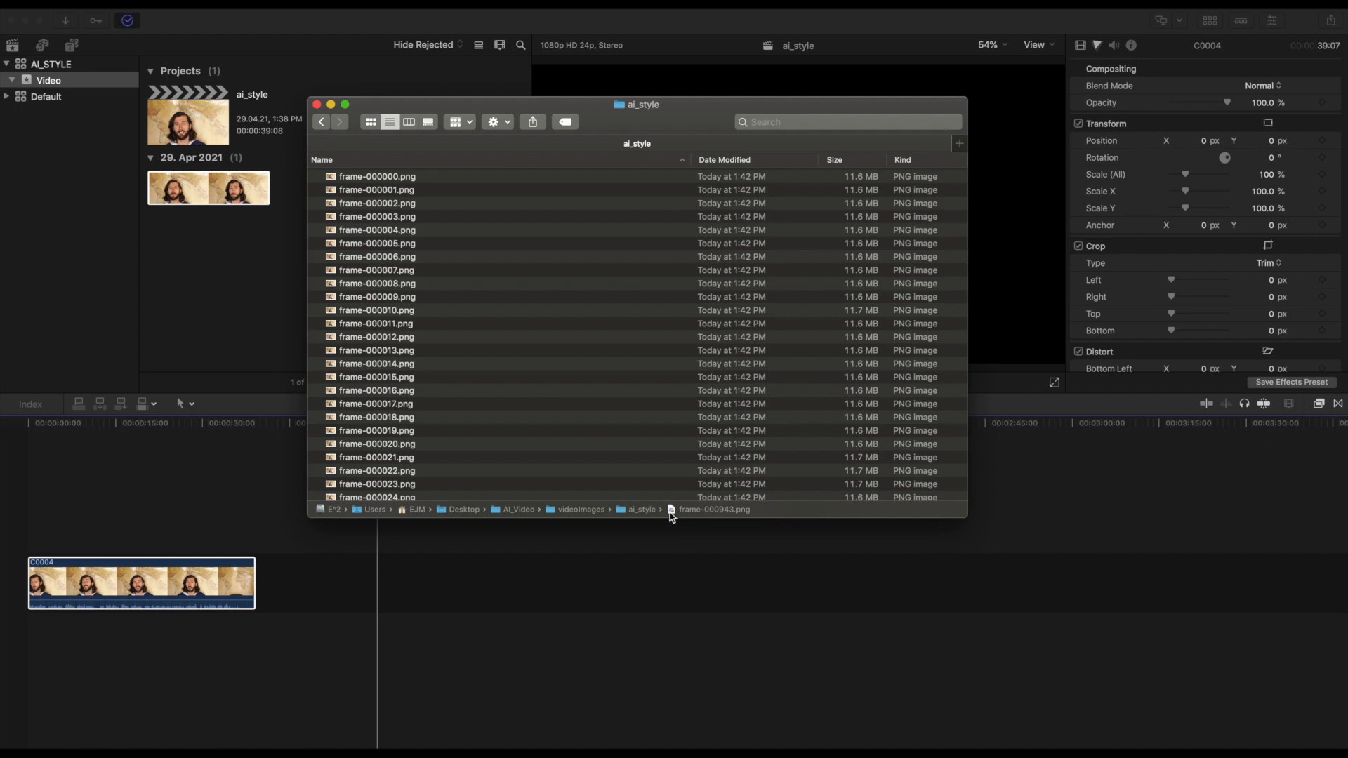
{"action": "mouse_move", "coordinate": [105, 382]}
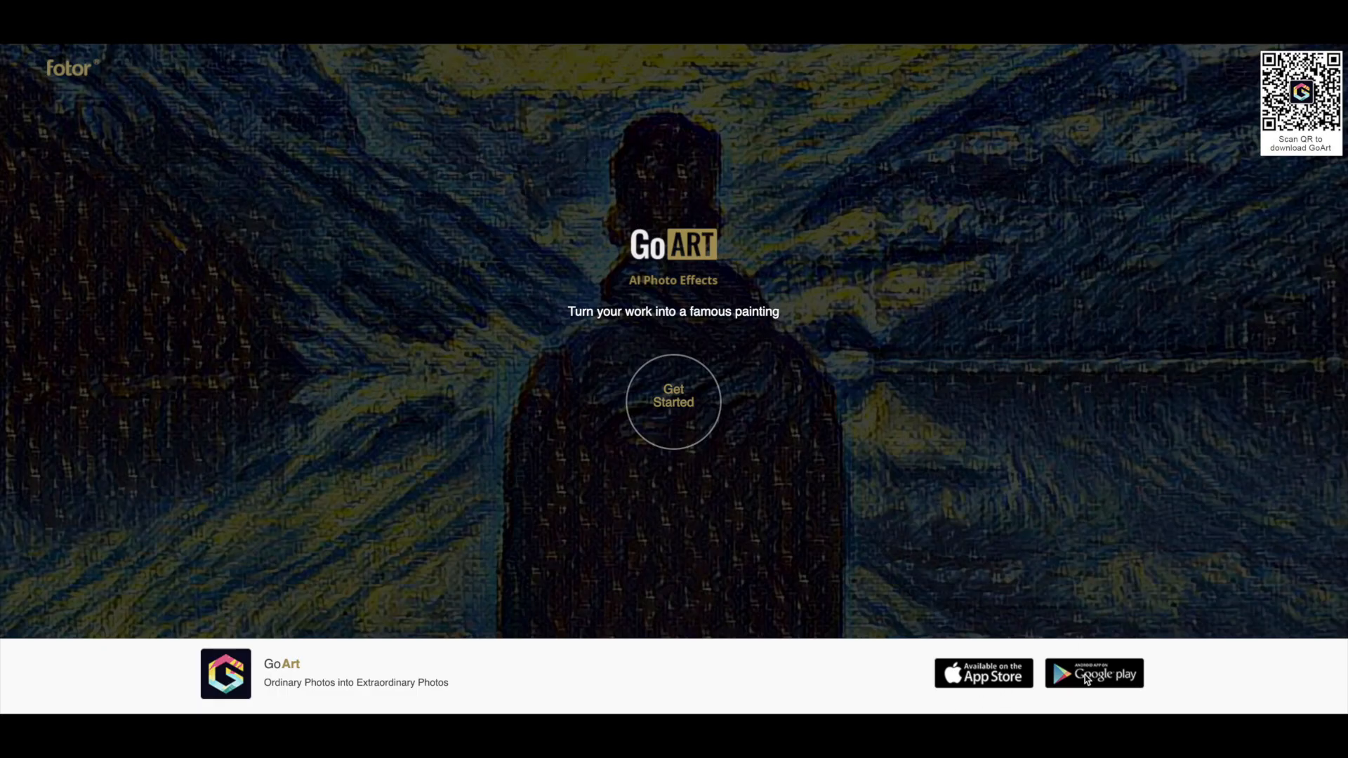
{"action": "mouse_move", "coordinate": [662, 409]}
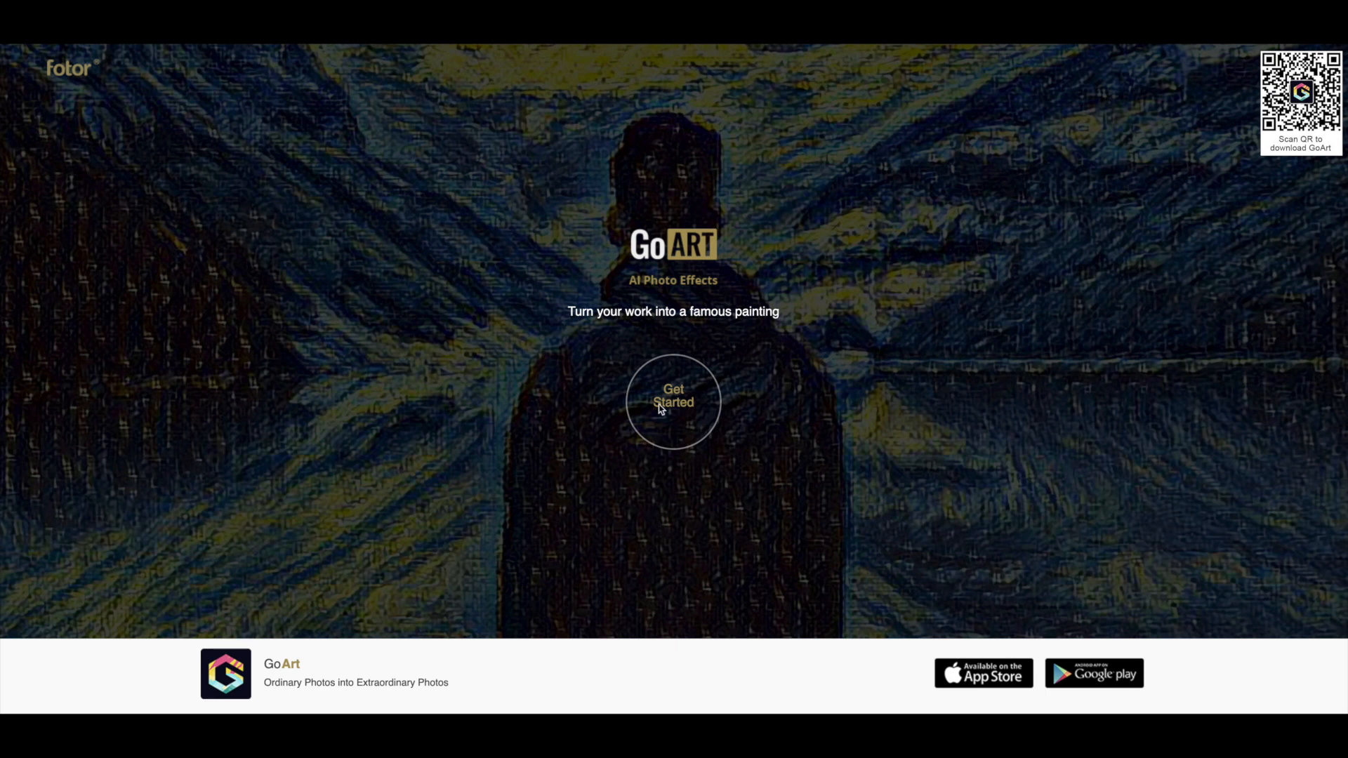
Load frame-000000.png from the ai_style folder into Fotor GoArt.
{"action": "left_click", "coordinate": [675, 403]}
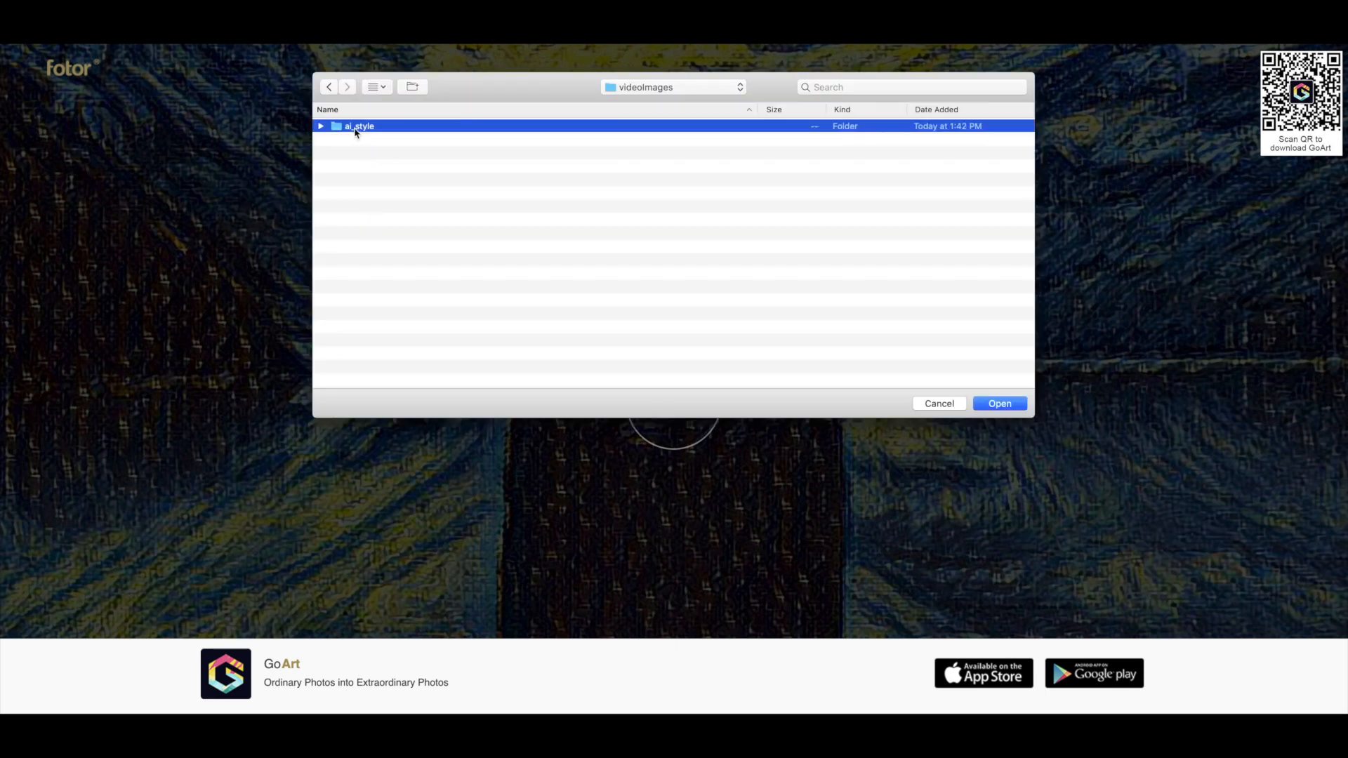
{"action": "double_click", "coordinate": [358, 125]}
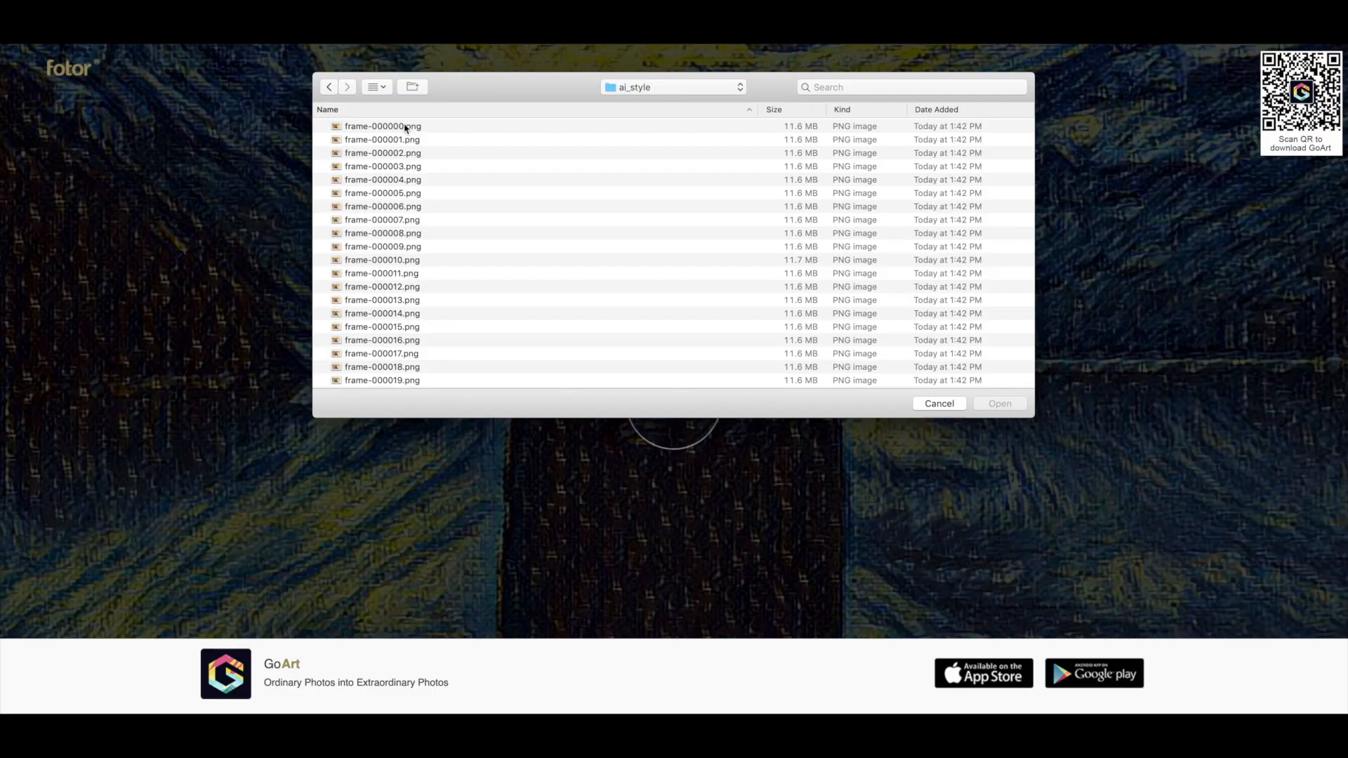
{"action": "double_click", "coordinate": [383, 126]}
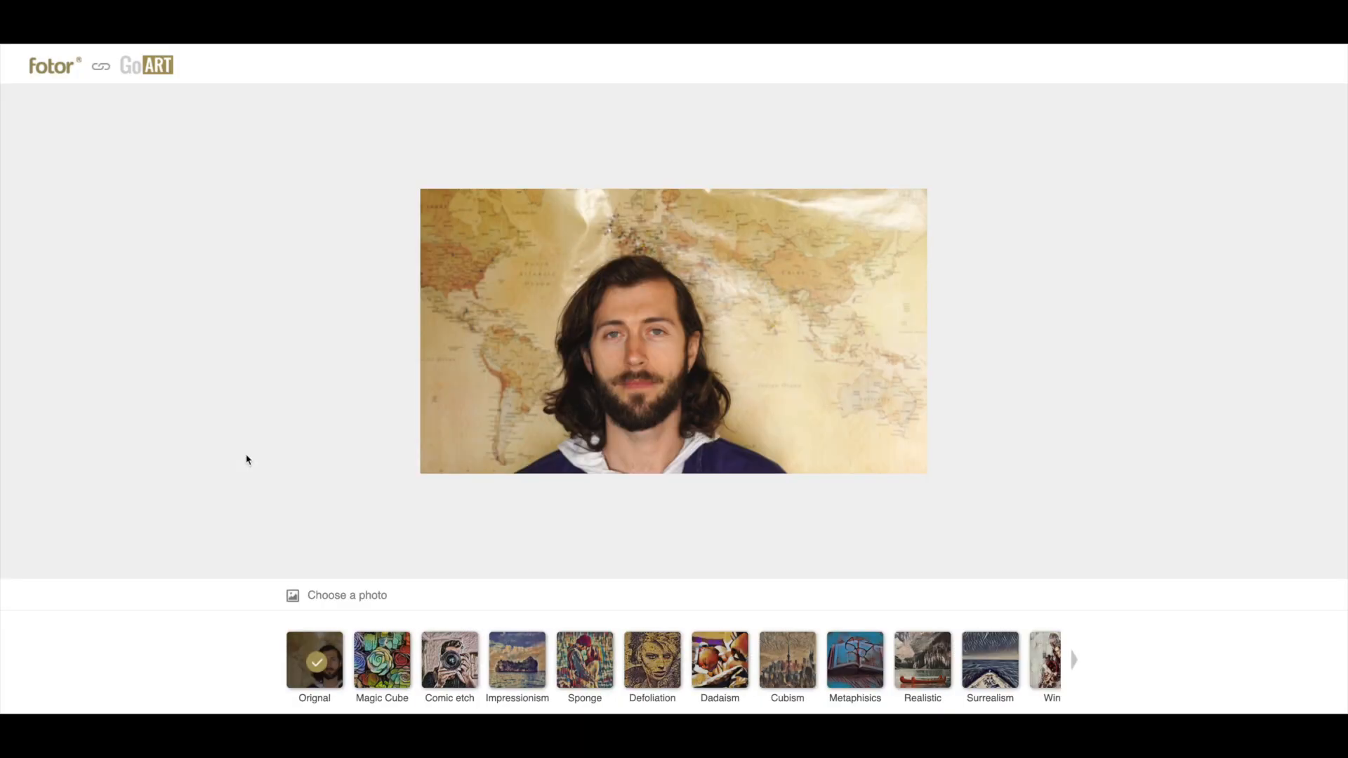
Apply the Expressionism style at 99% intensity and start downloading the result.
{"action": "left_click", "coordinate": [1074, 660]}
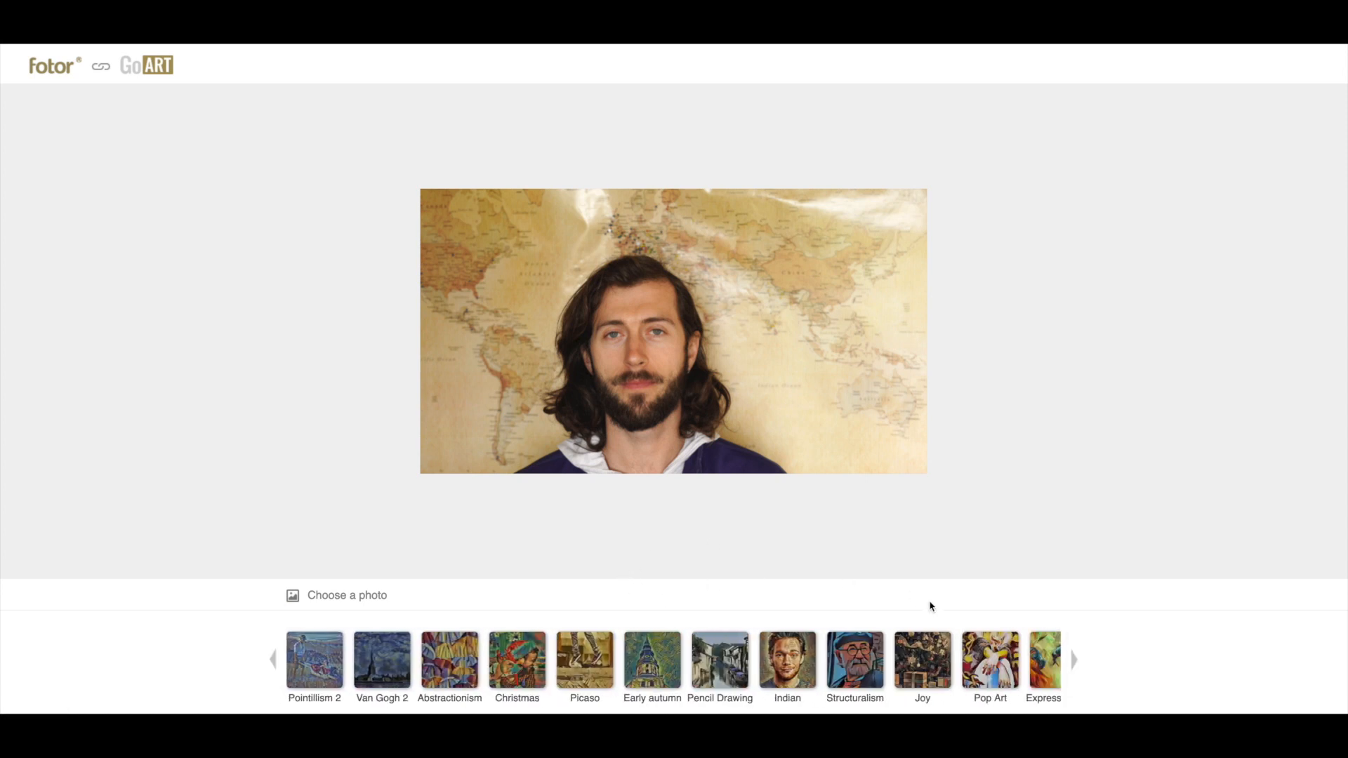
{"action": "left_click", "coordinate": [1075, 660]}
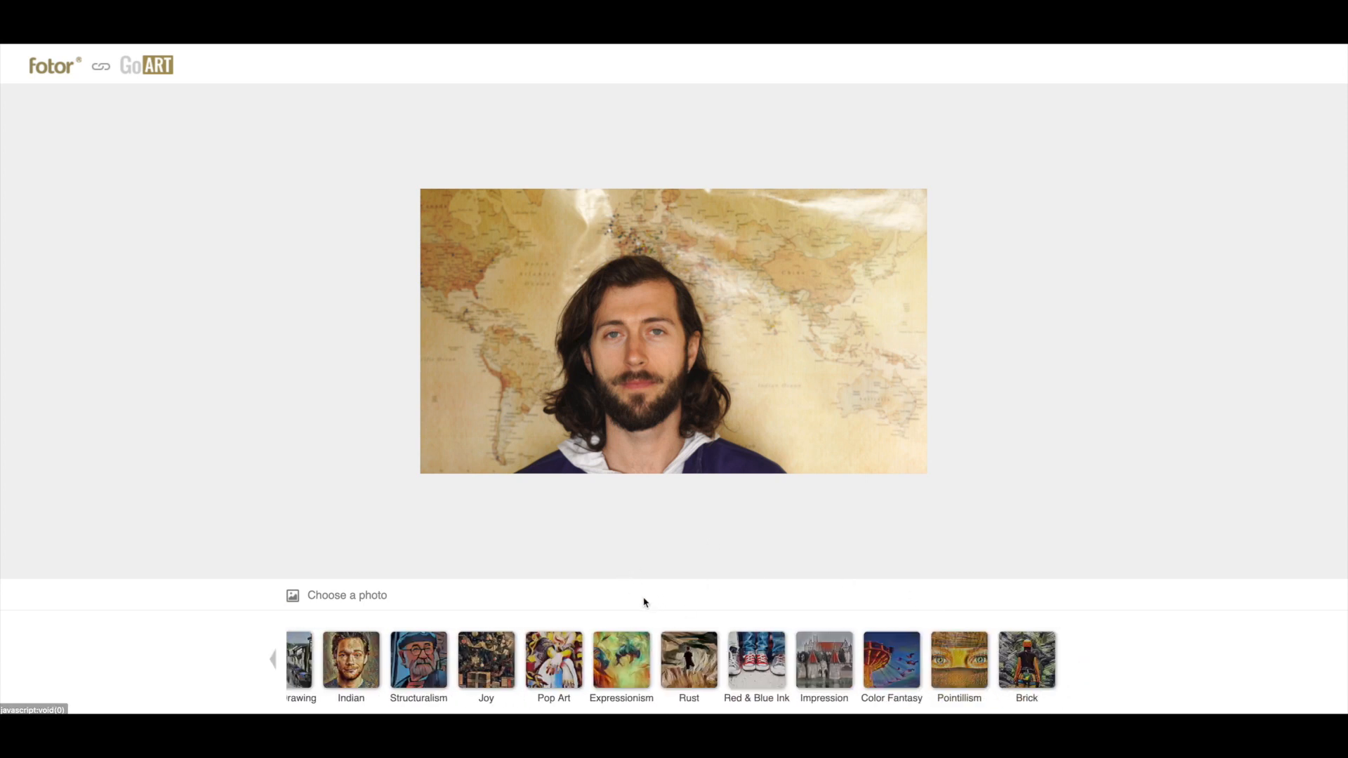
{"action": "left_click", "coordinate": [621, 665]}
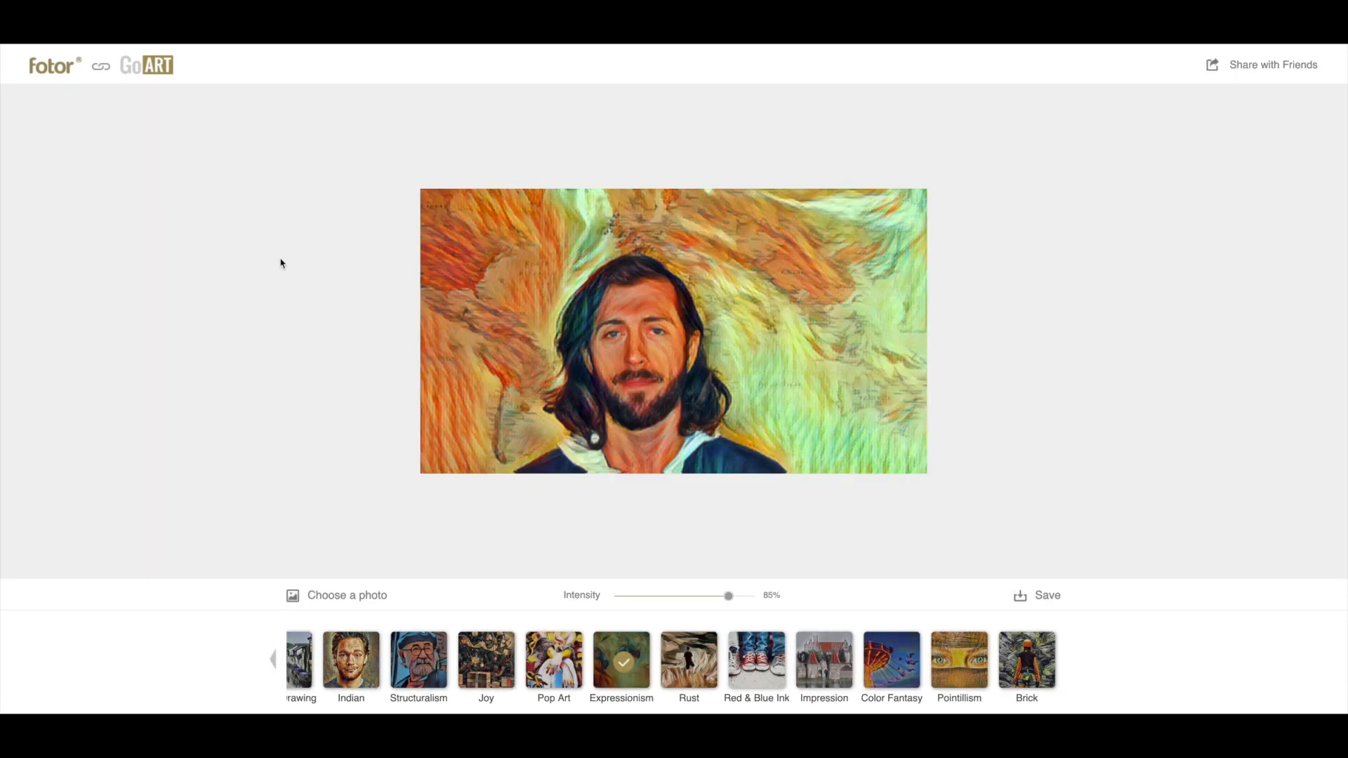
{"action": "left_click_drag", "start_coordinate": [728, 596], "coordinate": [752, 596]}
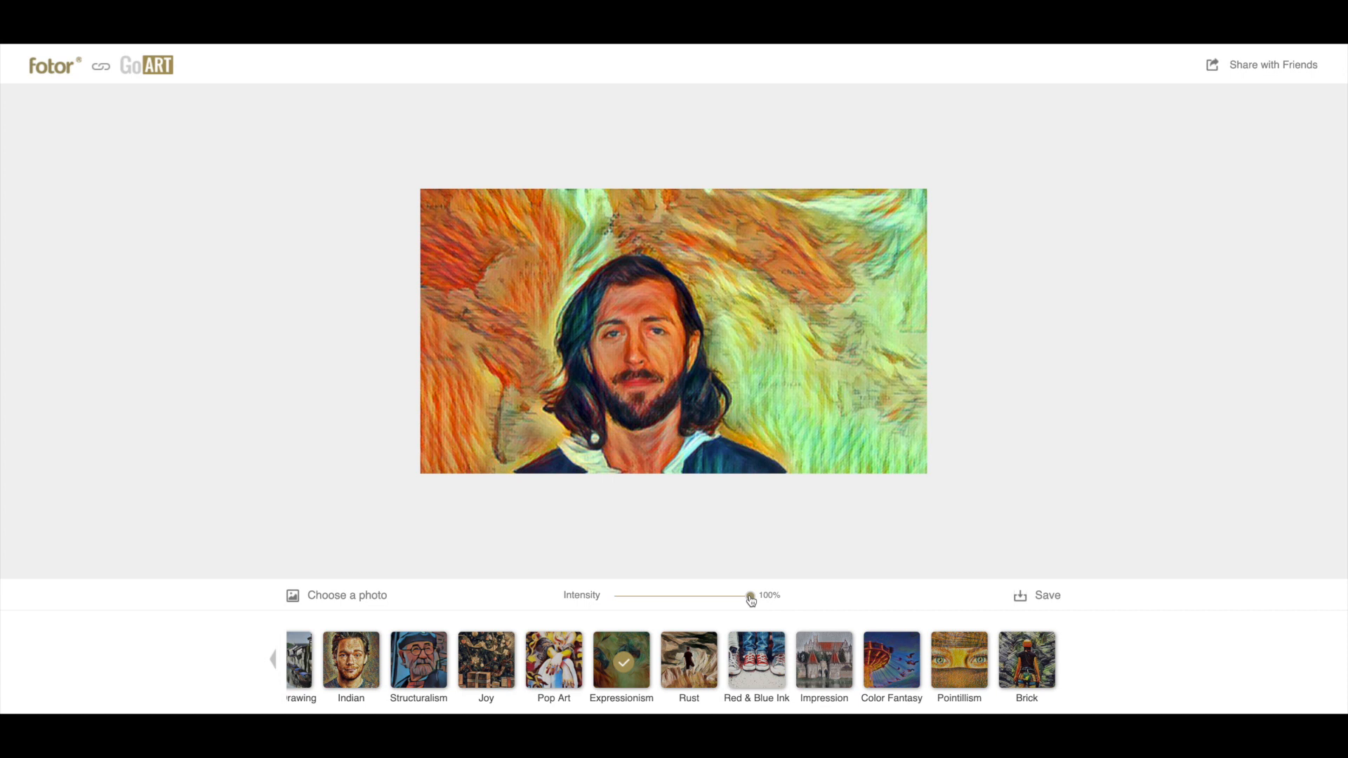
{"action": "left_click_drag", "start_coordinate": [753, 596], "coordinate": [747, 596]}
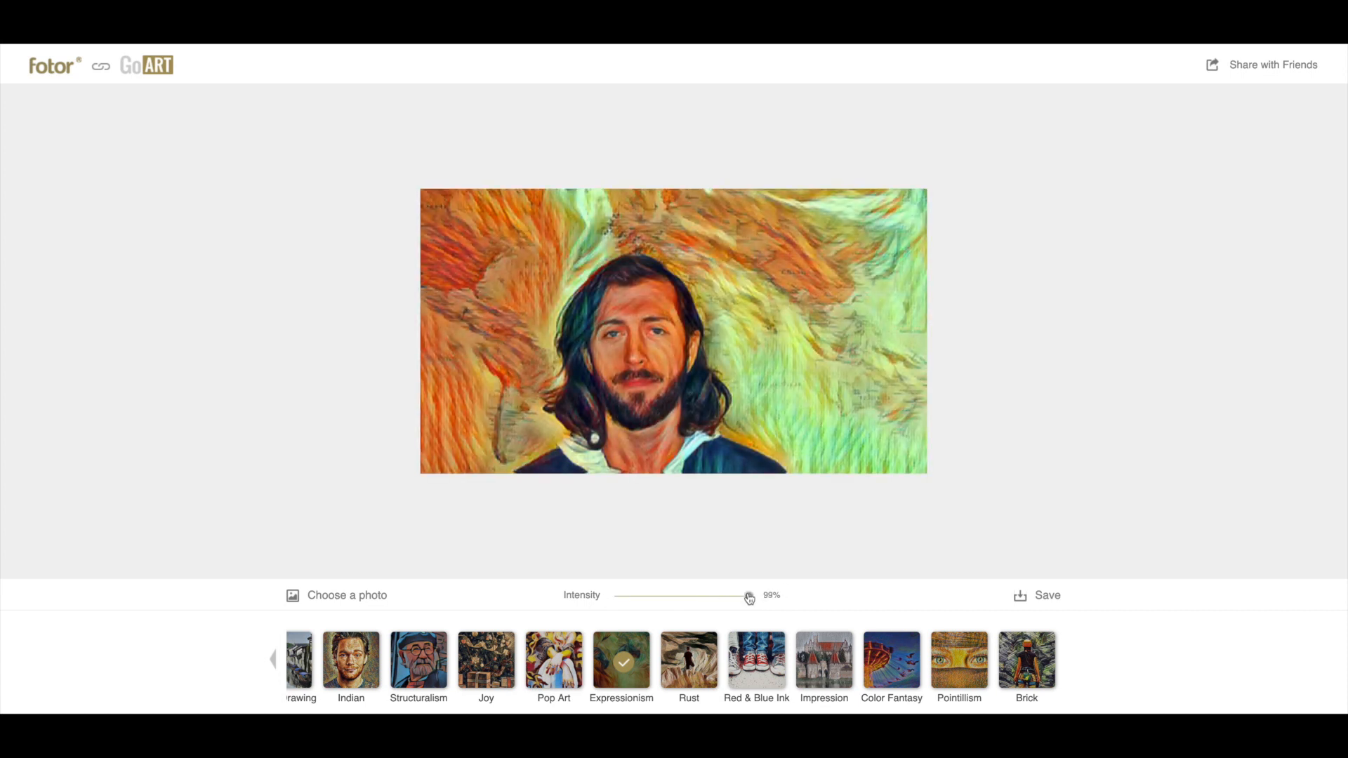
{"action": "left_click", "coordinate": [1036, 595]}
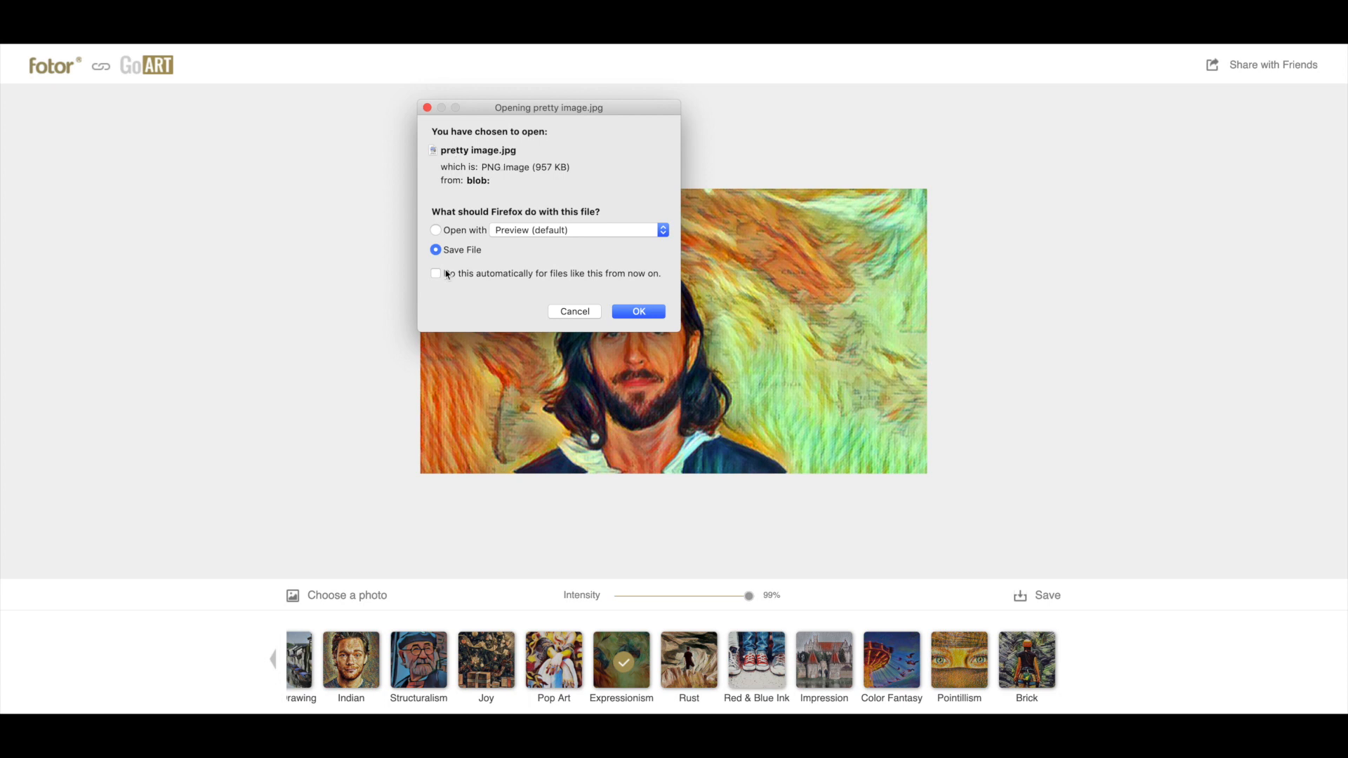
Rename the new folder keyframes and store the image inside as keyframe-000000.jpg.
{"action": "left_click", "coordinate": [638, 311]}
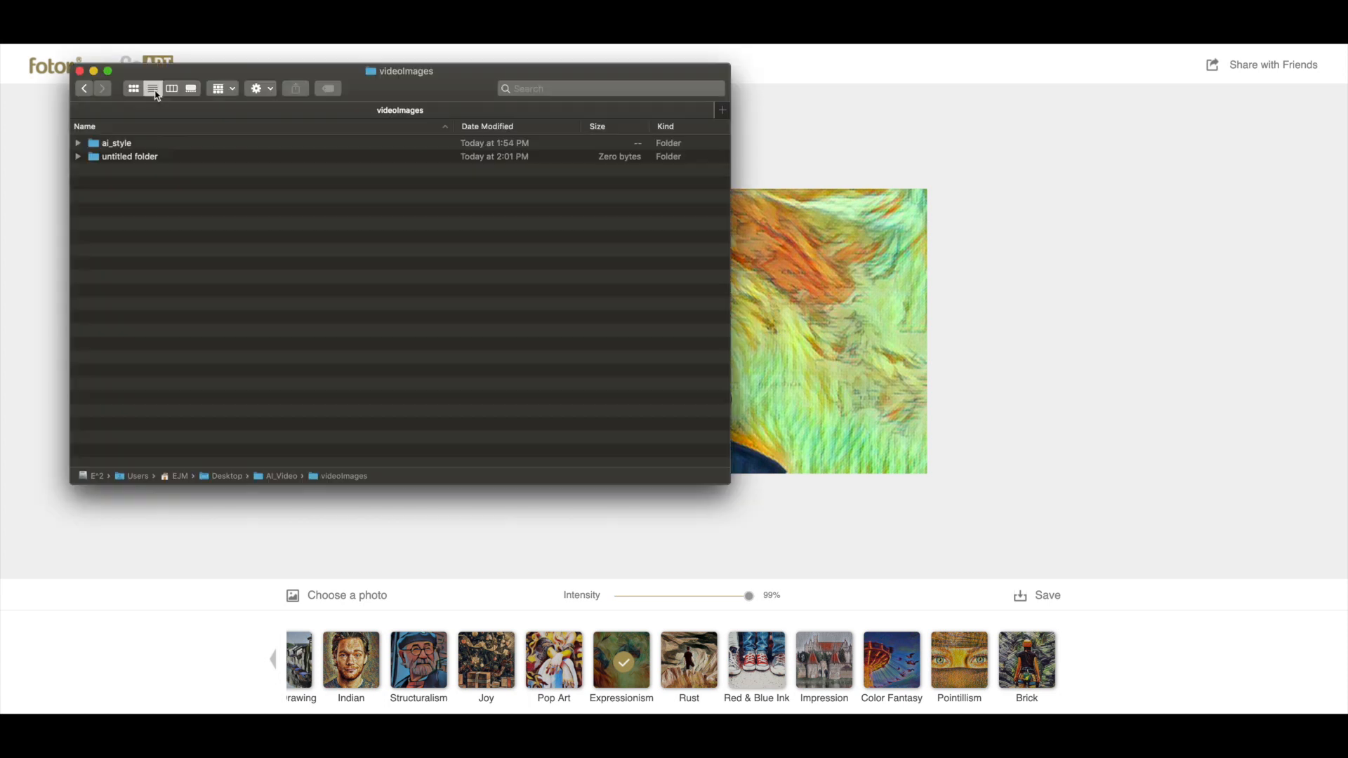
{"action": "type", "text": "keyframes"}
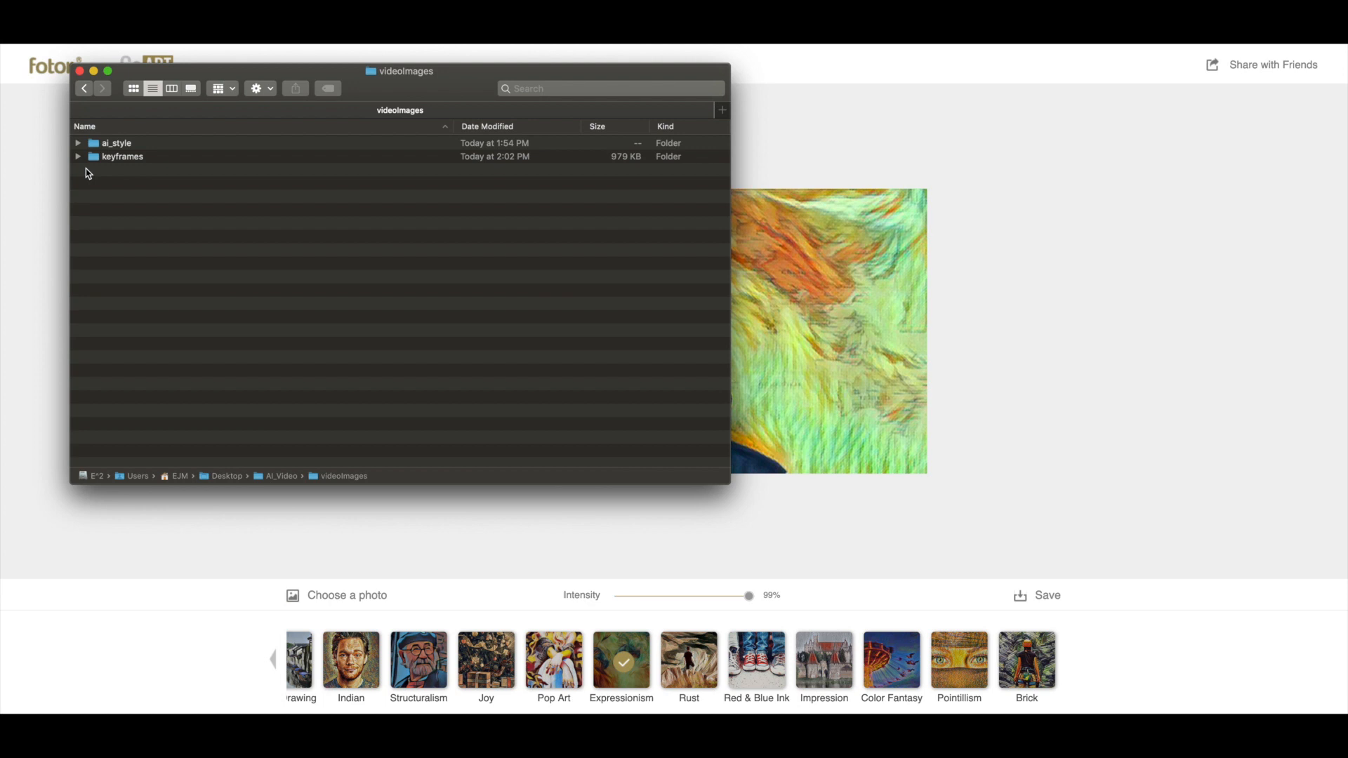
{"action": "left_click", "coordinate": [78, 157]}
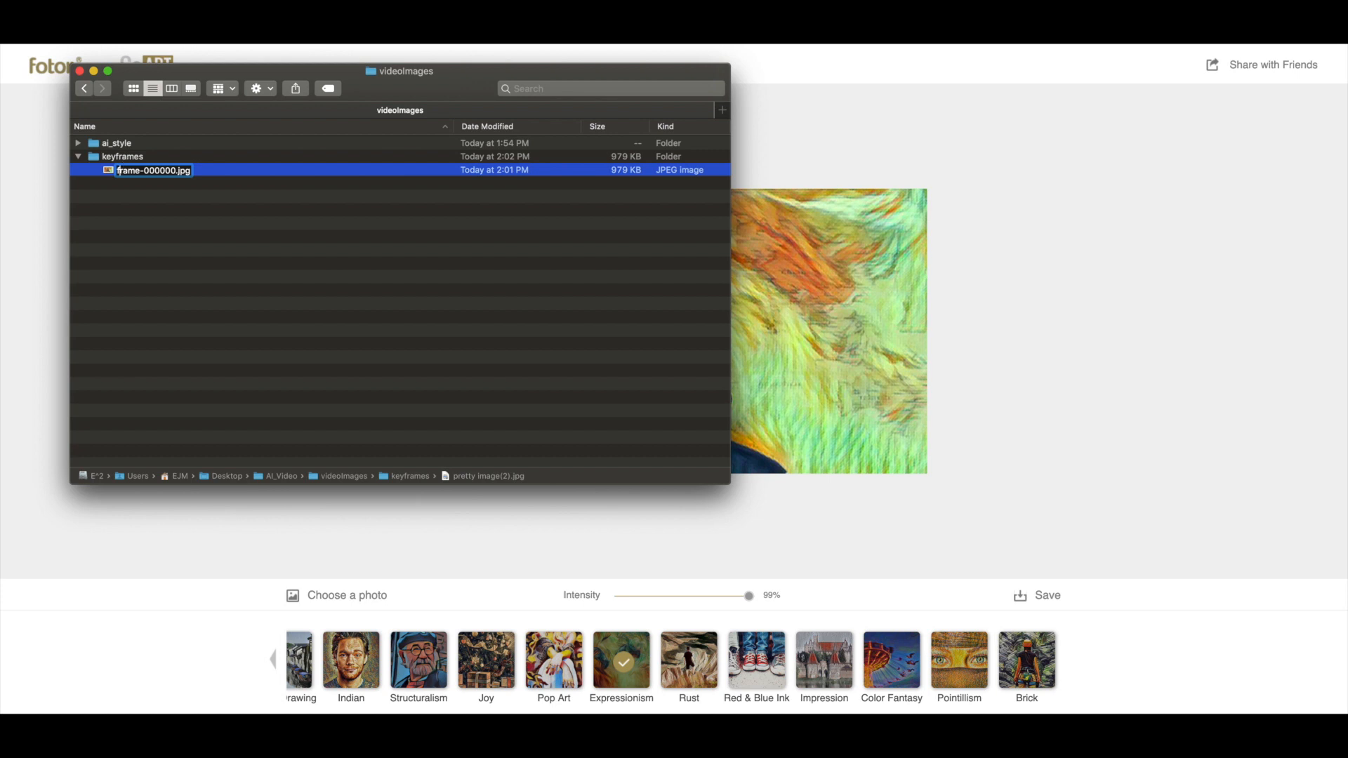
{"action": "type", "text": "keyframe-000000.jpg"}
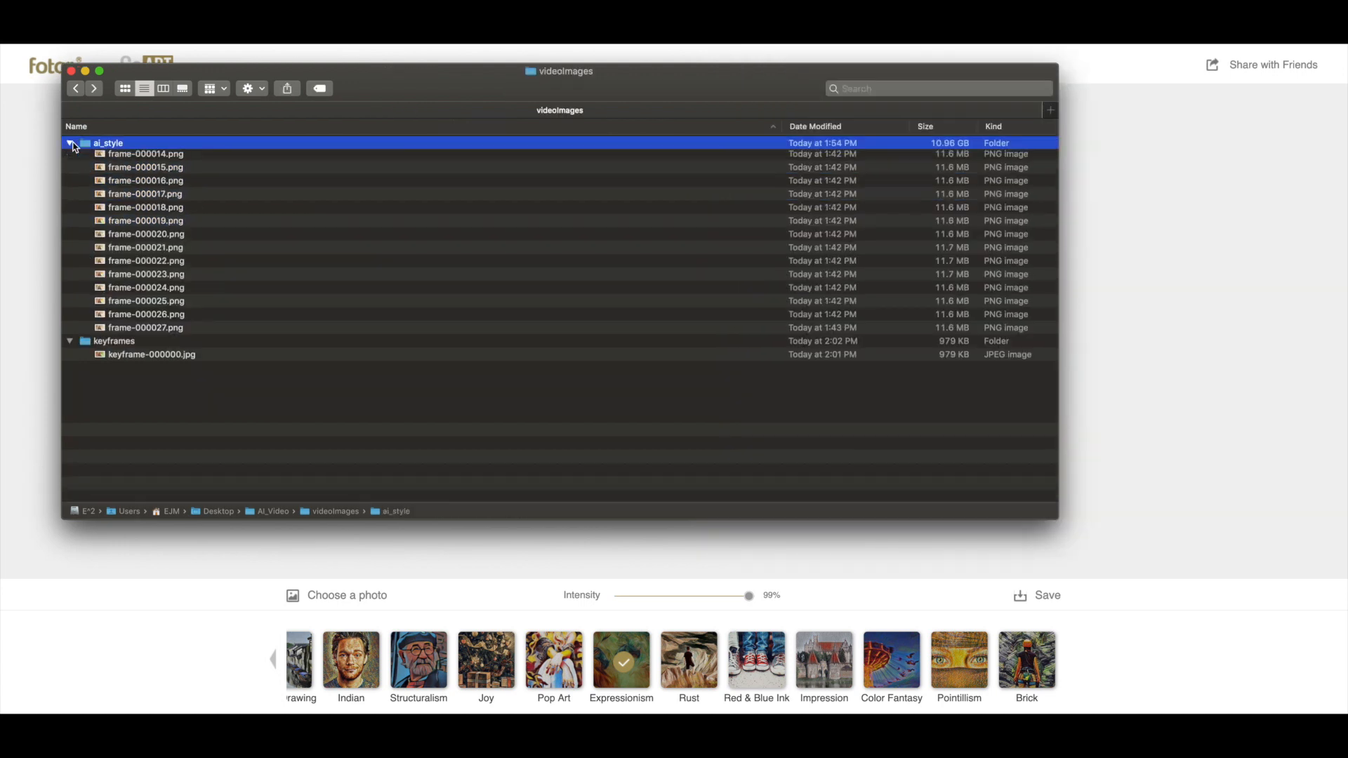
Get Info on frame-000000.png and keyframe-000000.jpg to compare their details.
{"action": "right_click", "coordinate": [144, 155]}
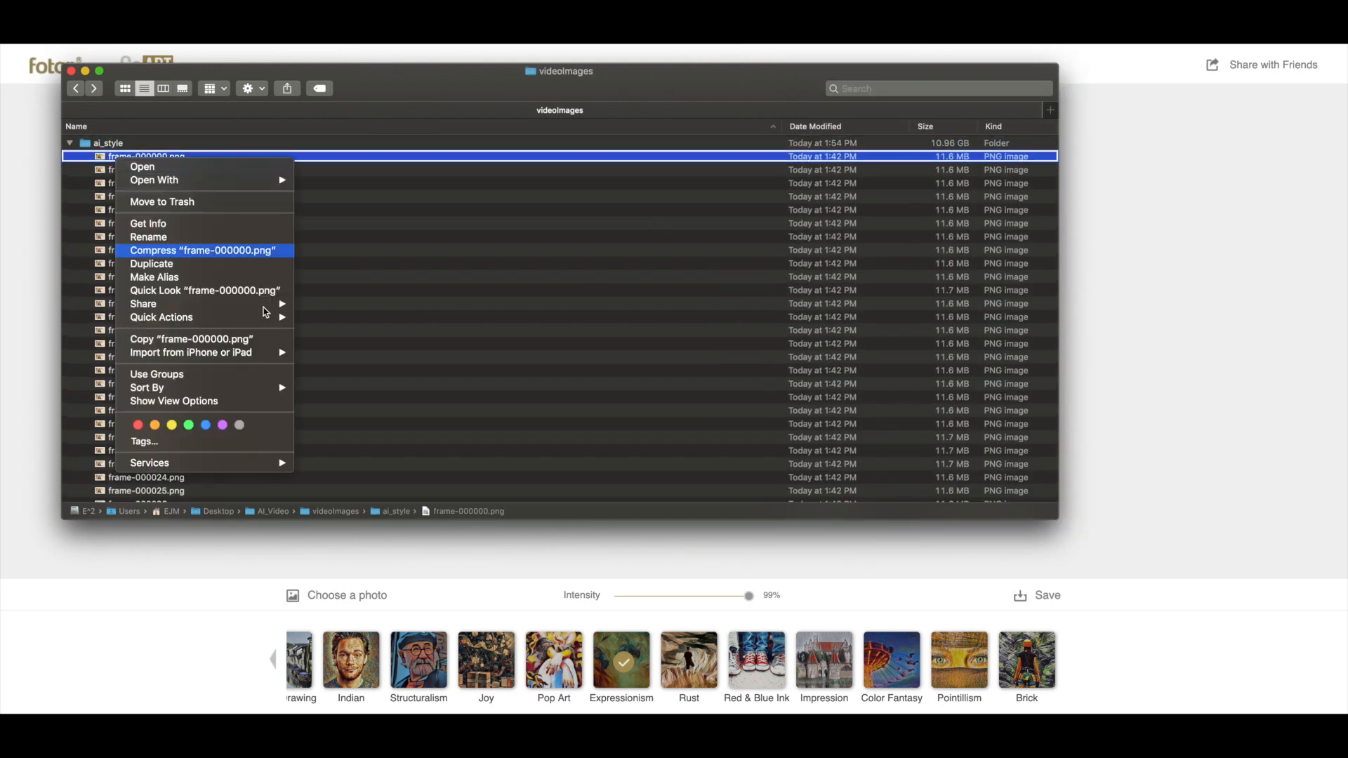
{"action": "left_click", "coordinate": [148, 223]}
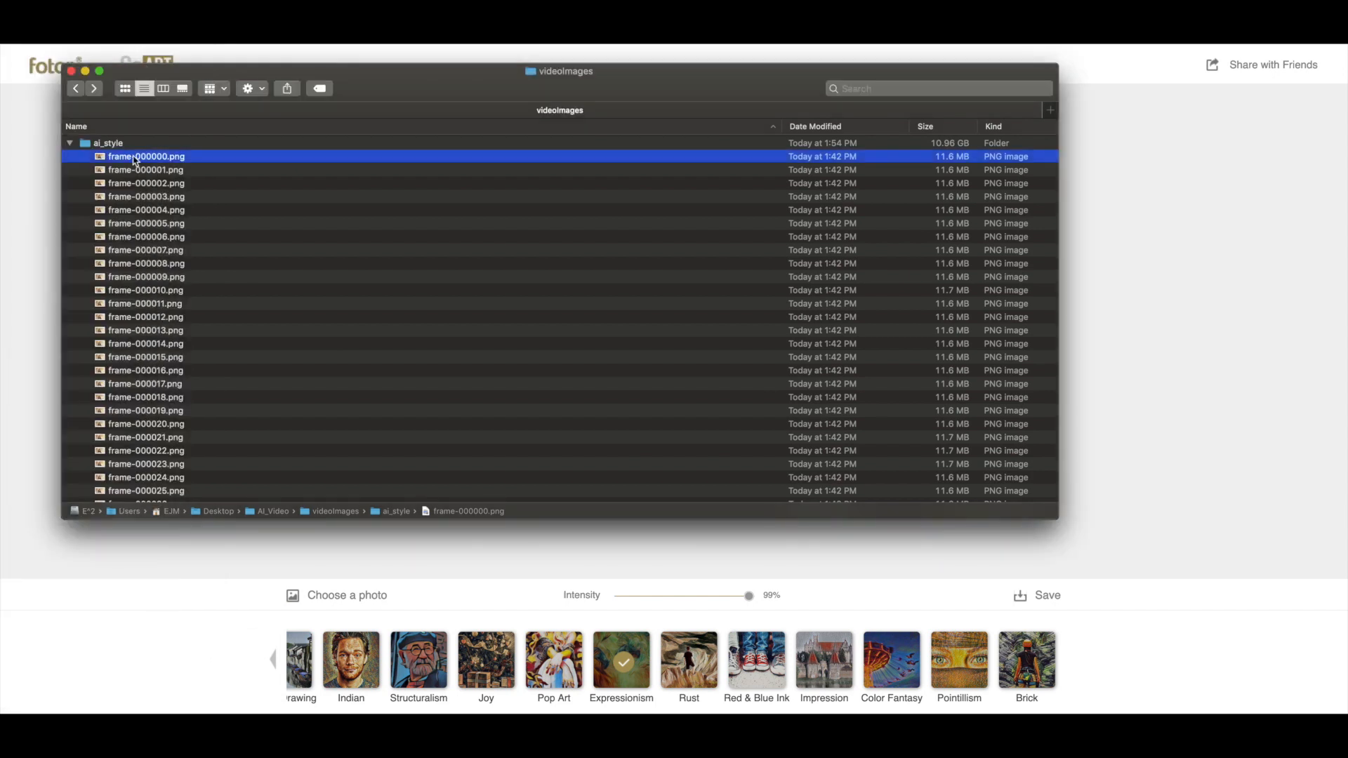
{"action": "right_click", "coordinate": [147, 169]}
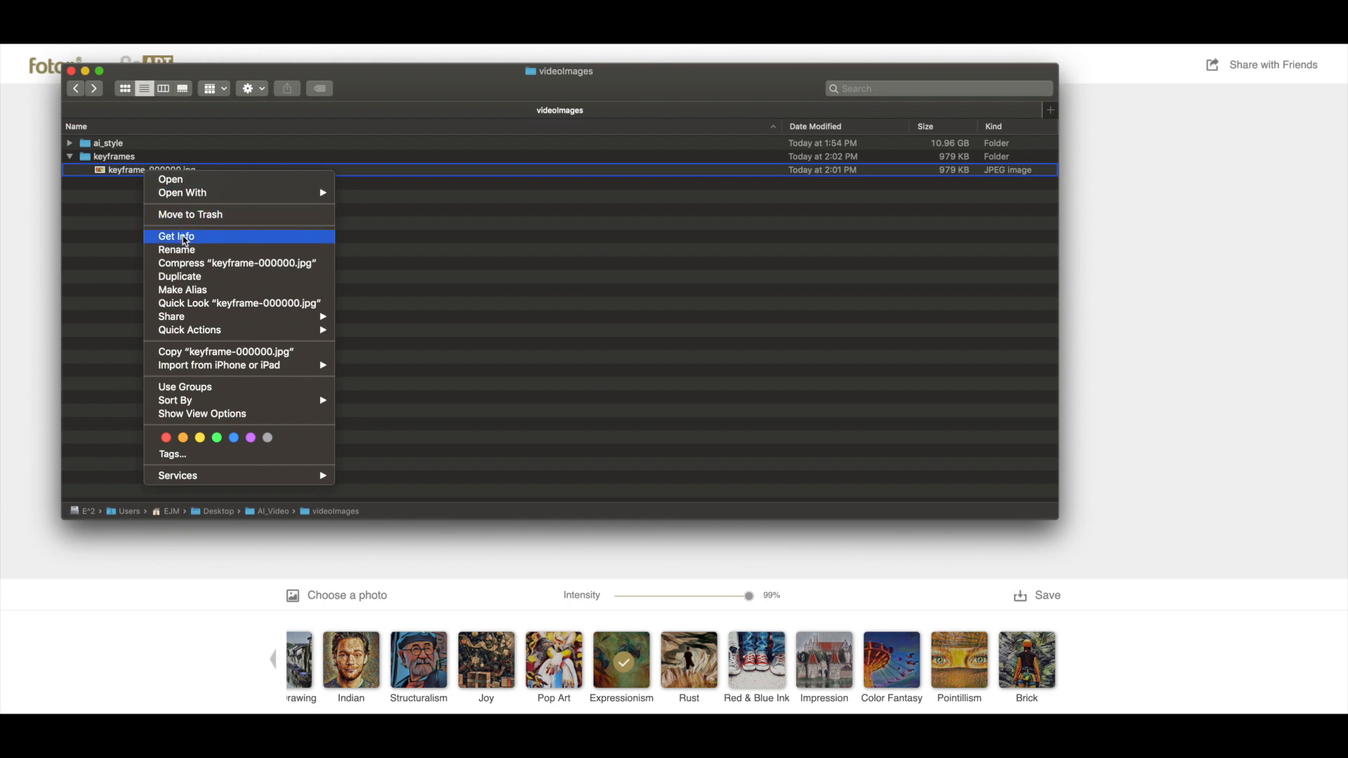
{"action": "left_click", "coordinate": [175, 236]}
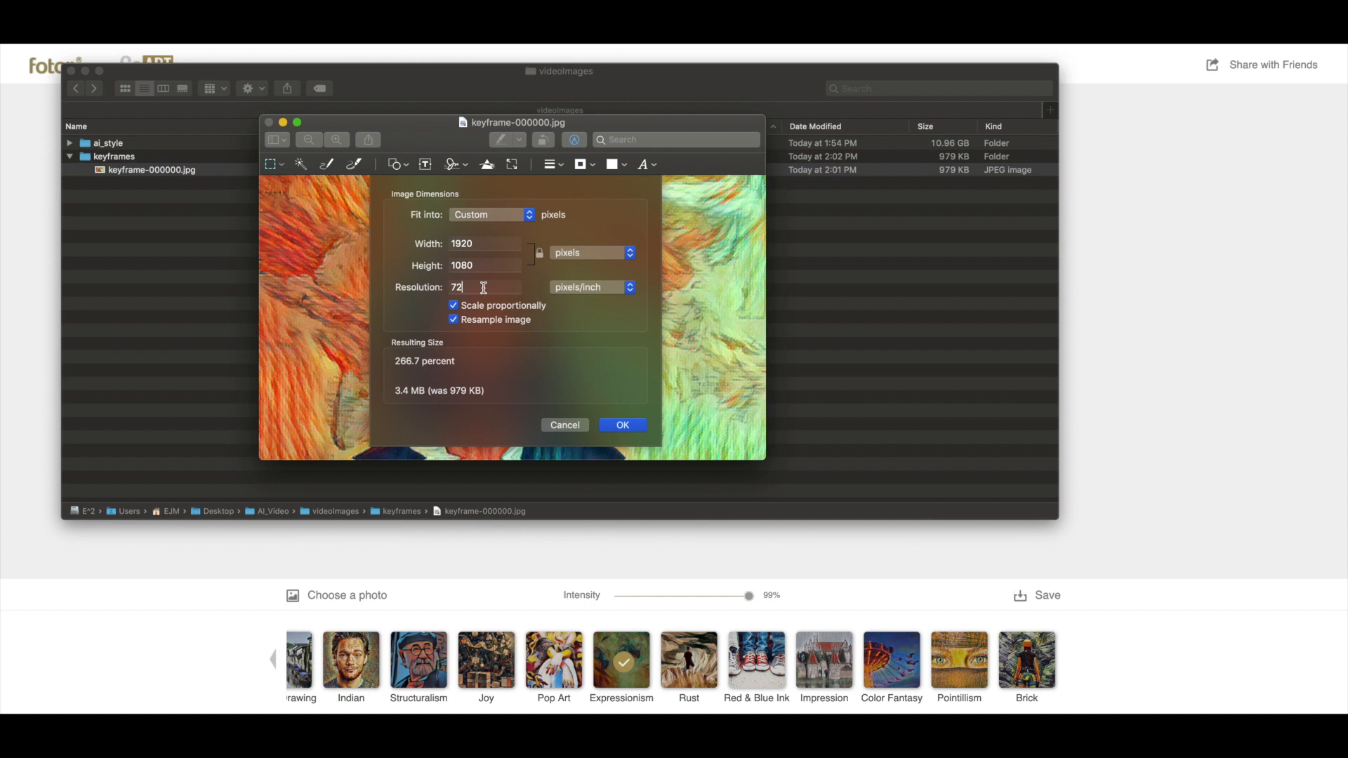
Set keyframe-000000.jpg to 300 pixels/inch at 1920 by 1080.
{"action": "type", "text": "300"}
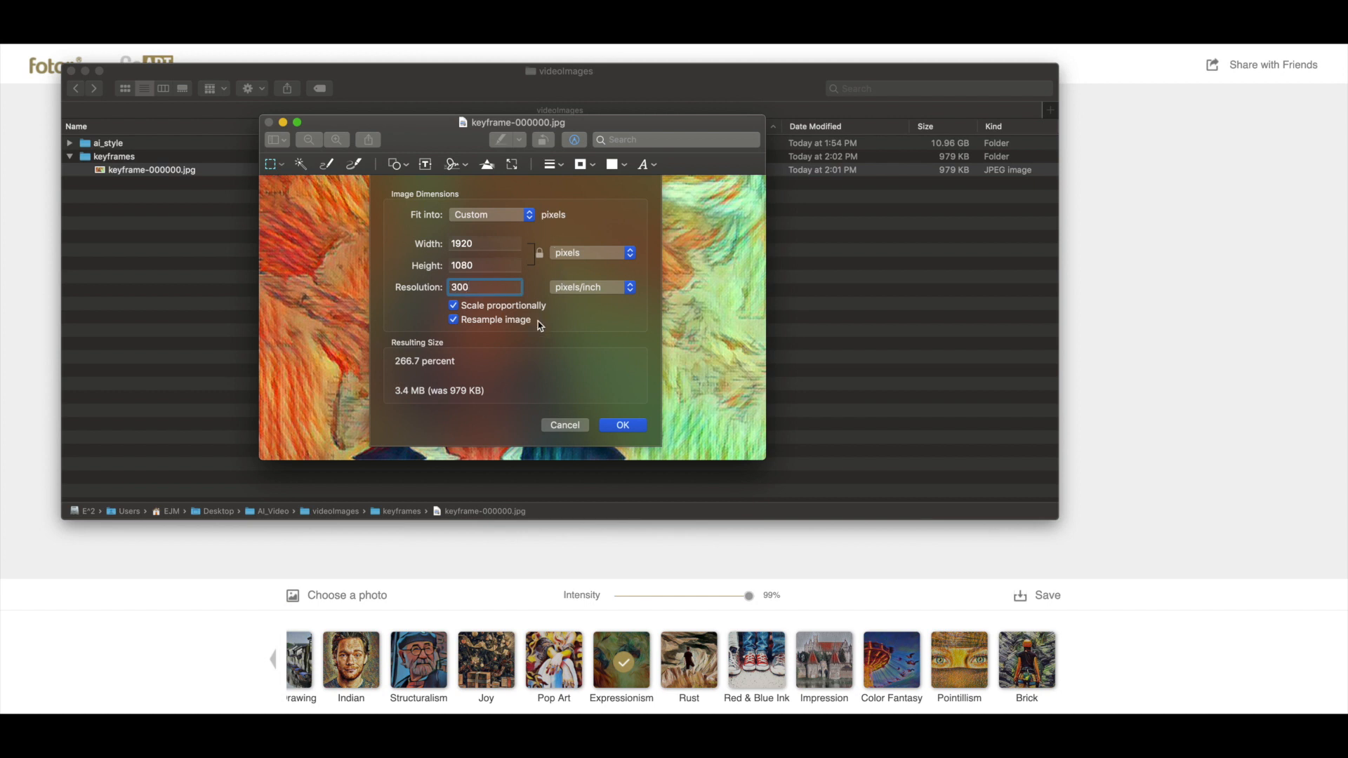
{"action": "left_click", "coordinate": [623, 425]}
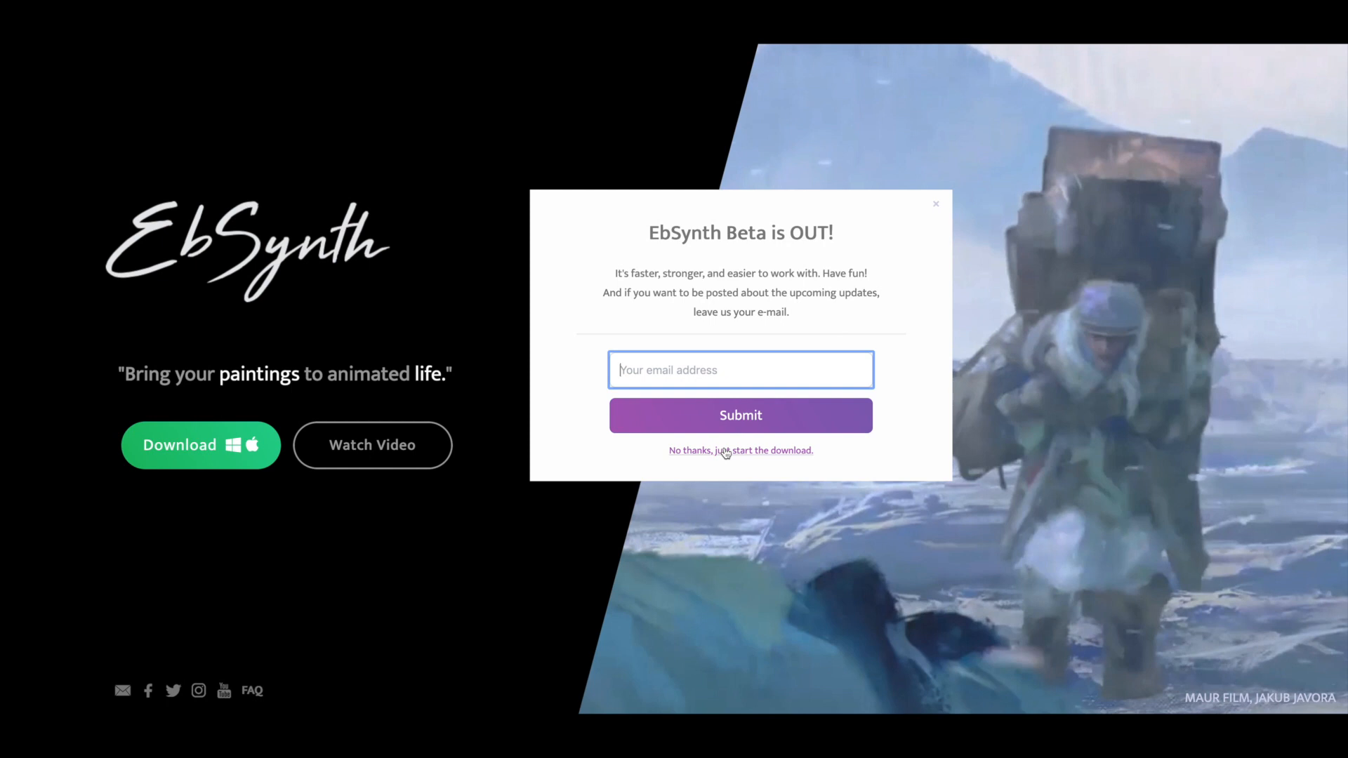
Skip the email signup, download the EbSynth Mac beta, and unpack the zip.
{"action": "left_click", "coordinate": [740, 450]}
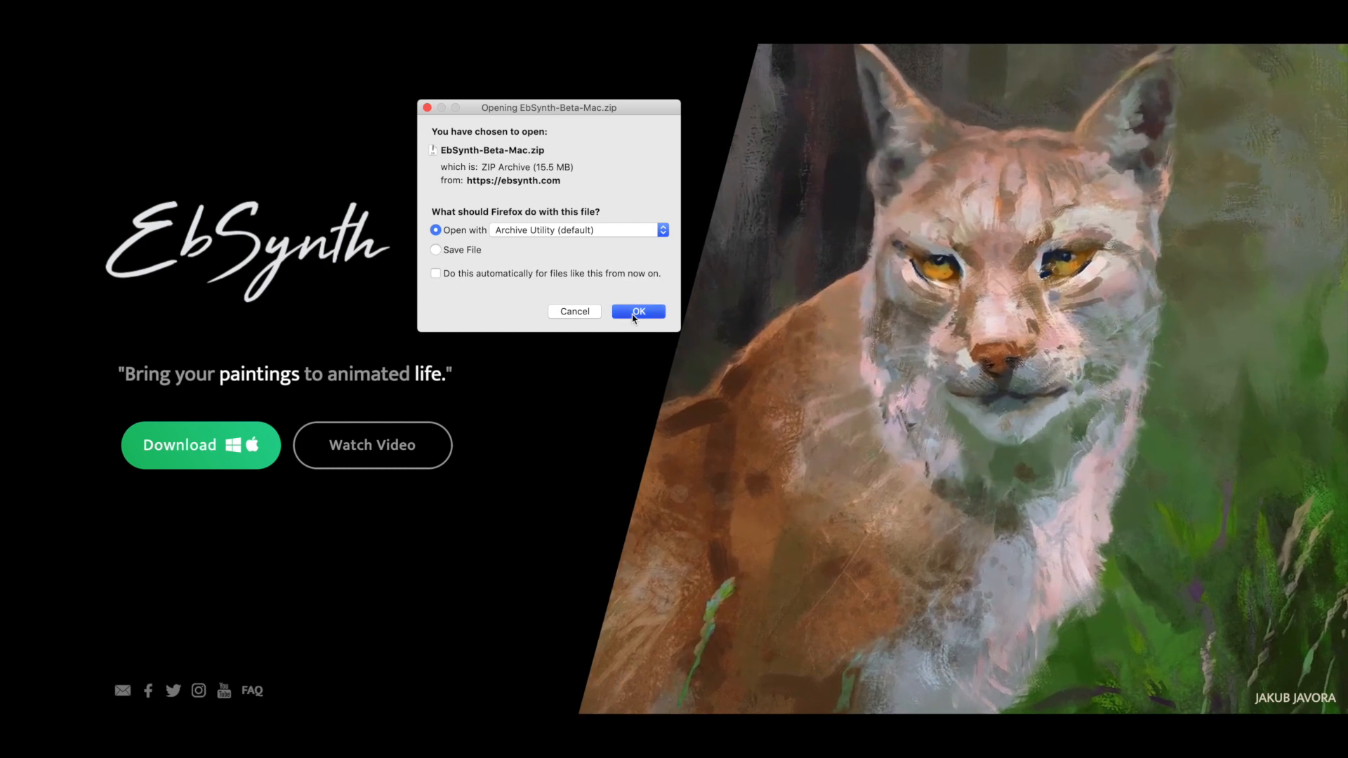
{"action": "left_click", "coordinate": [638, 311]}
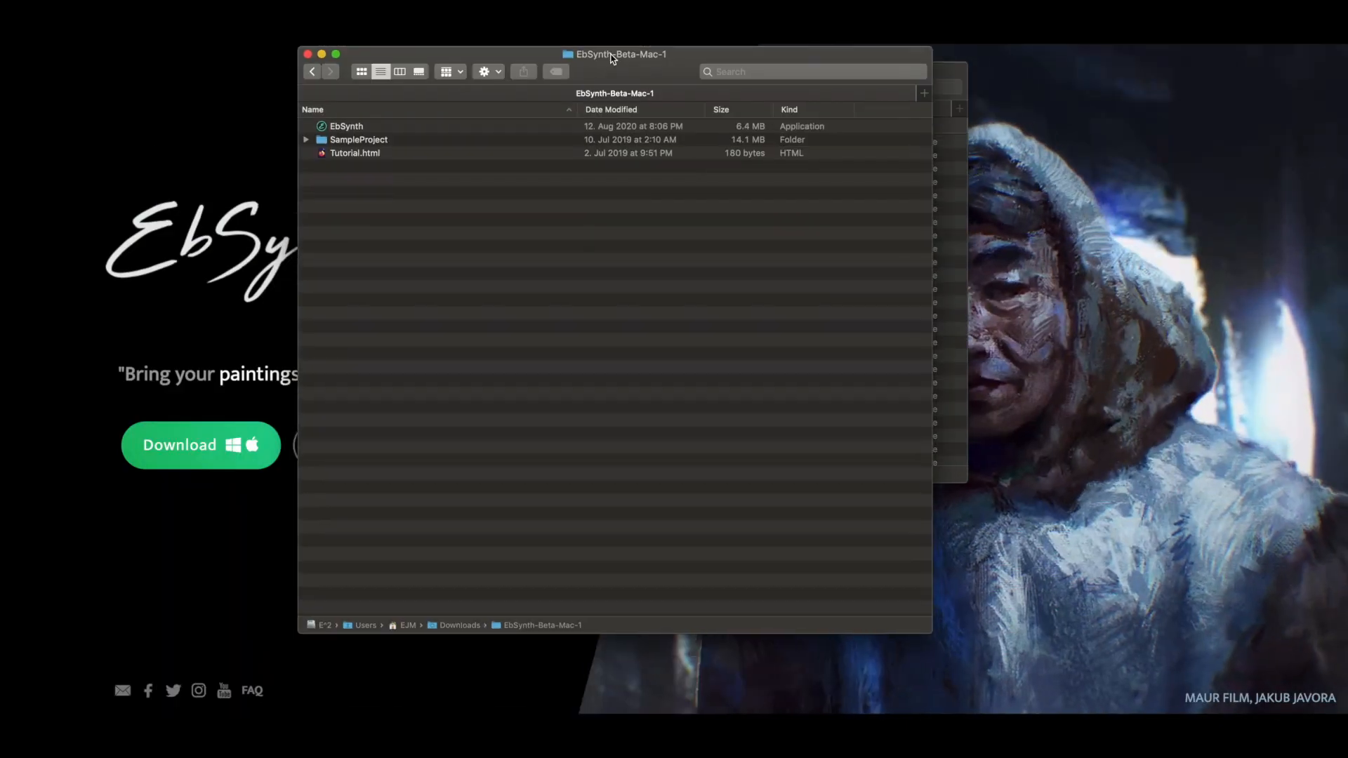
Move the EbSynth-Beta-Mac-1 window aside and launch the EbSynth app.
{"action": "left_click_drag", "start_coordinate": [614, 54], "coordinate": [652, 77]}
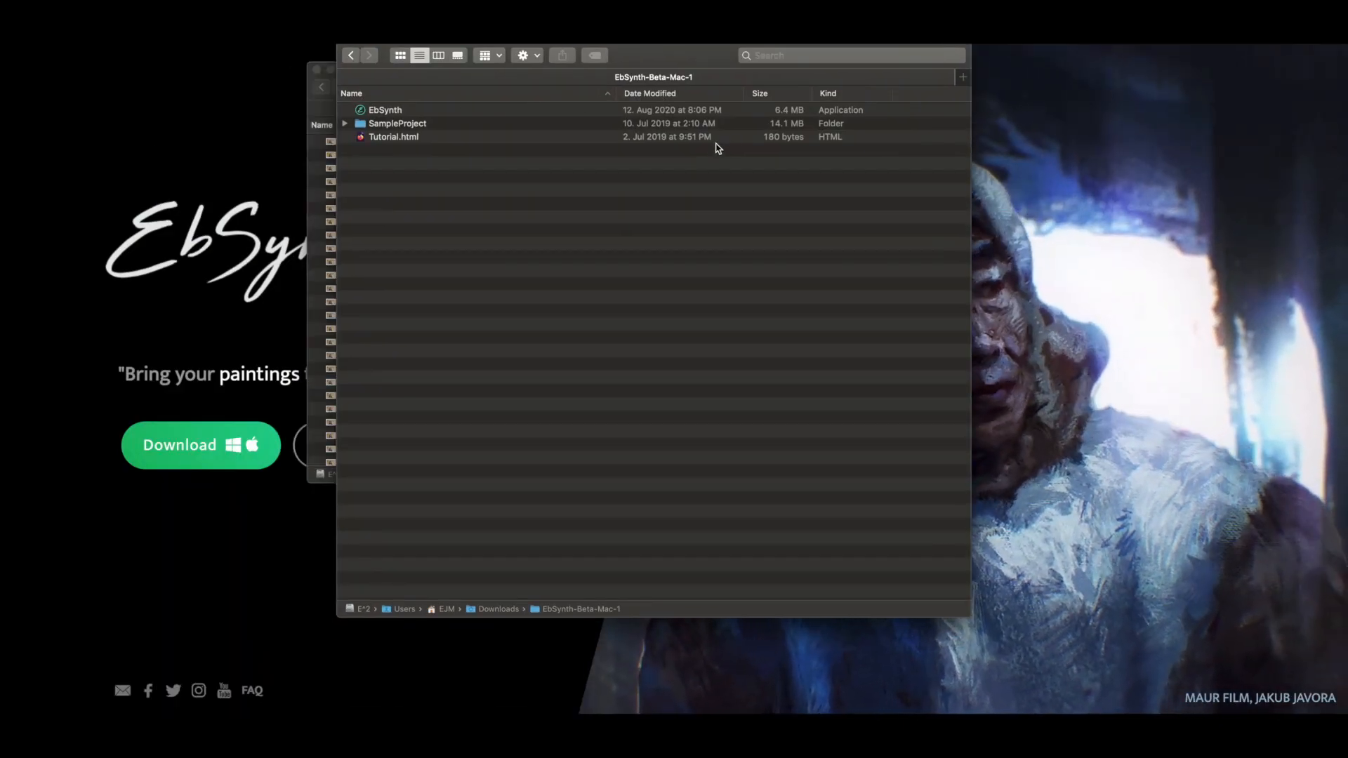
{"action": "left_click", "coordinate": [385, 110]}
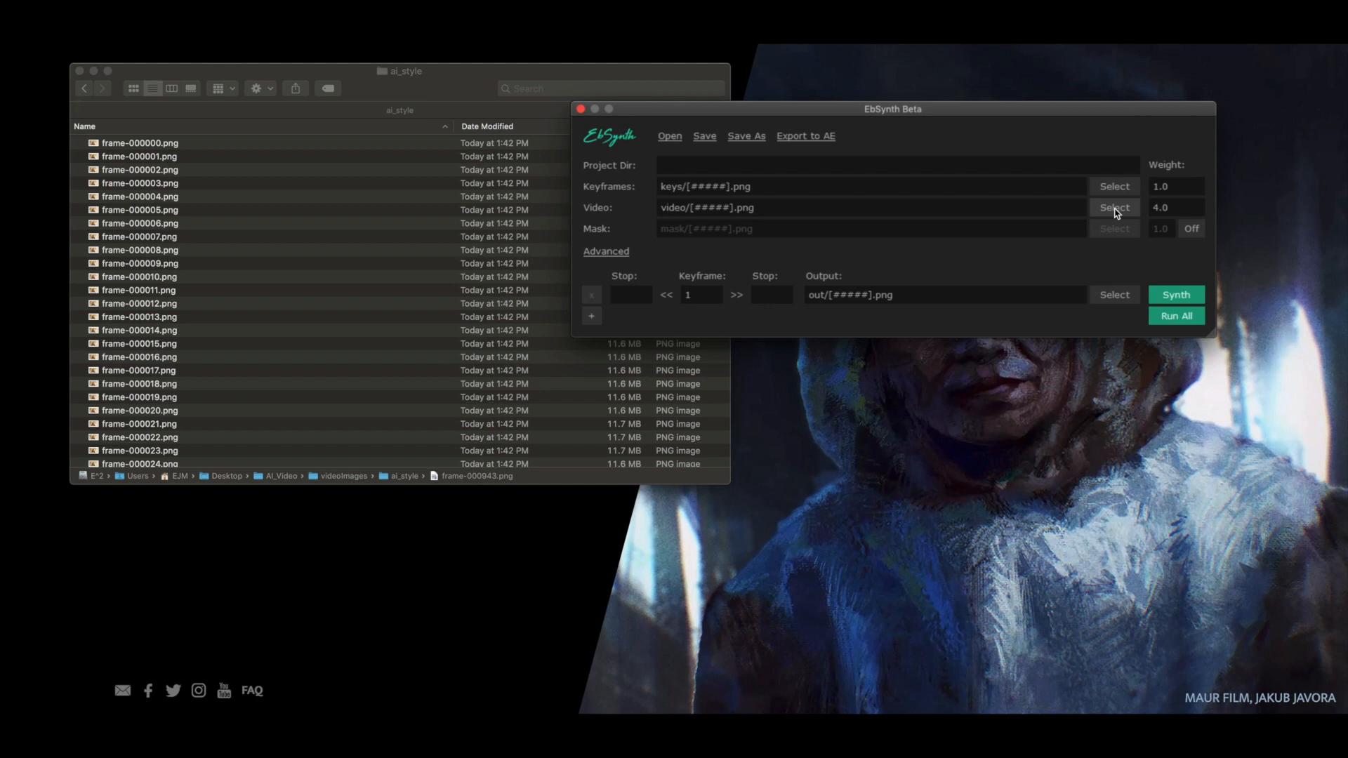
{"action": "mouse_move", "coordinate": [317, 148]}
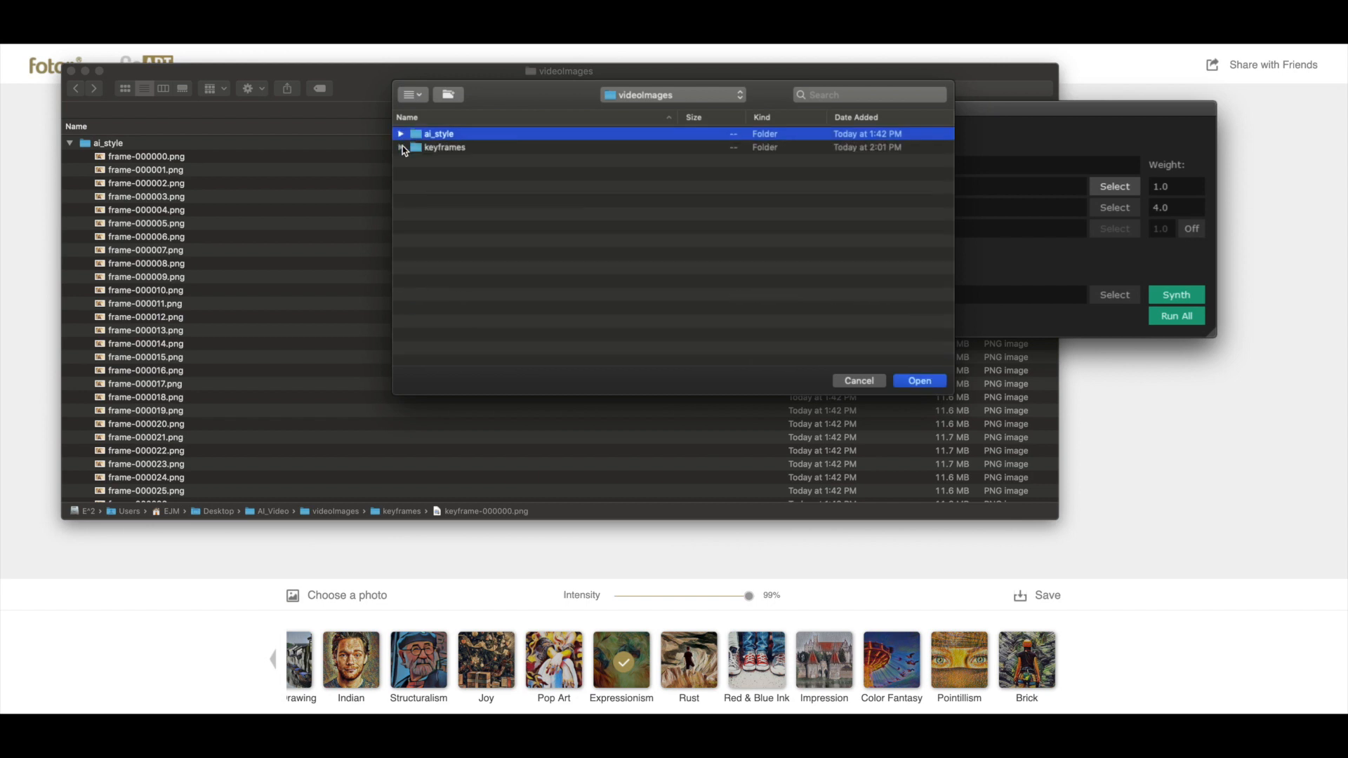
Load keyframe-000000 and the ai_style frame sequence as EbSynth's keyframe and video inputs.
{"action": "left_click", "coordinate": [920, 381]}
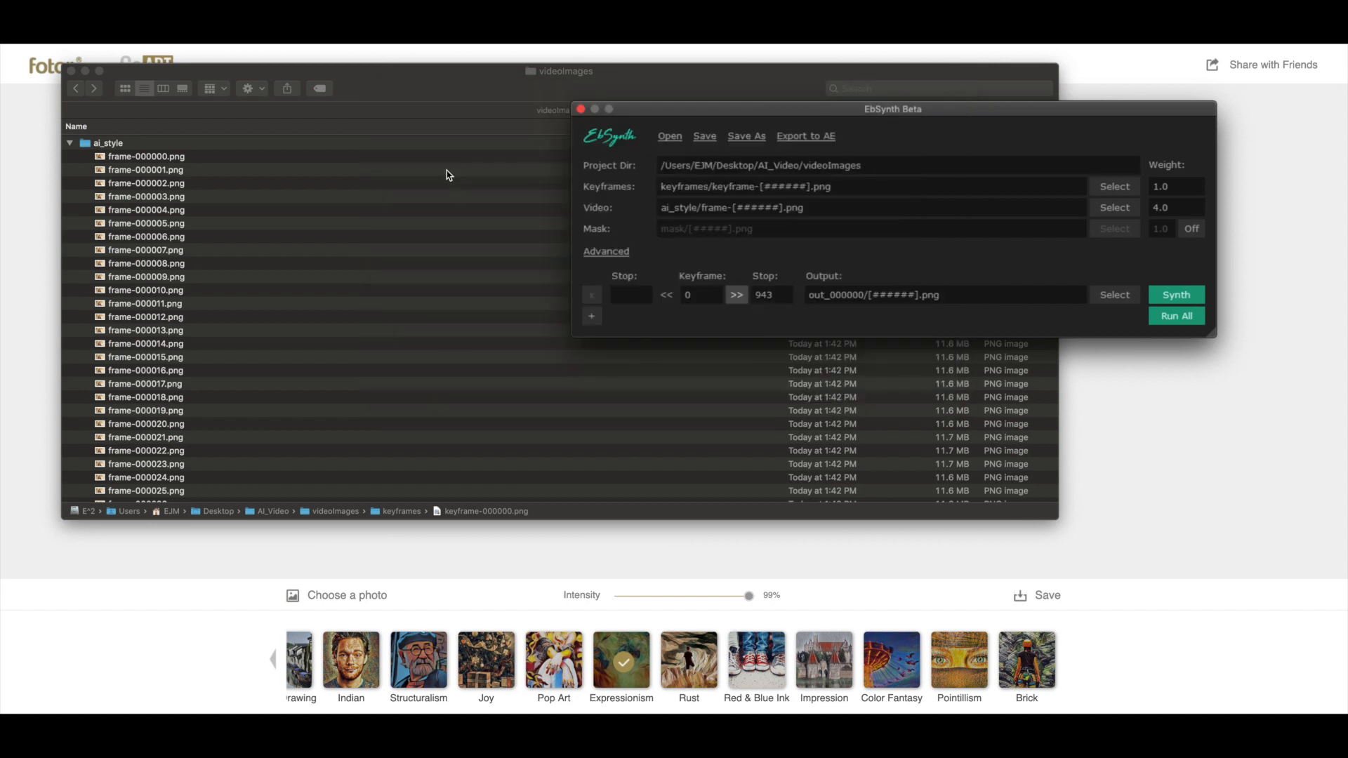
{"action": "mouse_move", "coordinate": [963, 228]}
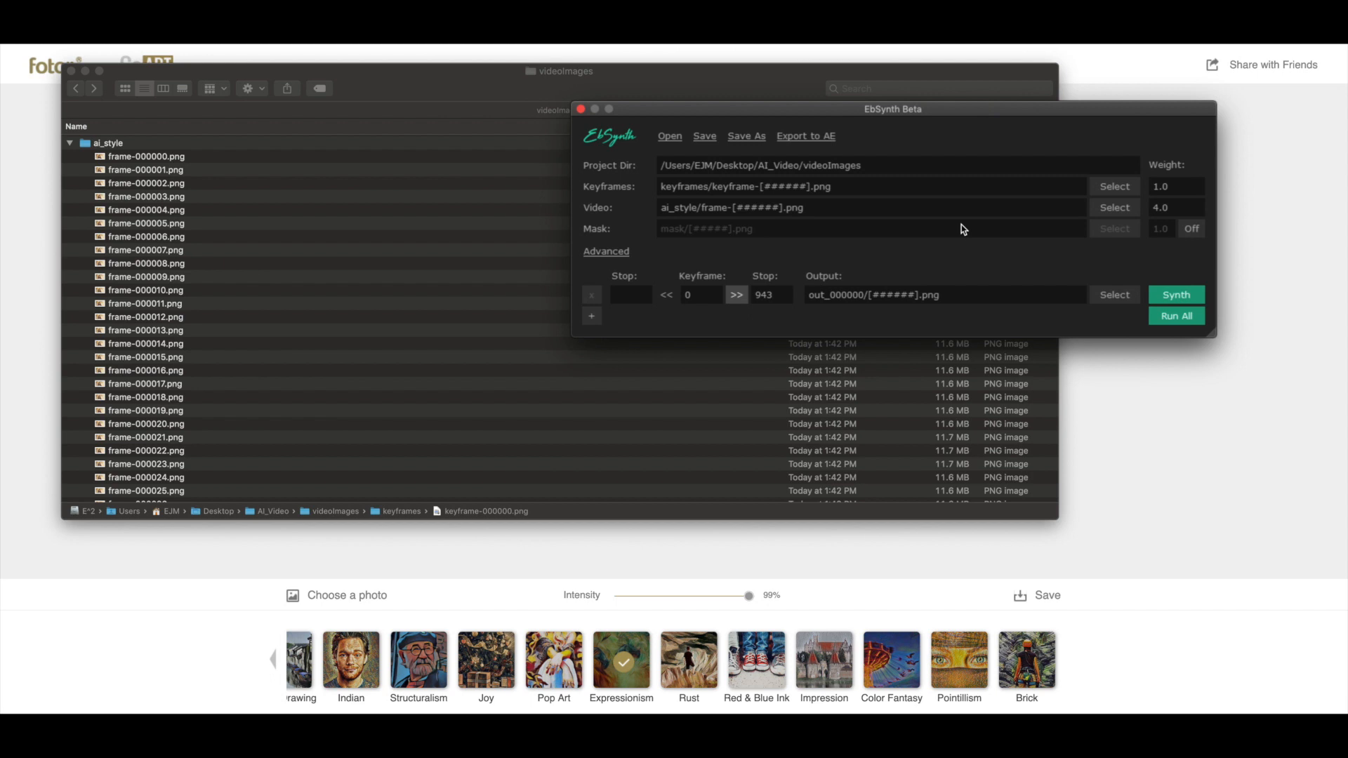
{"action": "mouse_move", "coordinate": [1262, 259]}
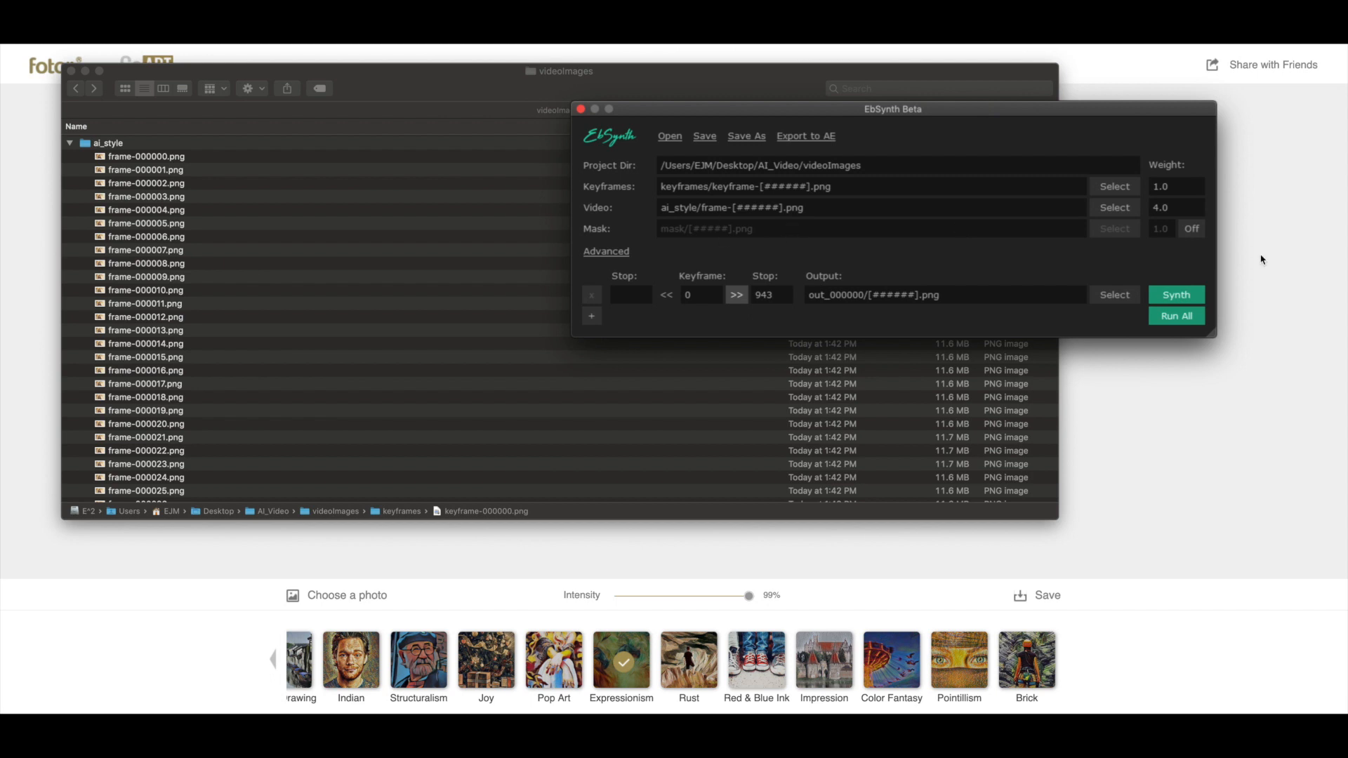
{"action": "left_click", "coordinate": [1192, 228]}
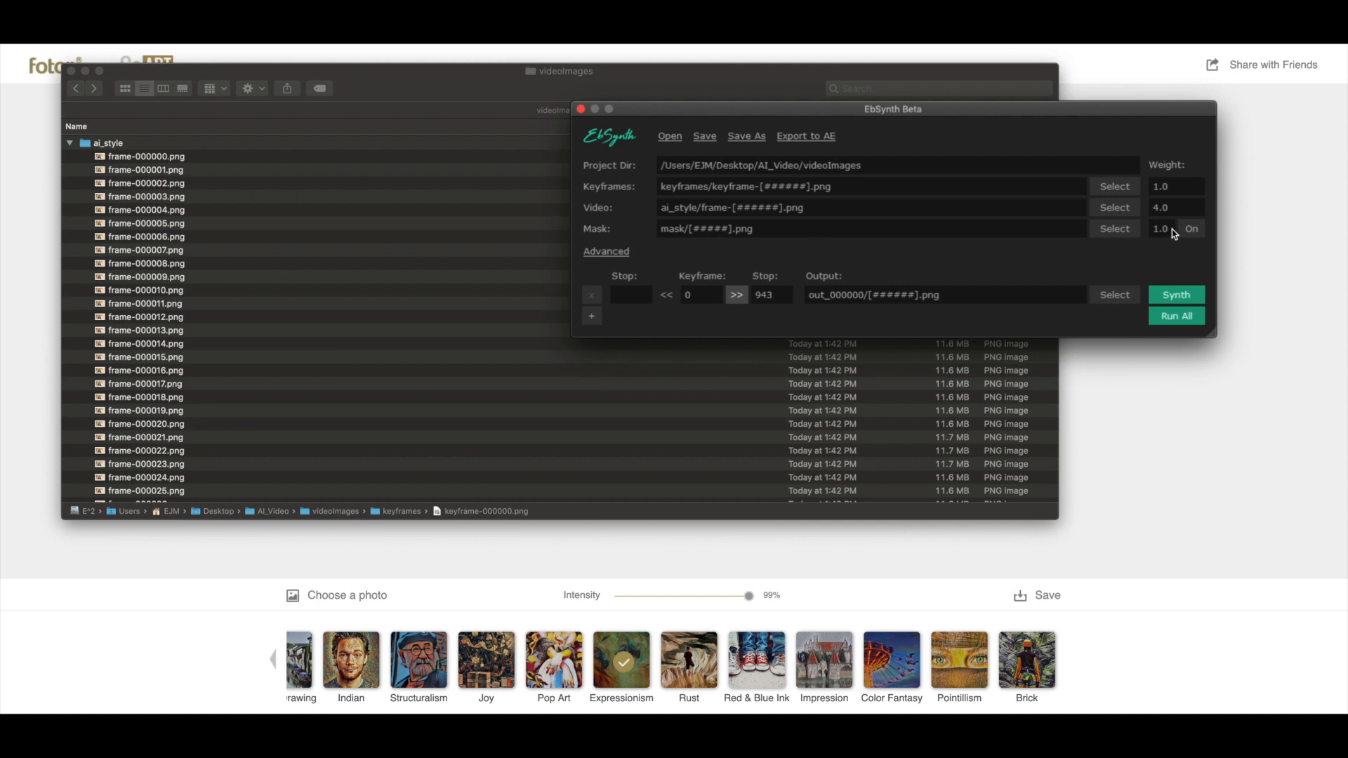
{"action": "left_click", "coordinate": [1191, 229]}
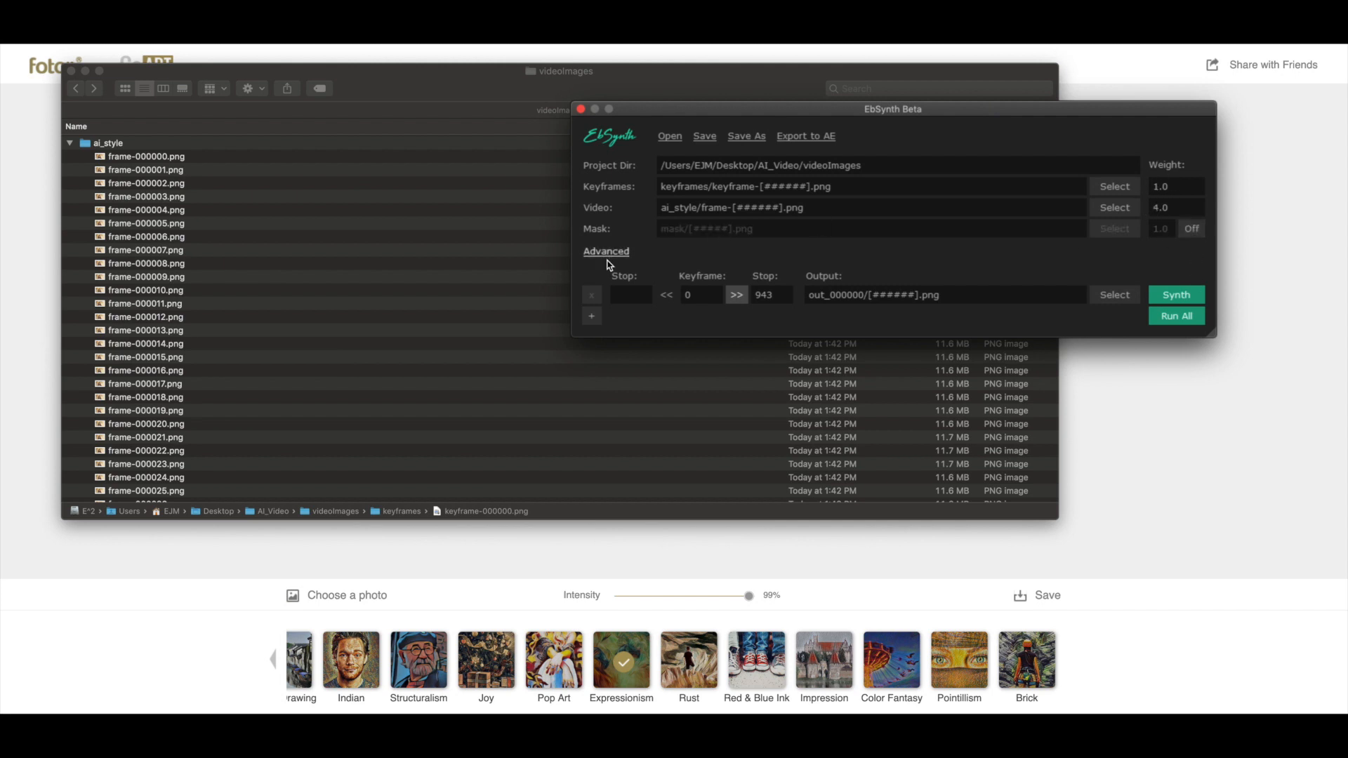
{"action": "left_click", "coordinate": [606, 251]}
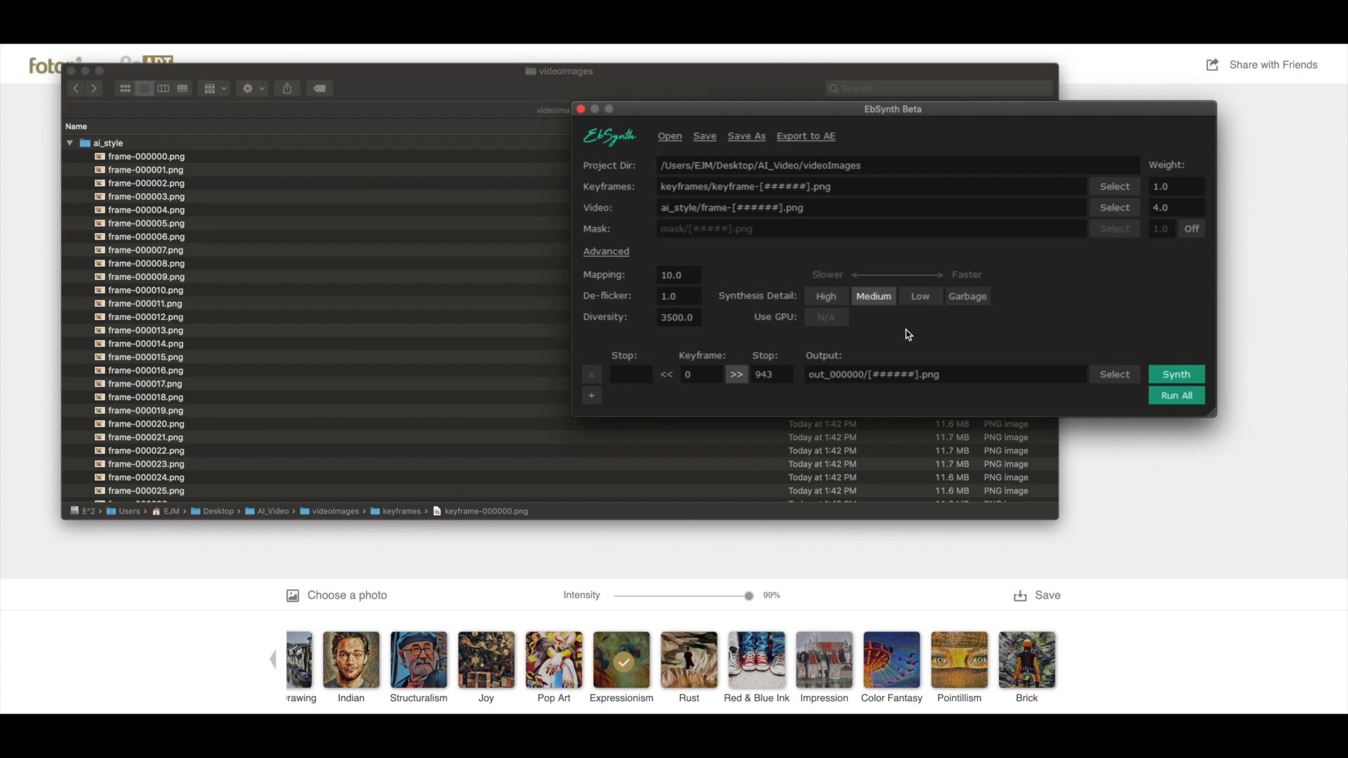
{"action": "left_click", "coordinate": [606, 252]}
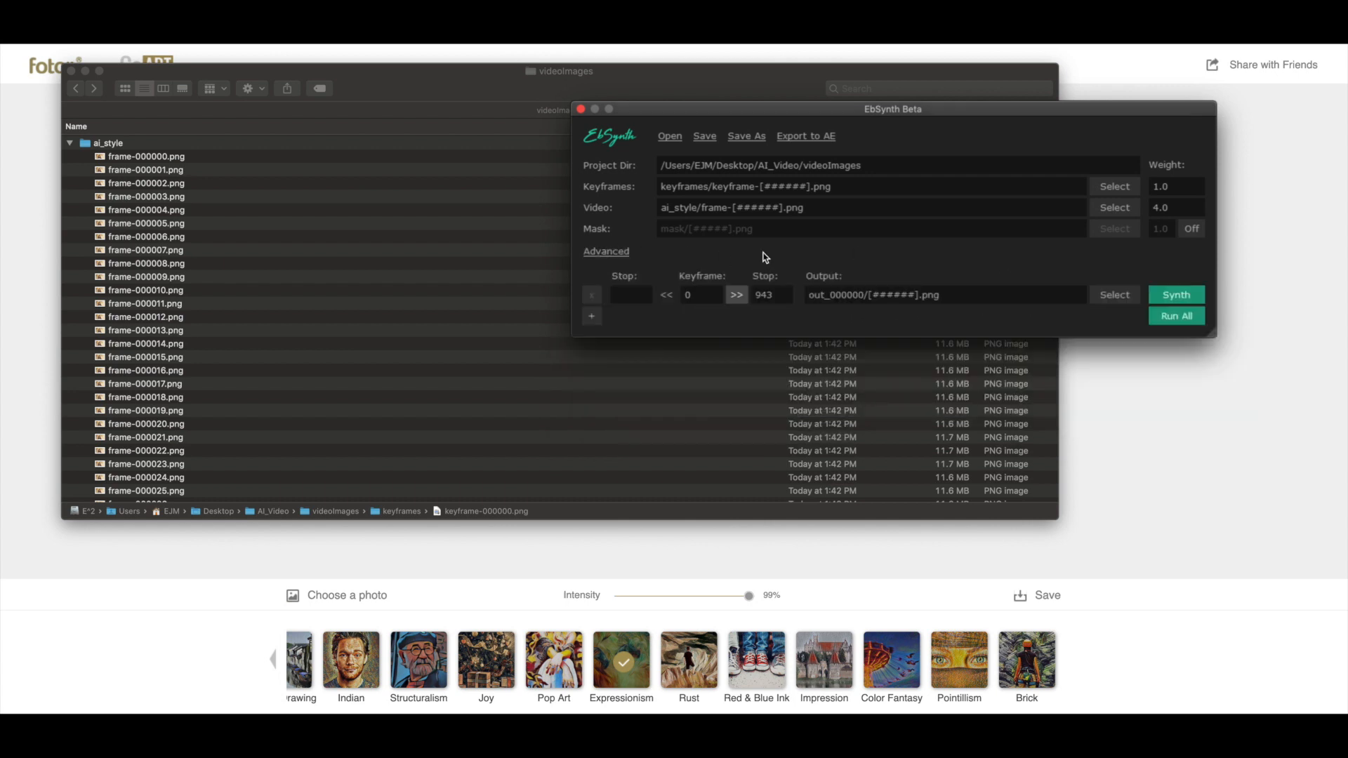
{"action": "mouse_move", "coordinate": [647, 261]}
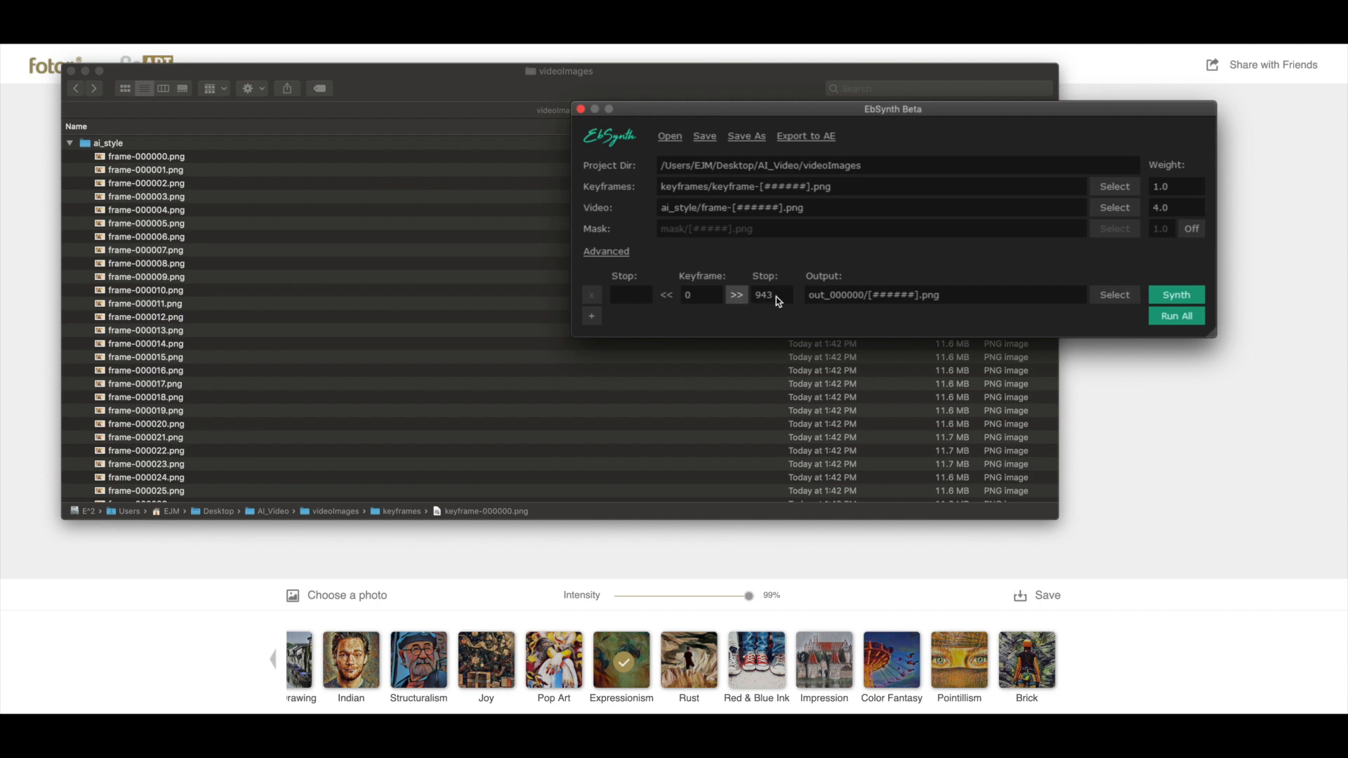
{"action": "mouse_move", "coordinate": [769, 301]}
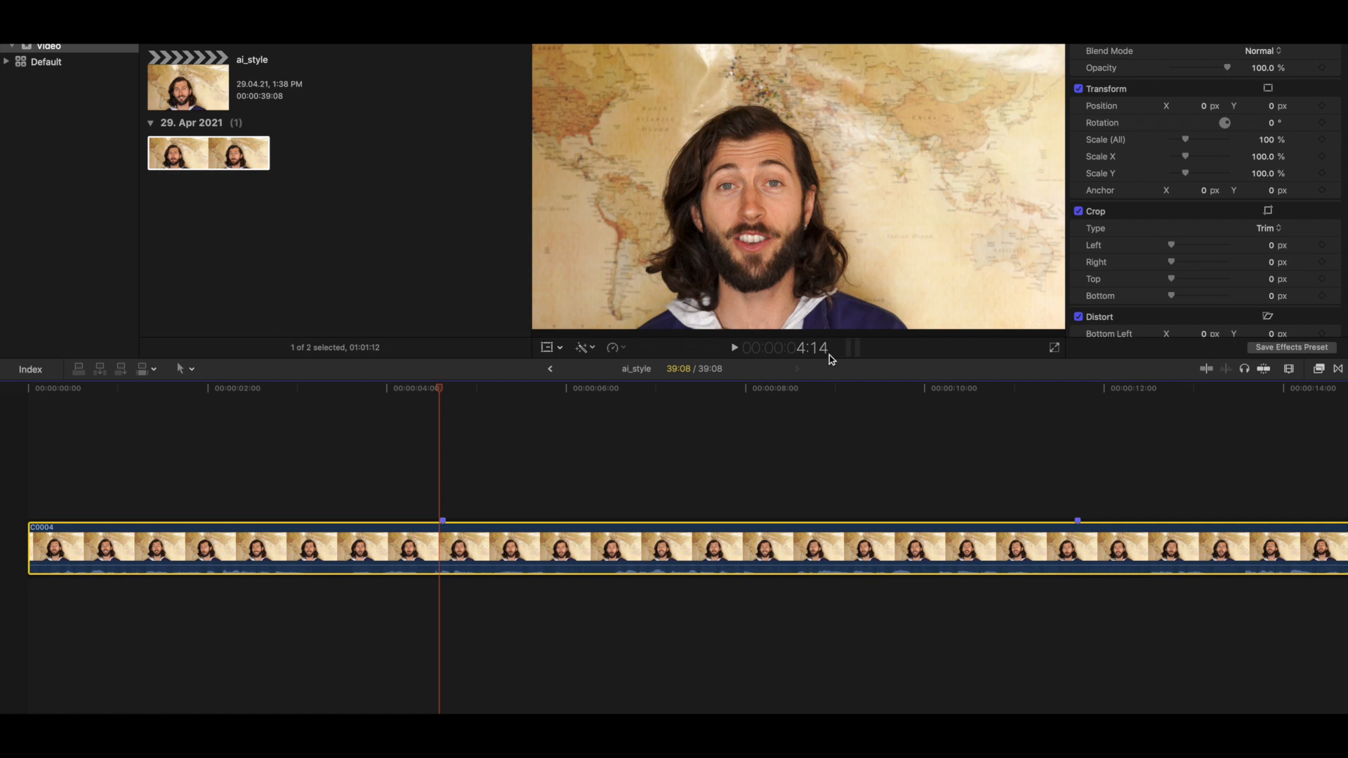
{"action": "key", "text": "cmd+space"}
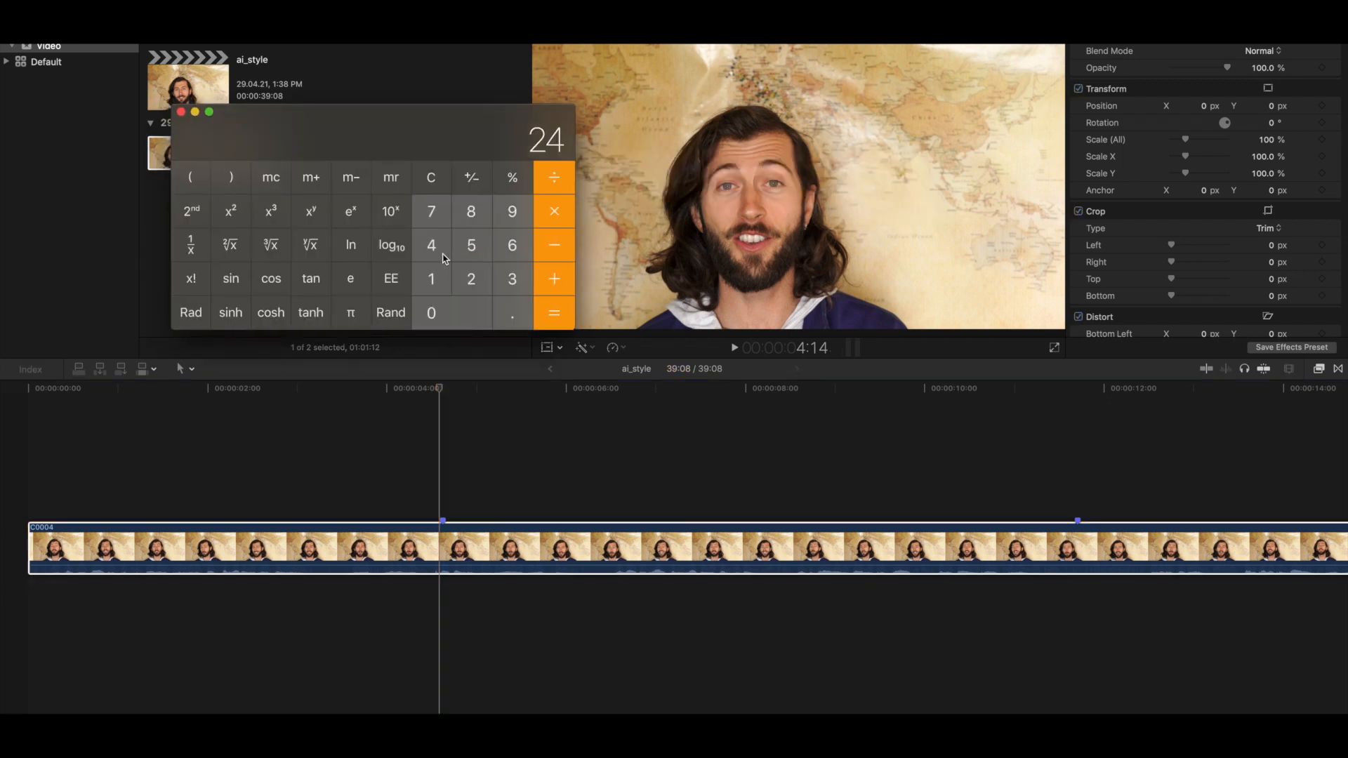
{"action": "mouse_move", "coordinate": [554, 221]}
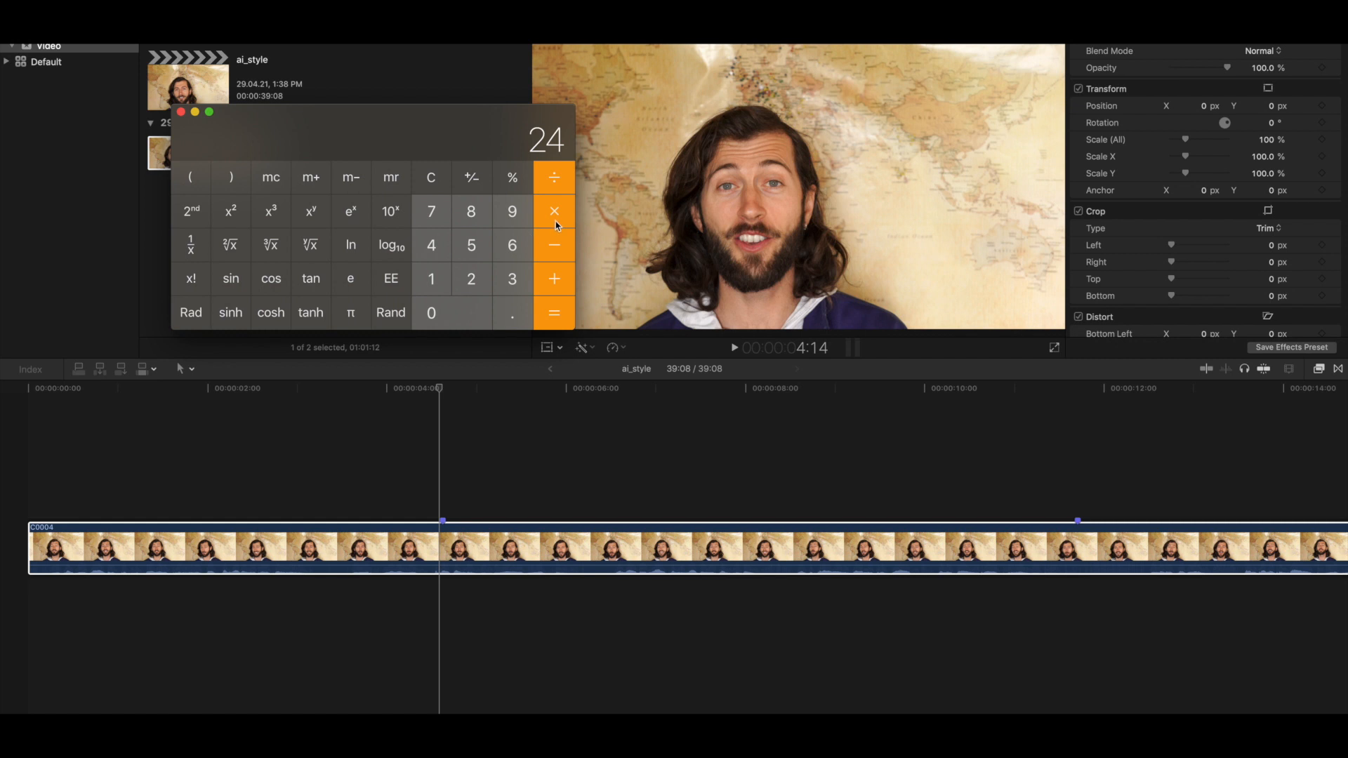
{"action": "left_click", "coordinate": [554, 312]}
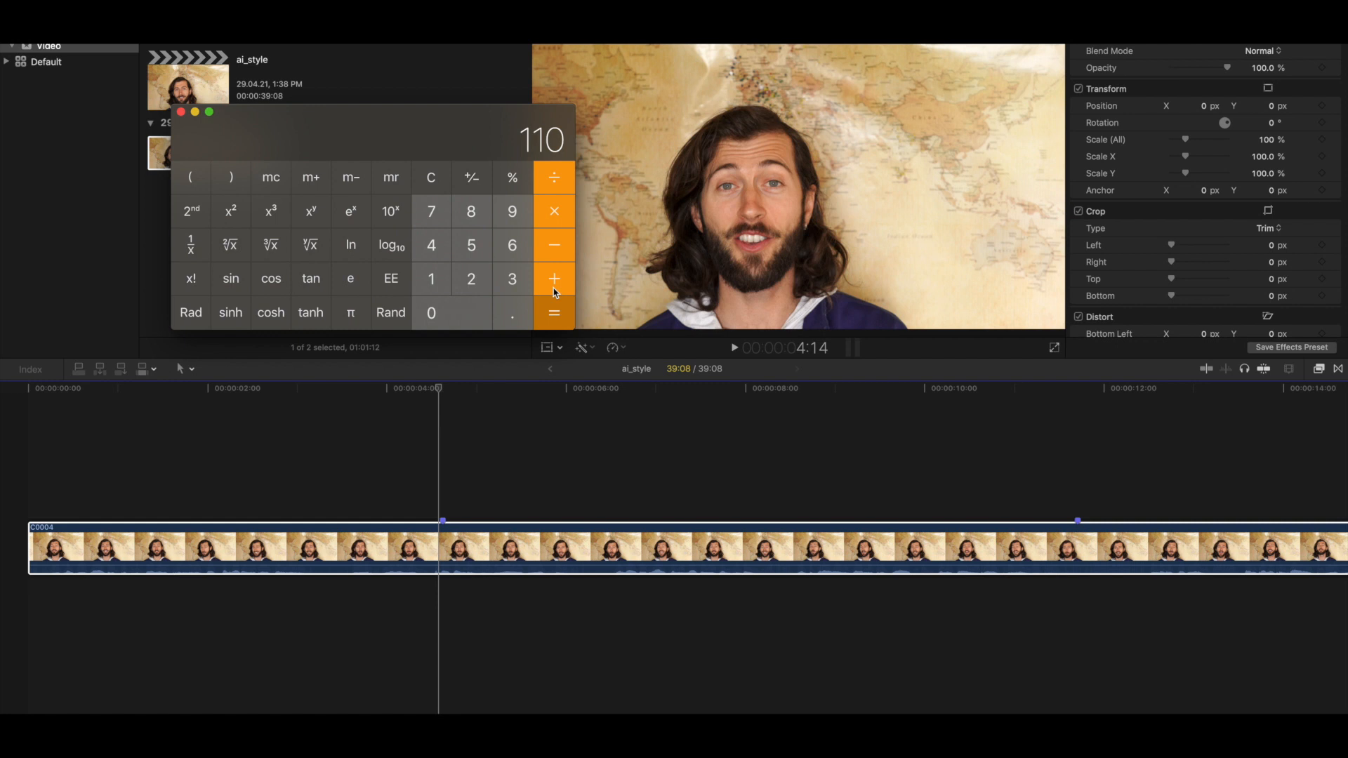
{"action": "mouse_move", "coordinate": [559, 144]}
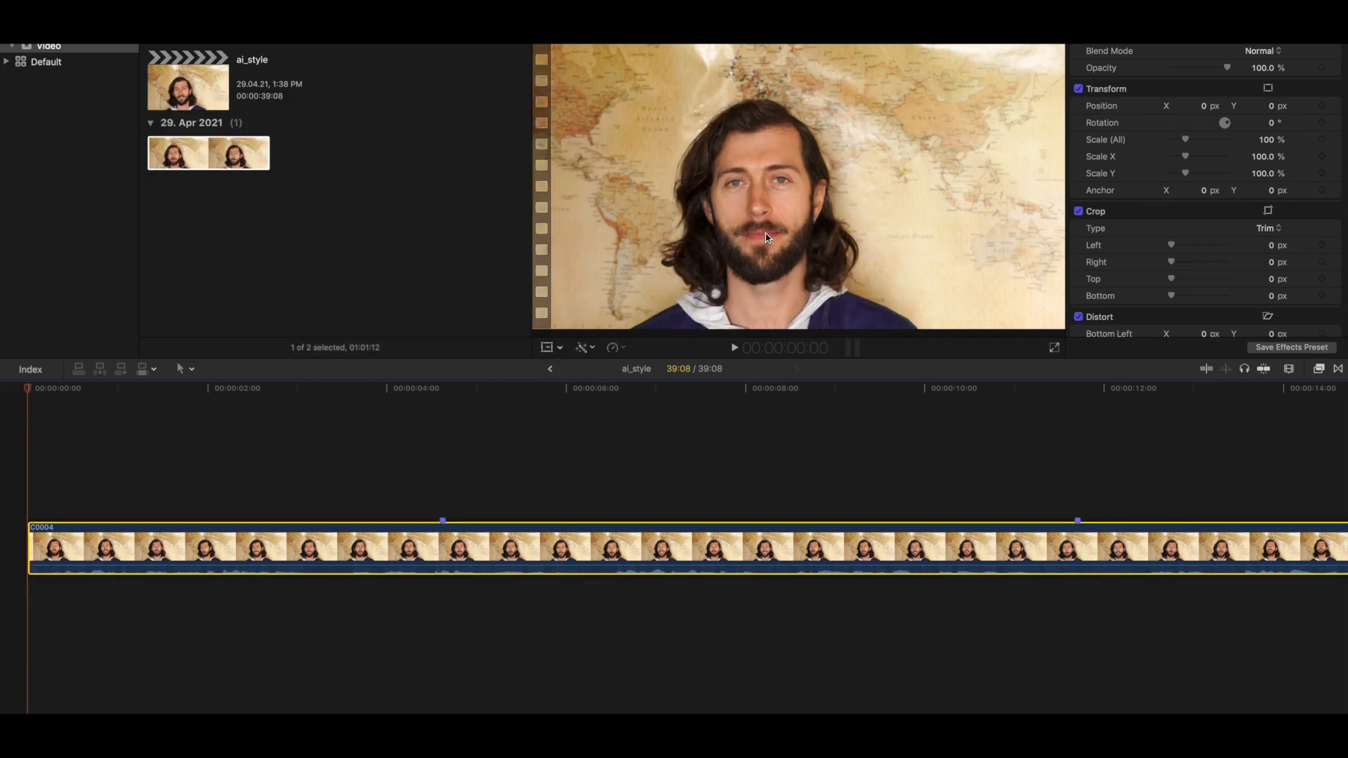
{"action": "mouse_move", "coordinate": [352, 374]}
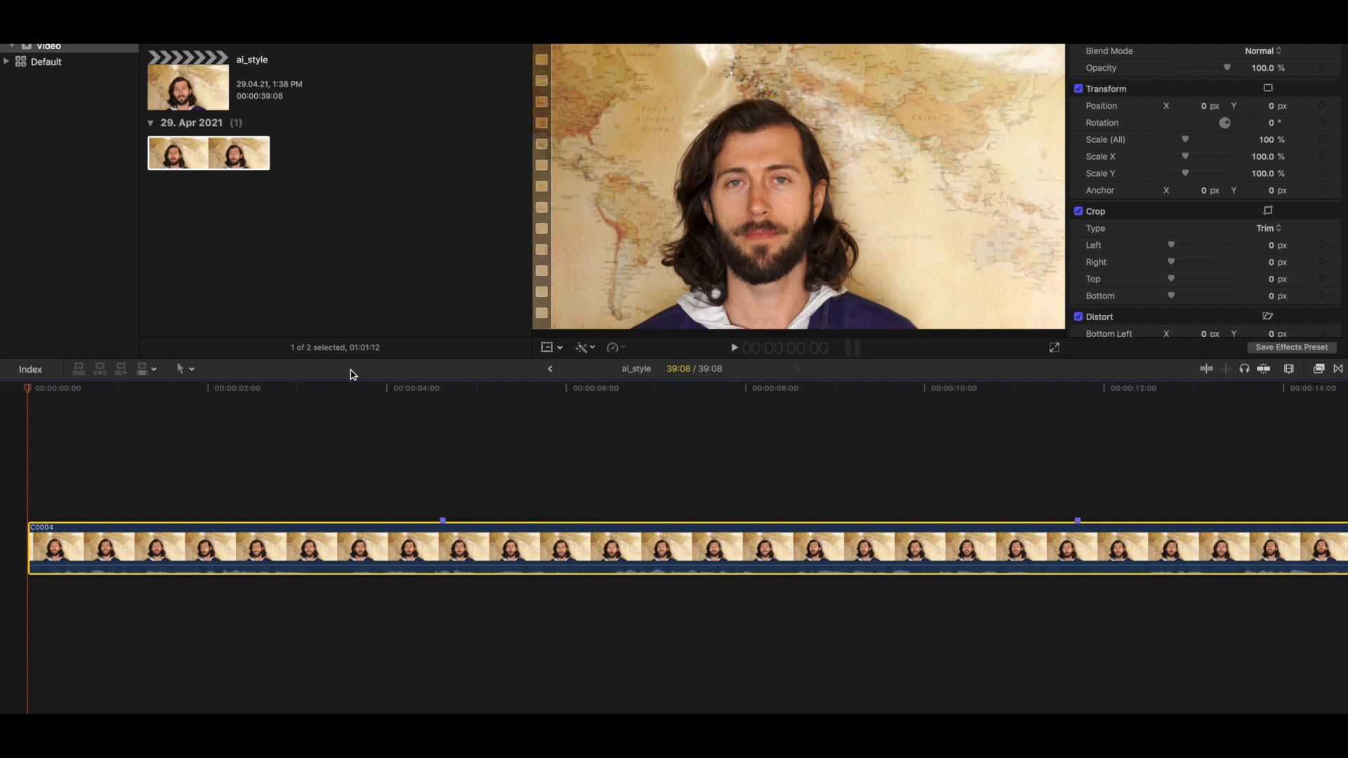
{"action": "mouse_move", "coordinate": [244, 414]}
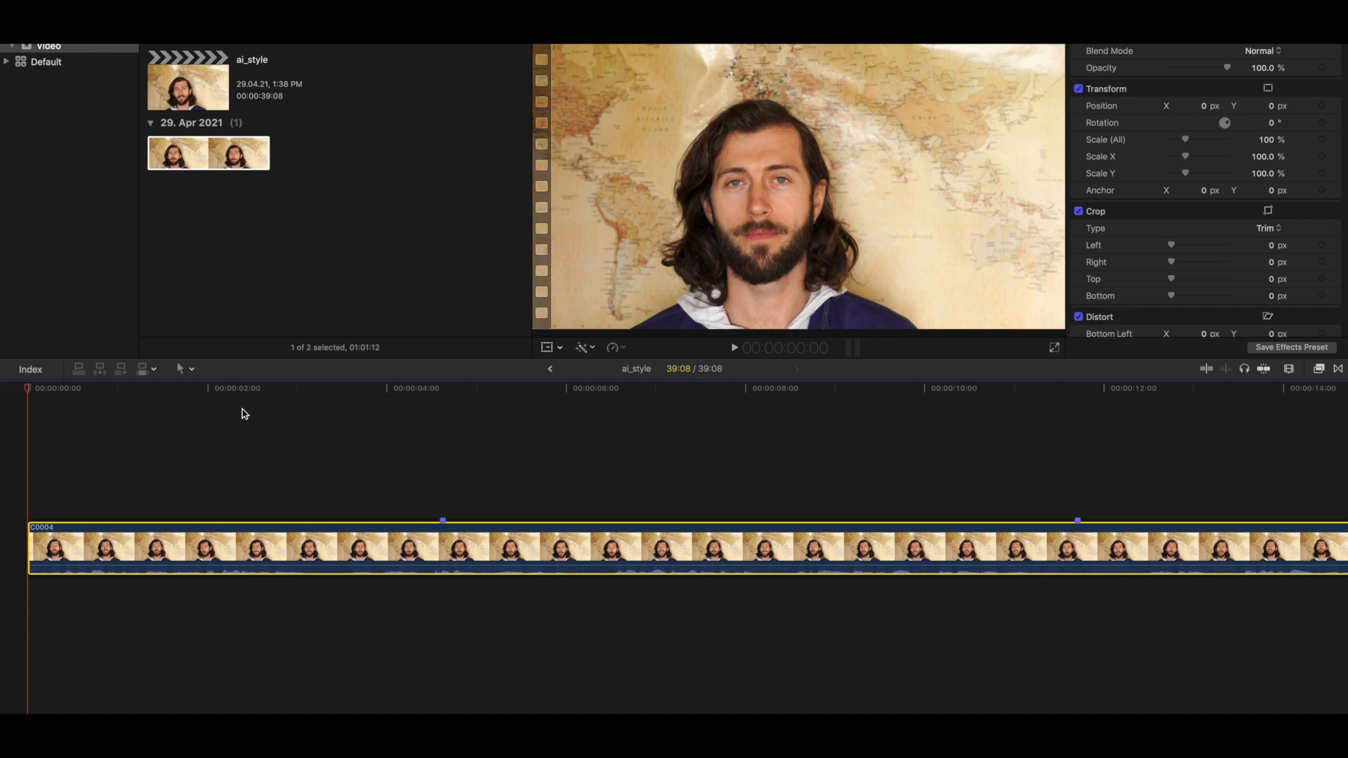
{"action": "left_click", "coordinate": [89, 388]}
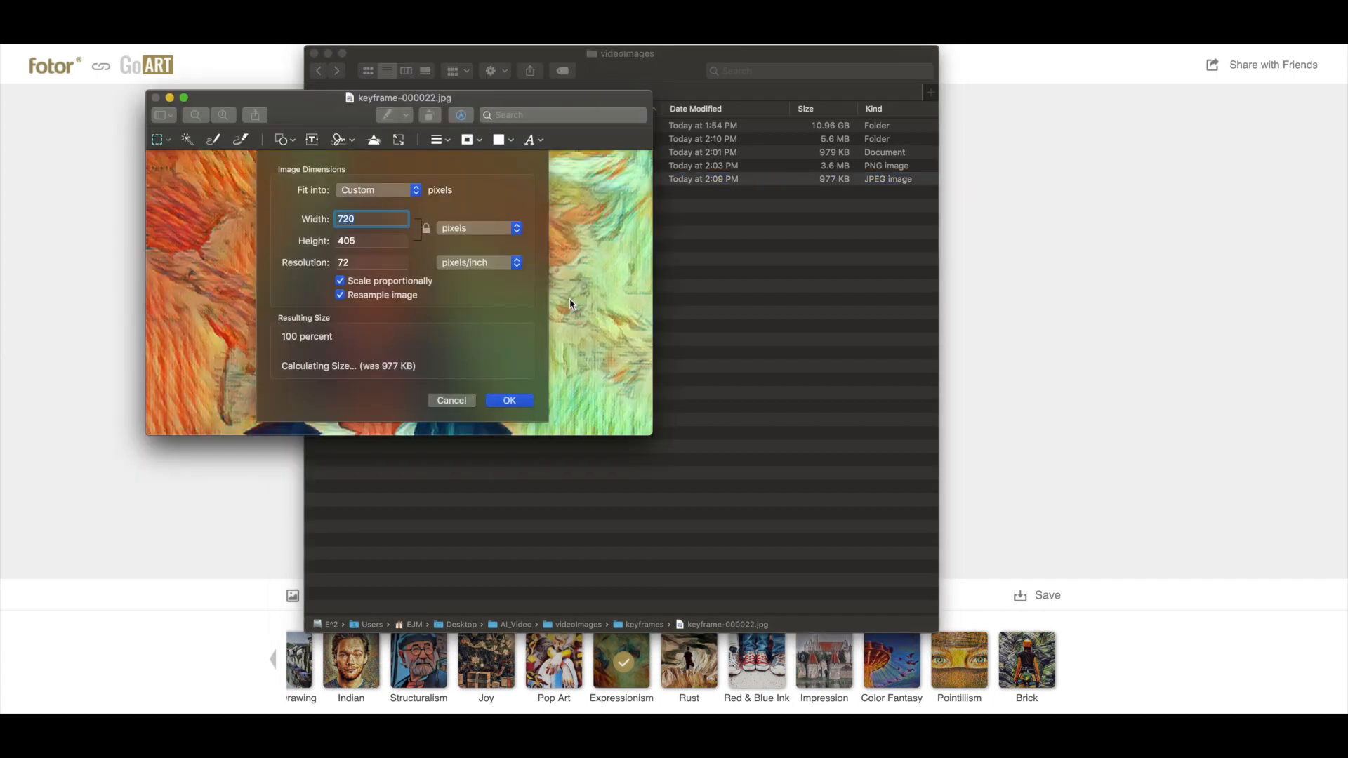
Render keyframe 0 through stop frame 21 into out_000000 and check the first output frame.
{"action": "type", "text": "1920"}
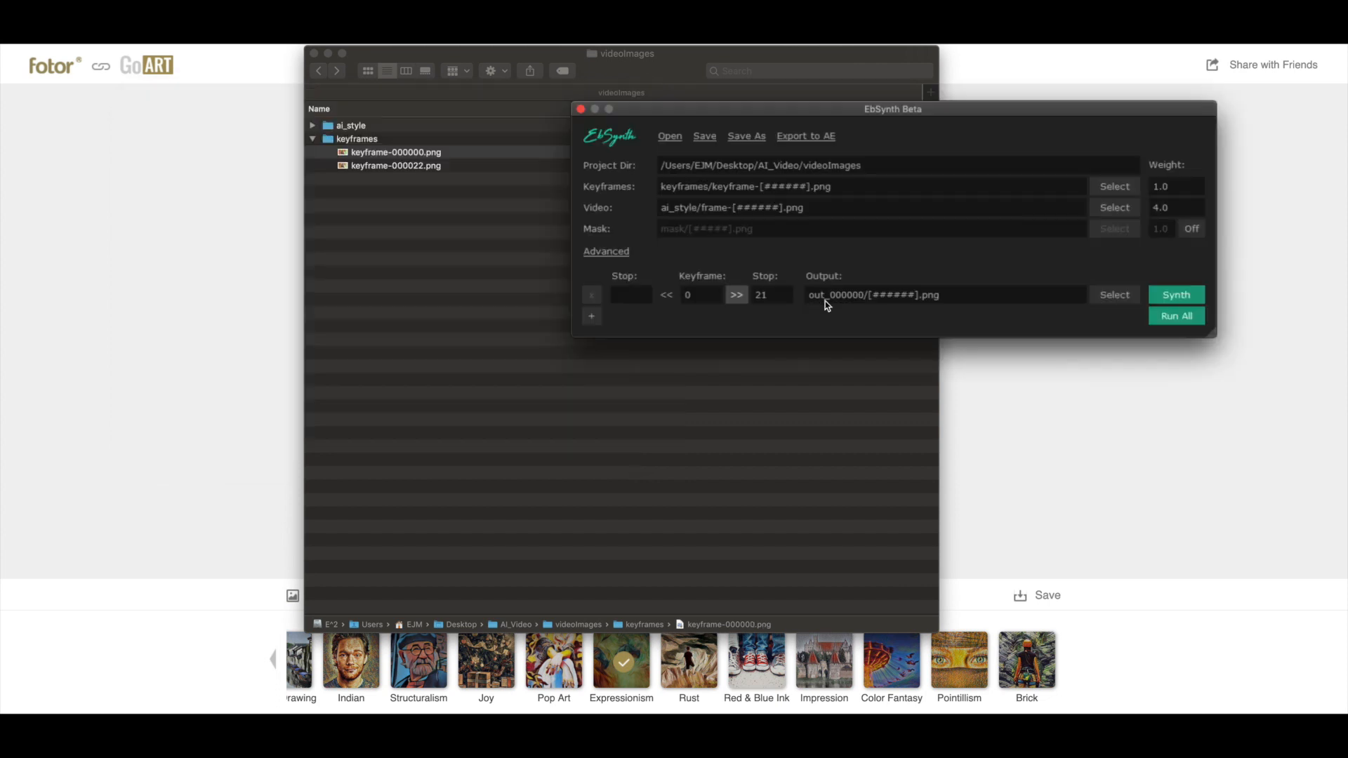
{"action": "mouse_move", "coordinate": [799, 232]}
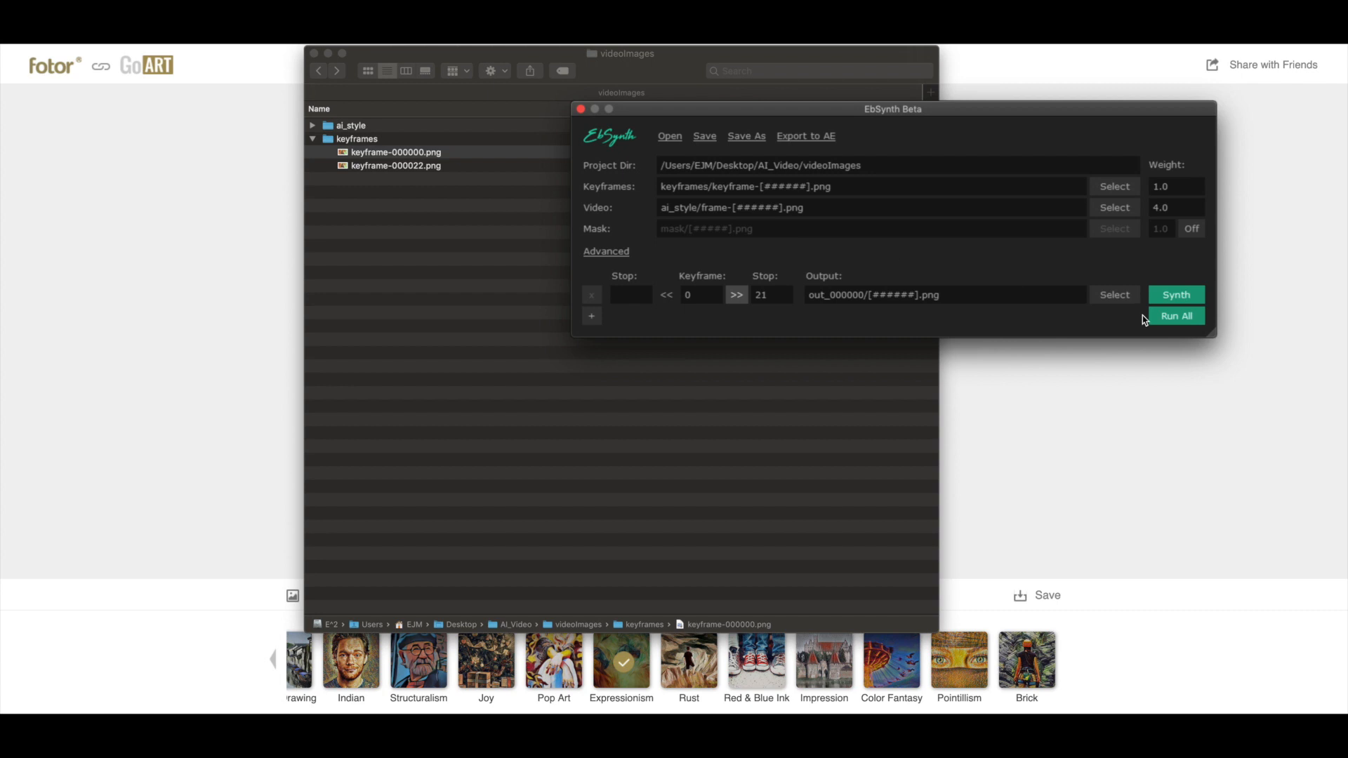
{"action": "left_click", "coordinate": [1176, 294]}
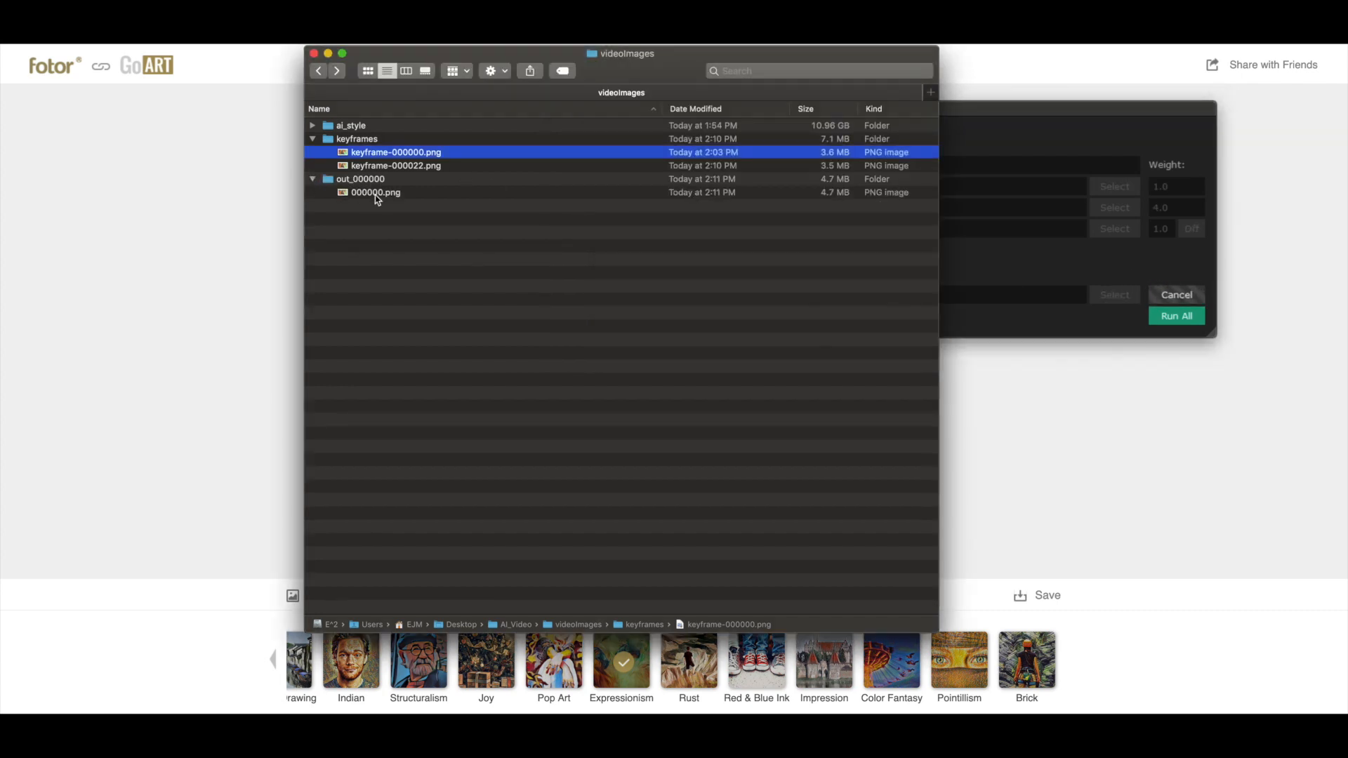
{"action": "left_click", "coordinate": [376, 193]}
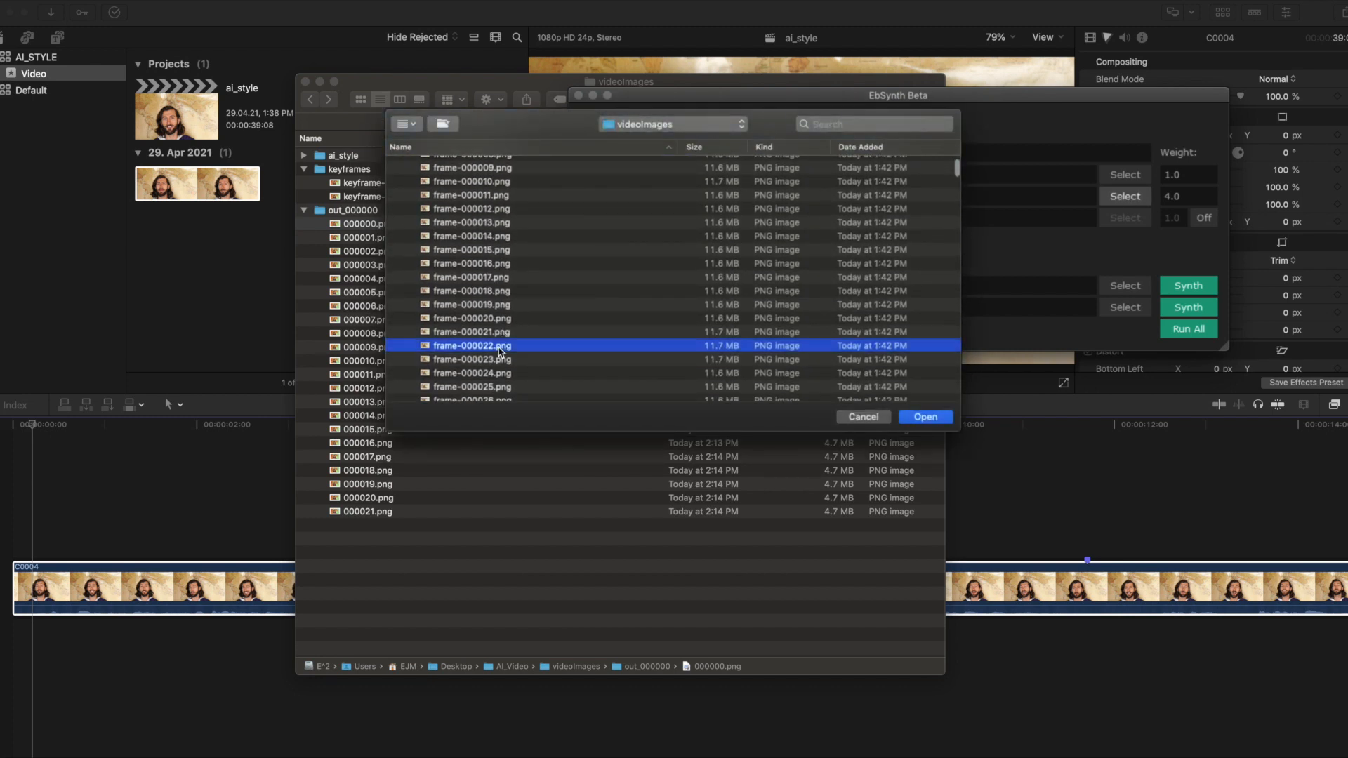
Add keyframe frame-000022 with a new stop frame and render it into out_000022.
{"action": "left_click", "coordinate": [926, 417]}
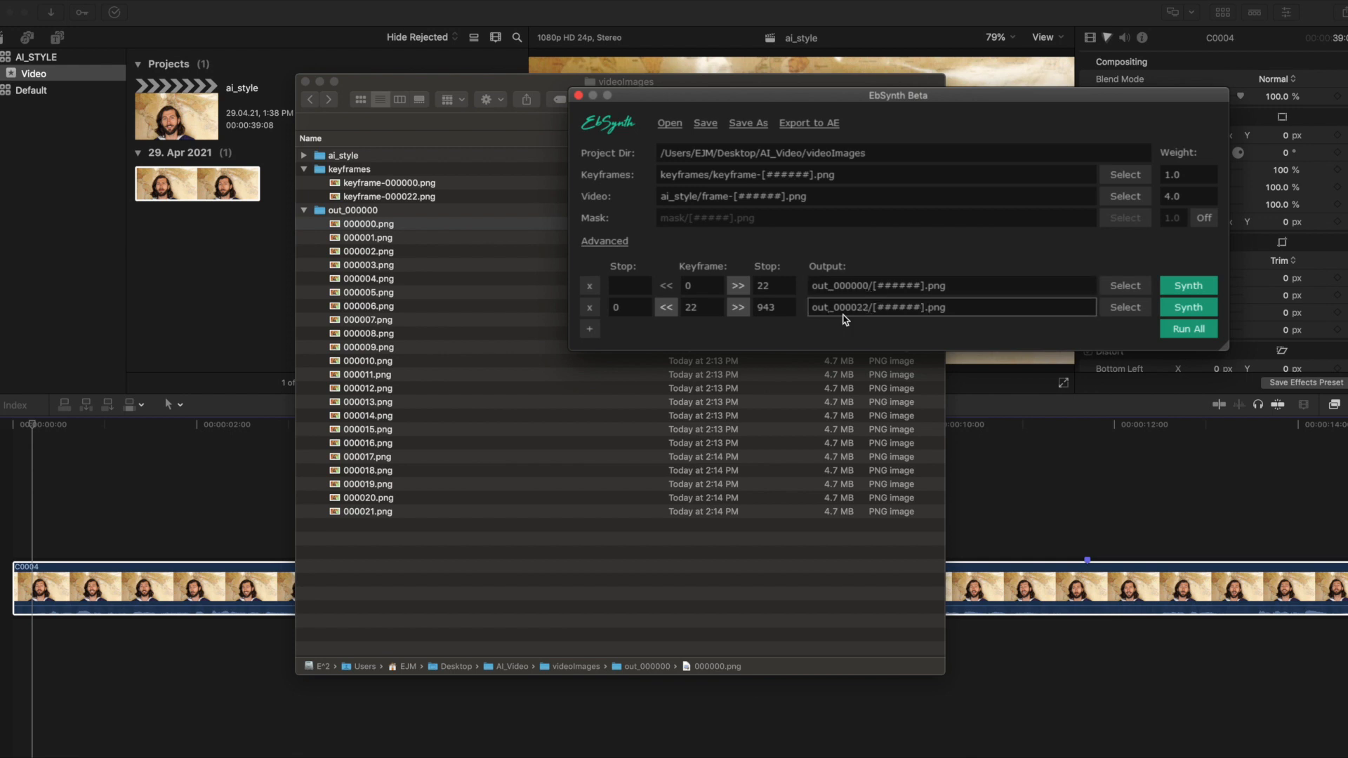
{"action": "type", "text": "110"}
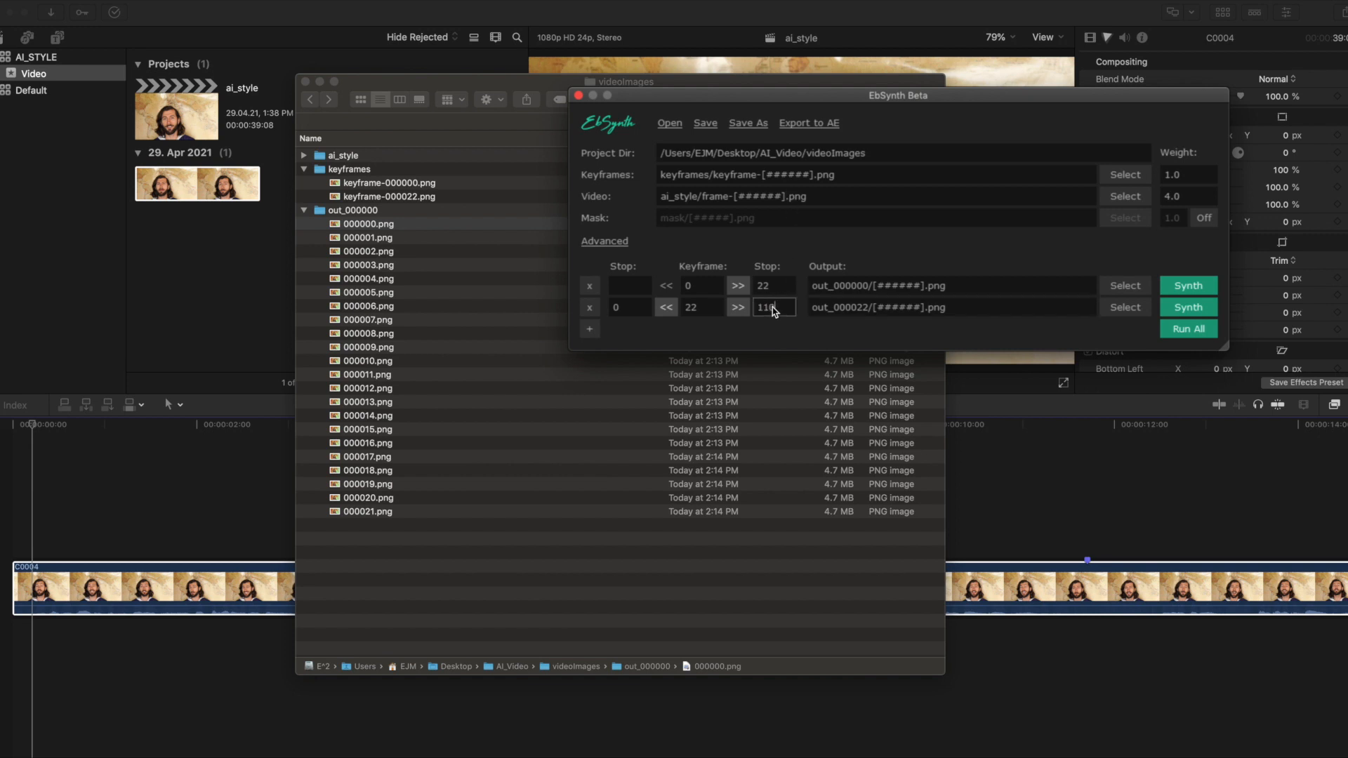
{"action": "left_click", "coordinate": [1187, 307]}
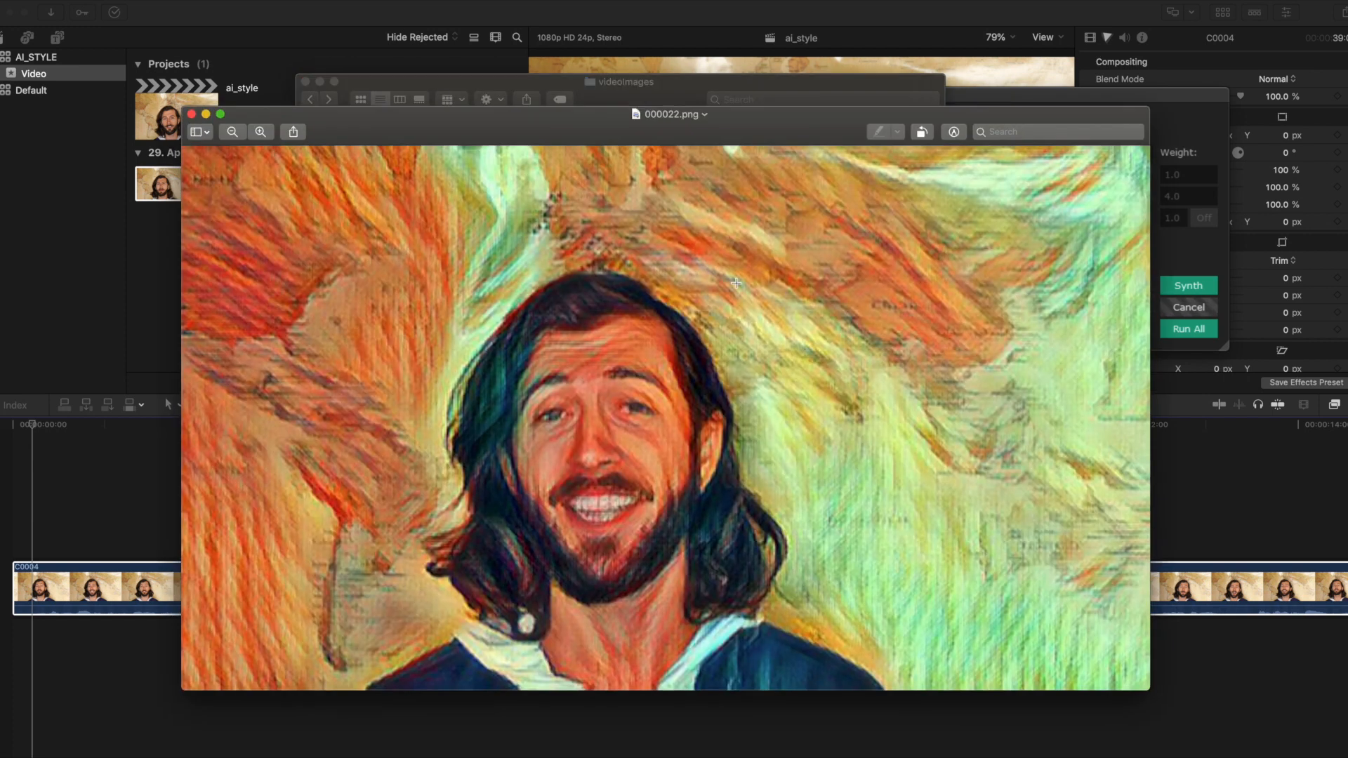
Compare rendered frame 000006 against the keyframe in Preview, marking the mouth area.
{"action": "left_click_drag", "start_coordinate": [559, 489], "coordinate": [648, 533]}
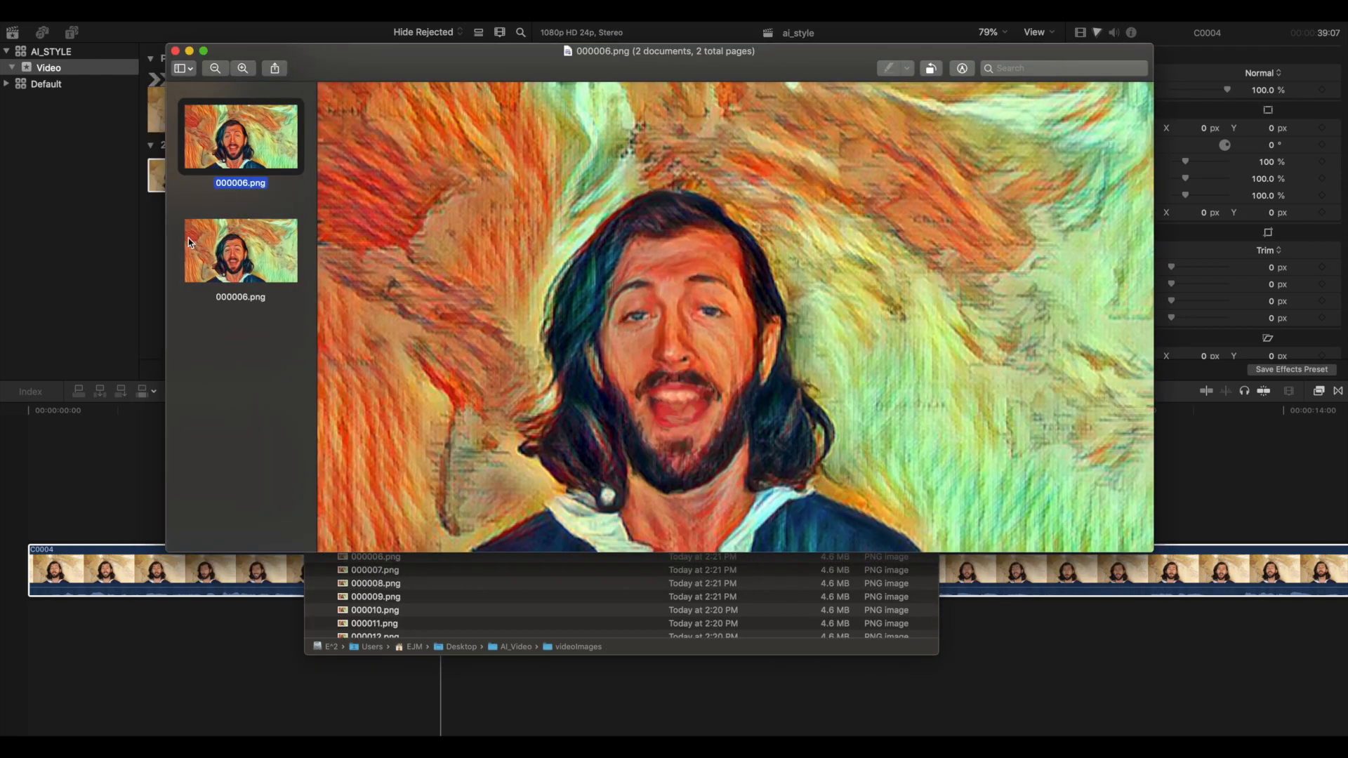
{"action": "left_click", "coordinate": [240, 250]}
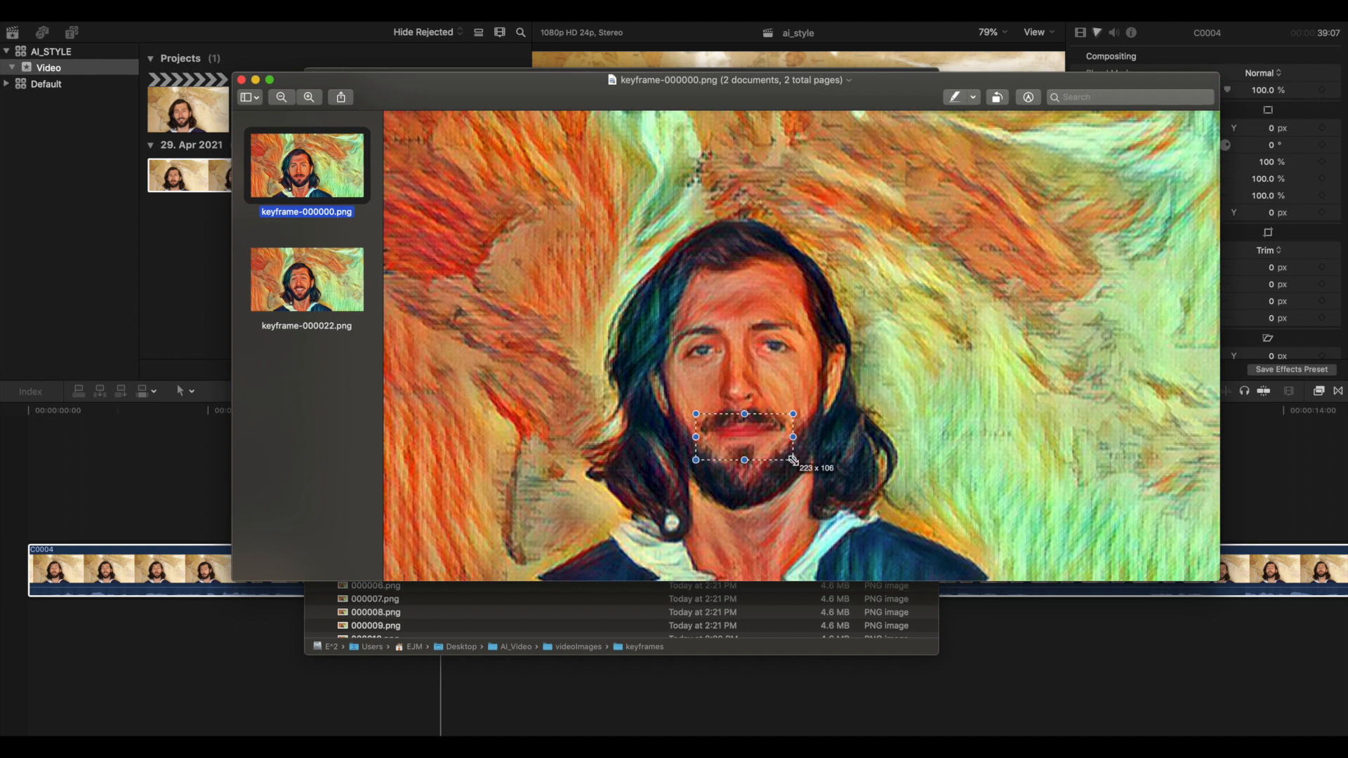
{"action": "left_click", "coordinate": [306, 279]}
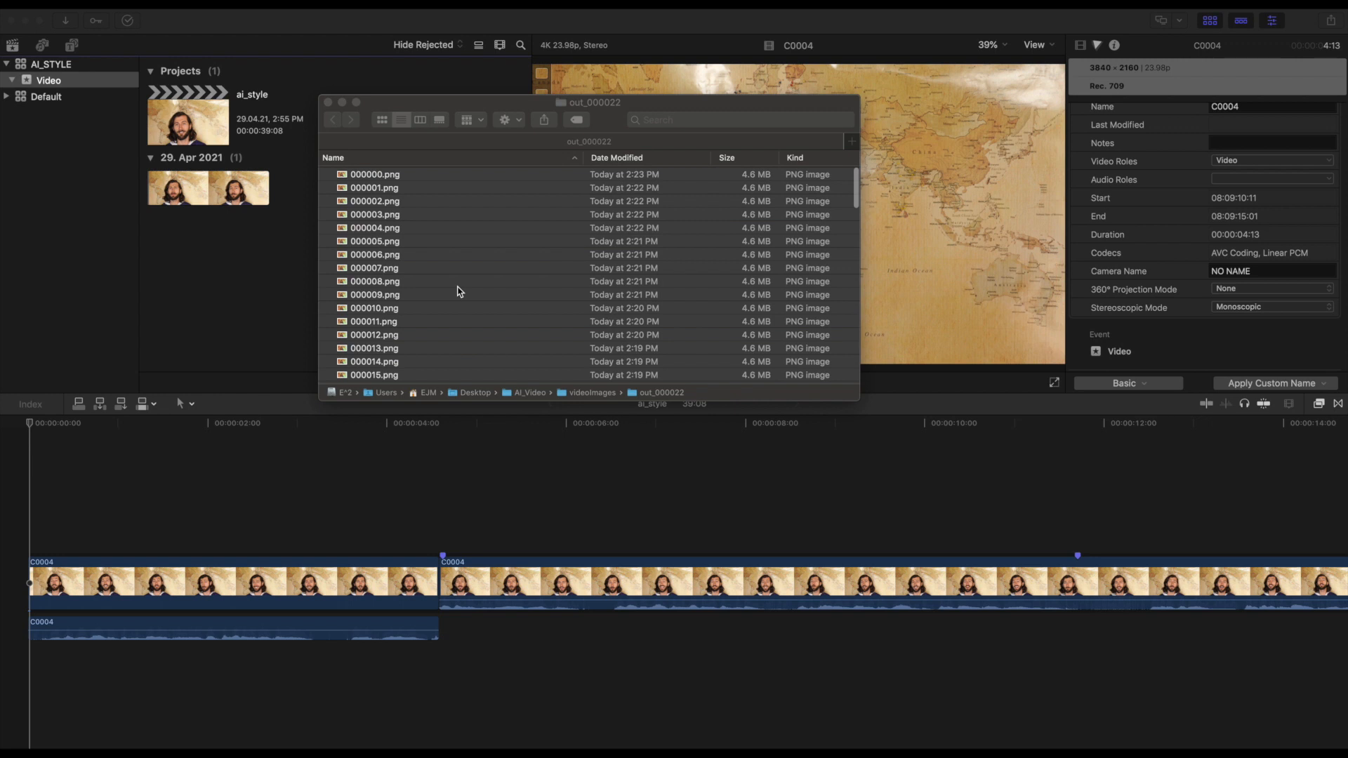
Combine the imported out_000000 stylized frames into a compound clip on the timeline.
{"action": "scroll", "scroll_direction": "down", "scroll_amount": 3}
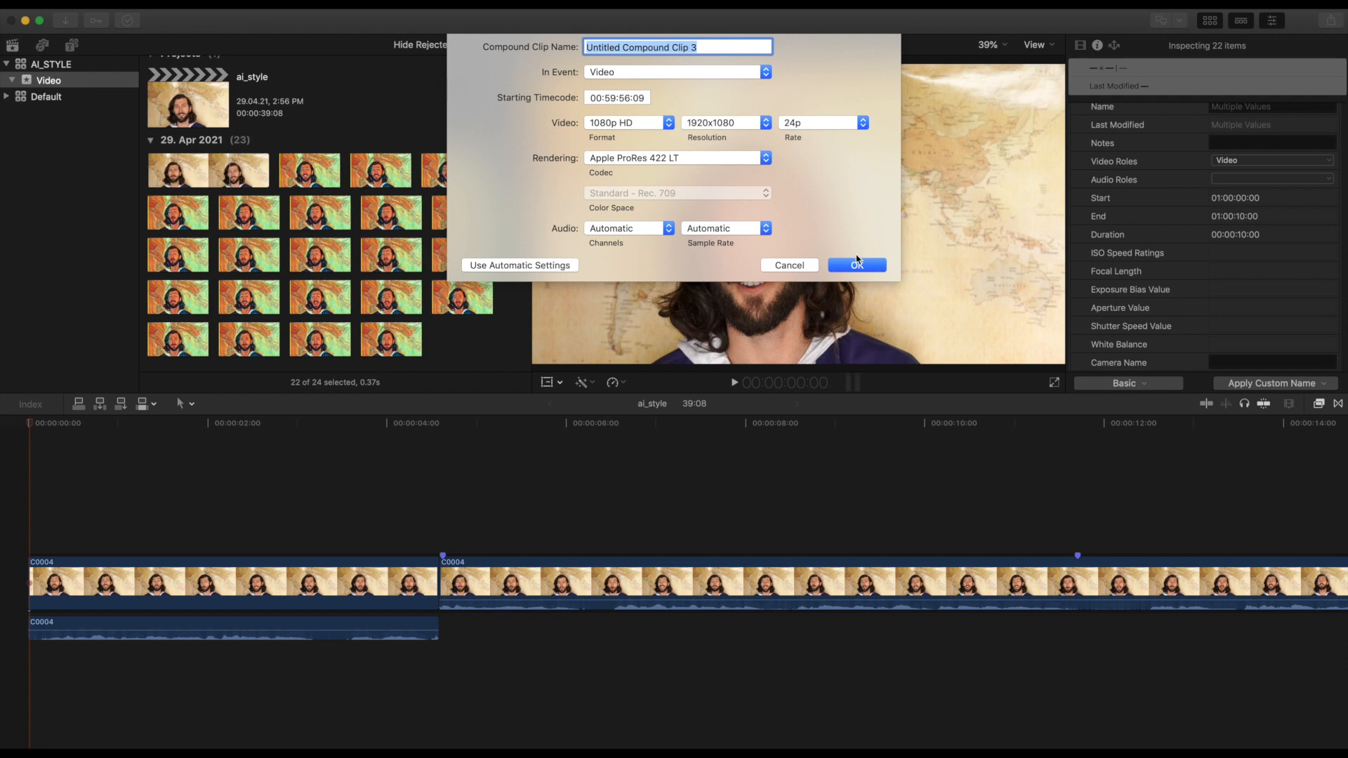
{"action": "left_click", "coordinate": [856, 264]}
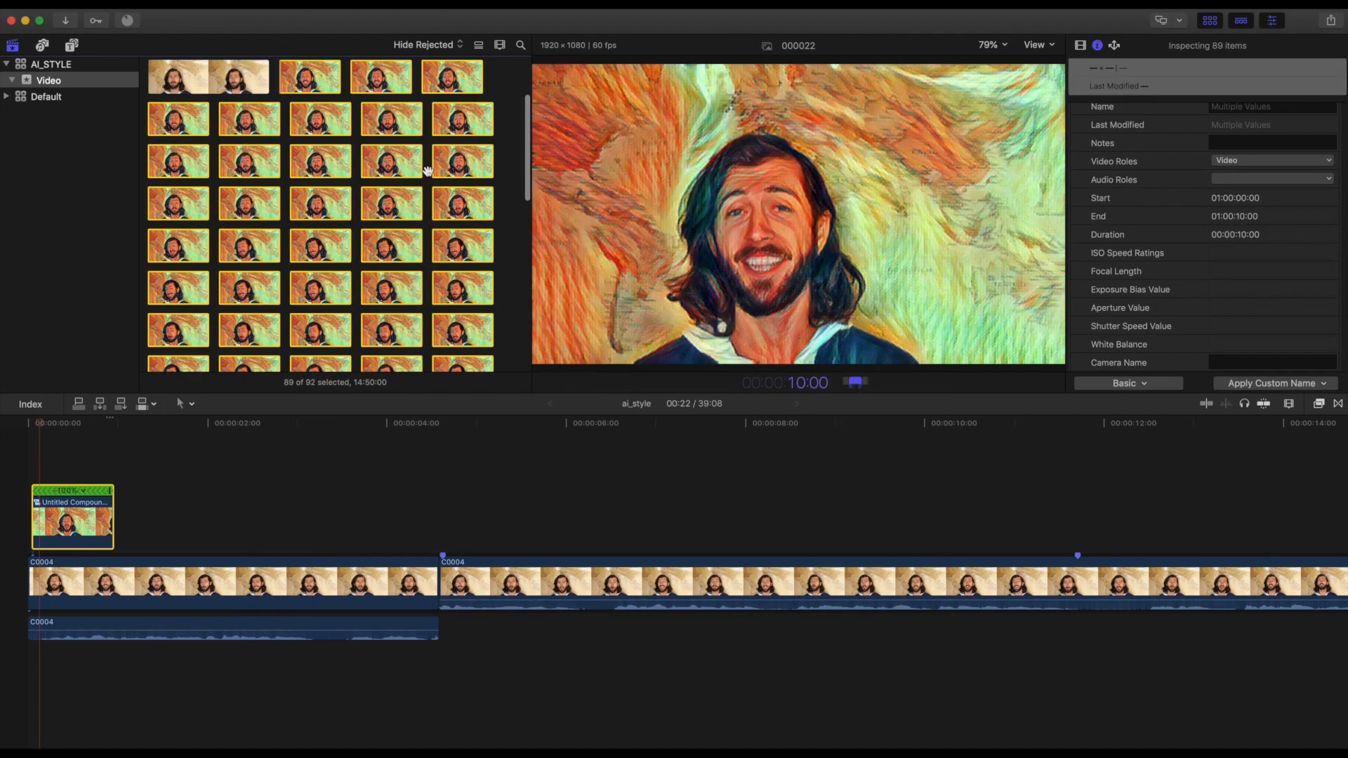
Make a 1080p HD, 23.98p compound clip from the 89 selected stylized frames.
{"action": "right_click", "coordinate": [380, 77]}
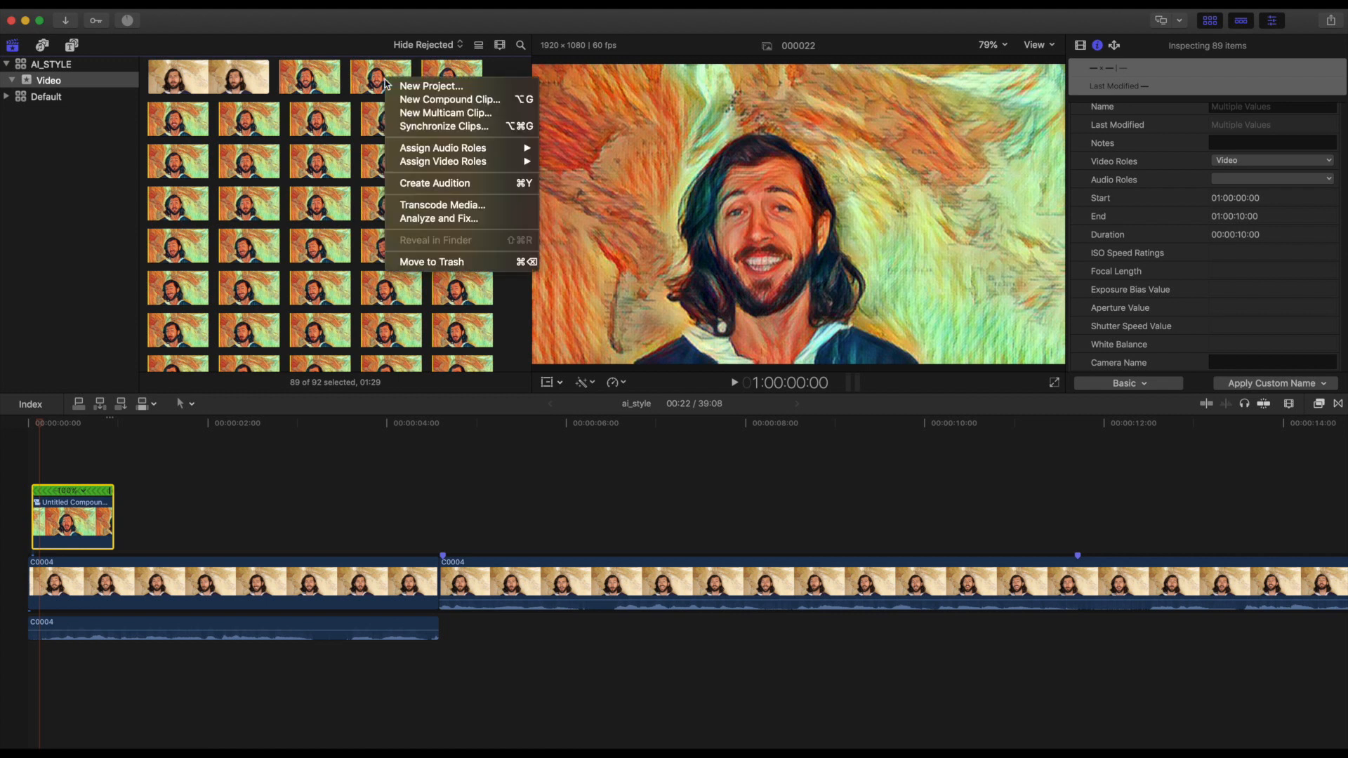
{"action": "left_click", "coordinate": [451, 99]}
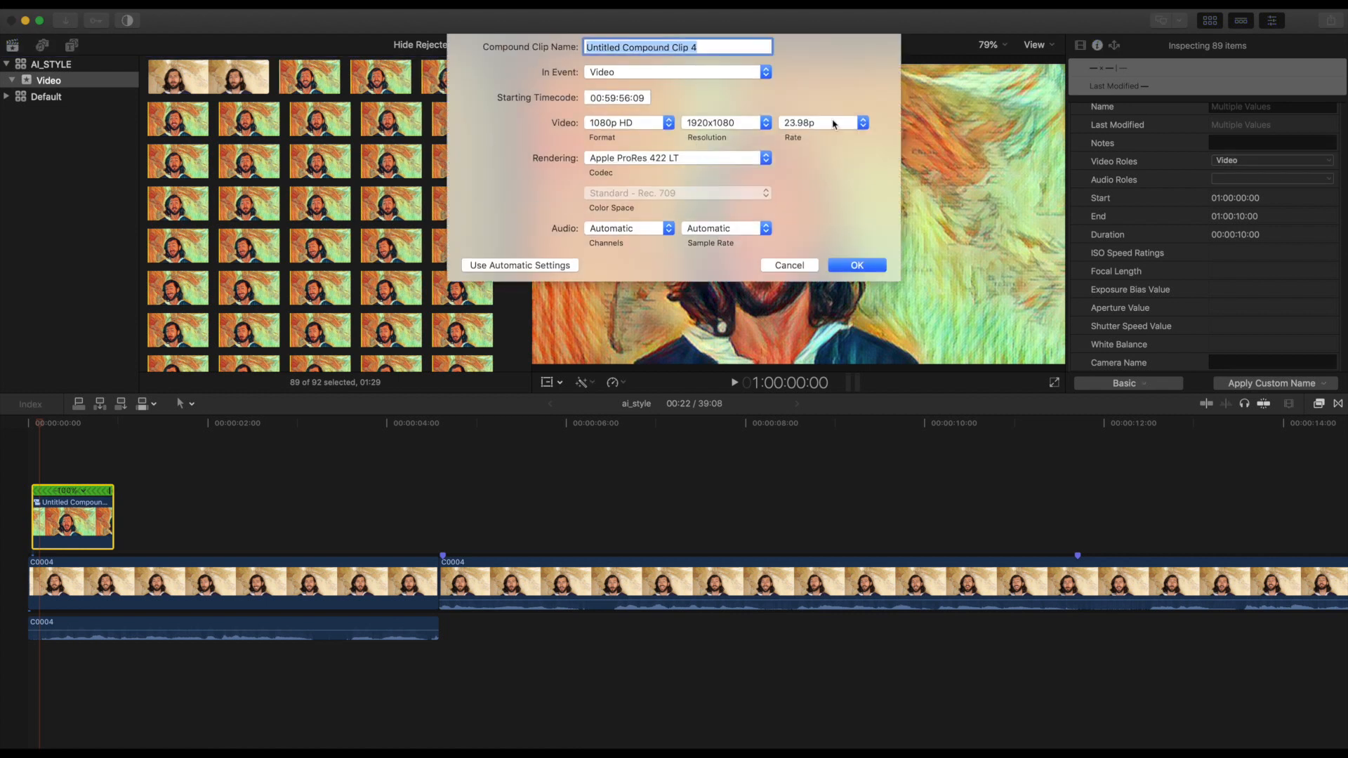
{"action": "left_click", "coordinate": [857, 264]}
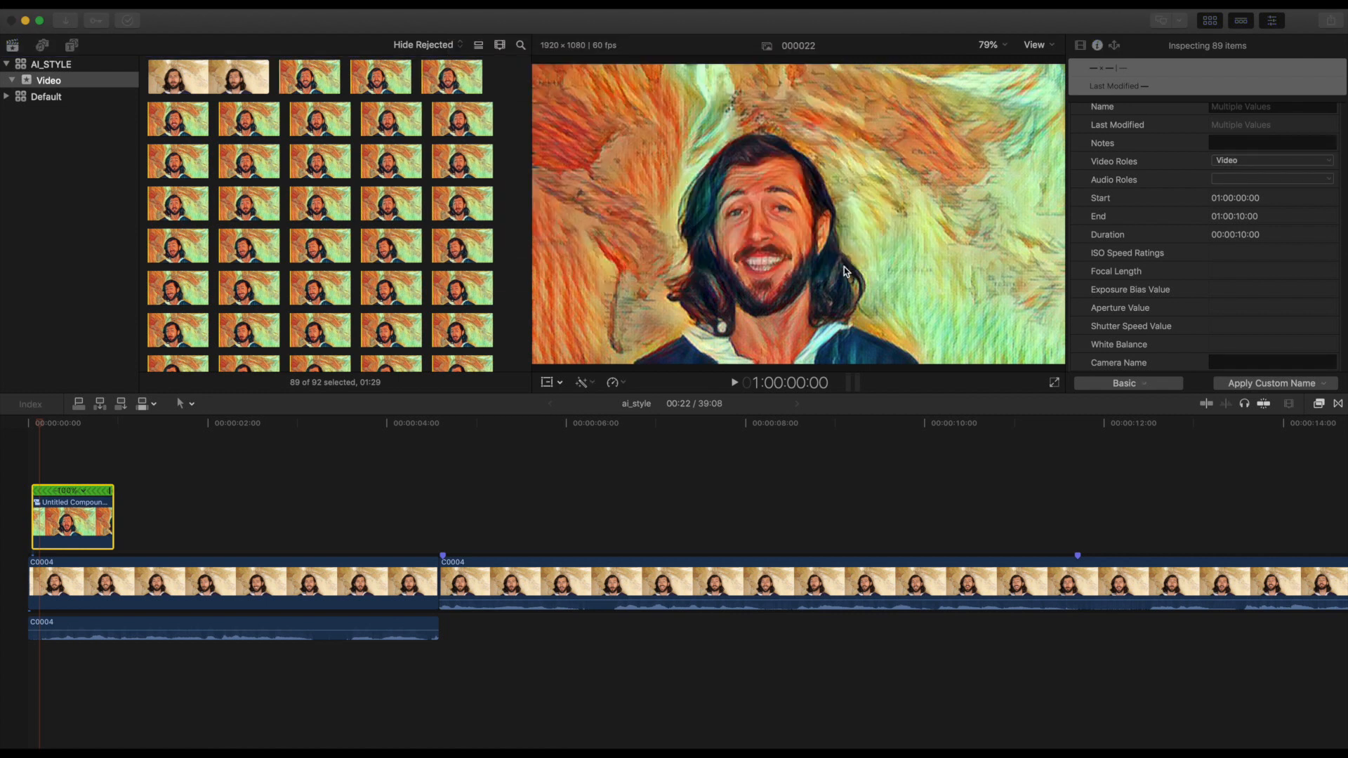